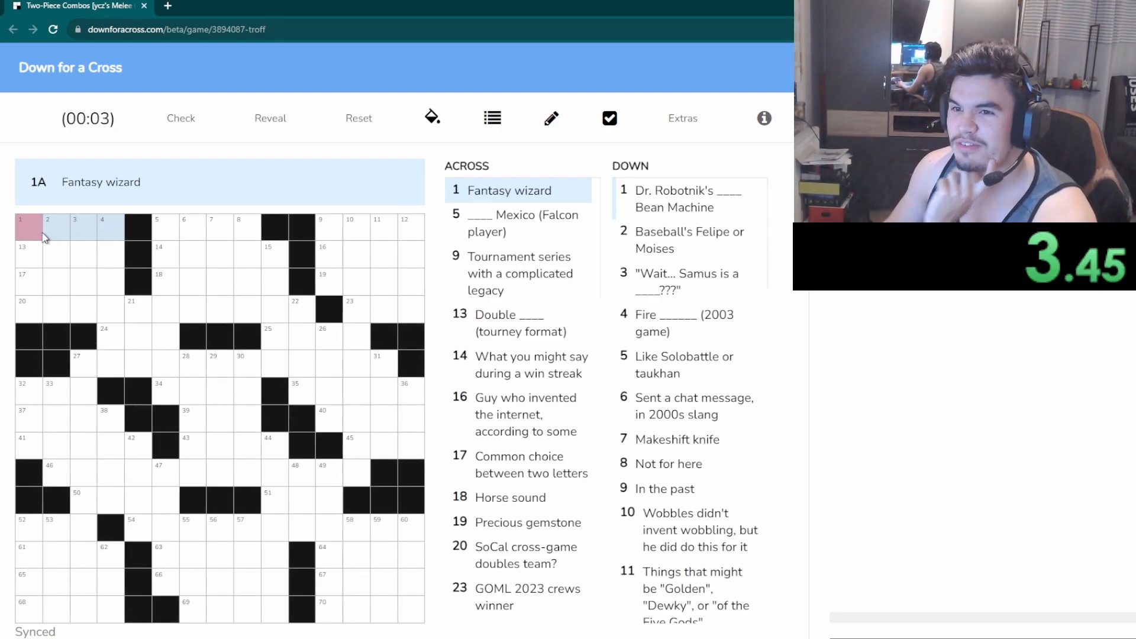
# Enter letters for 1 Across, Fantasy wizard, working toward MAGE
pyautogui.click(28, 227)
pyautogui.write('MA')
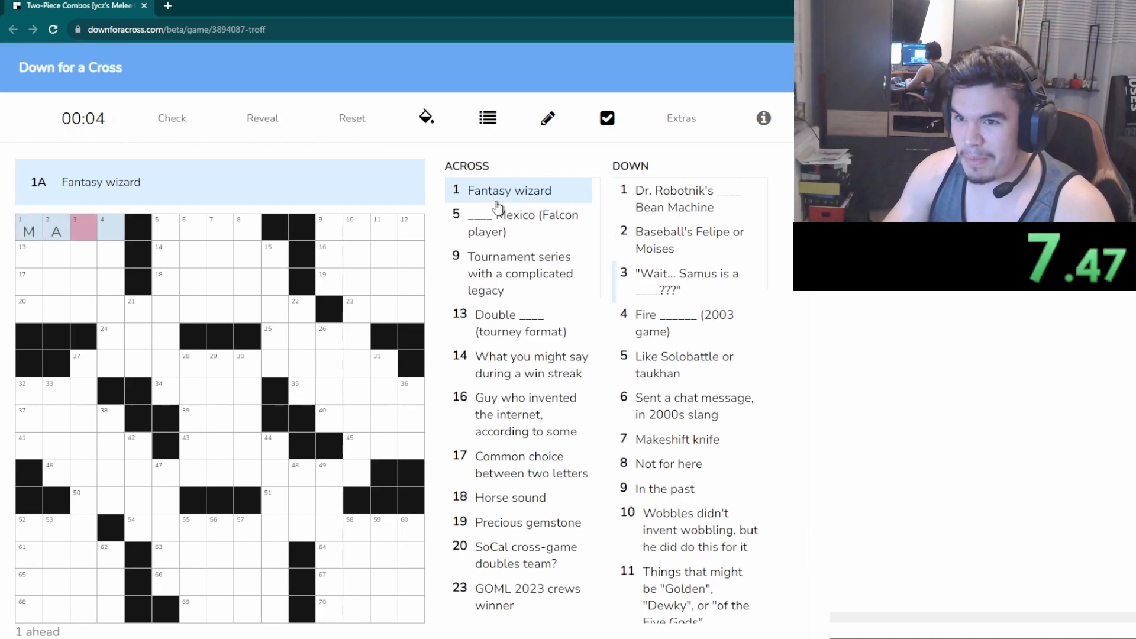
pyautogui.write('GI')
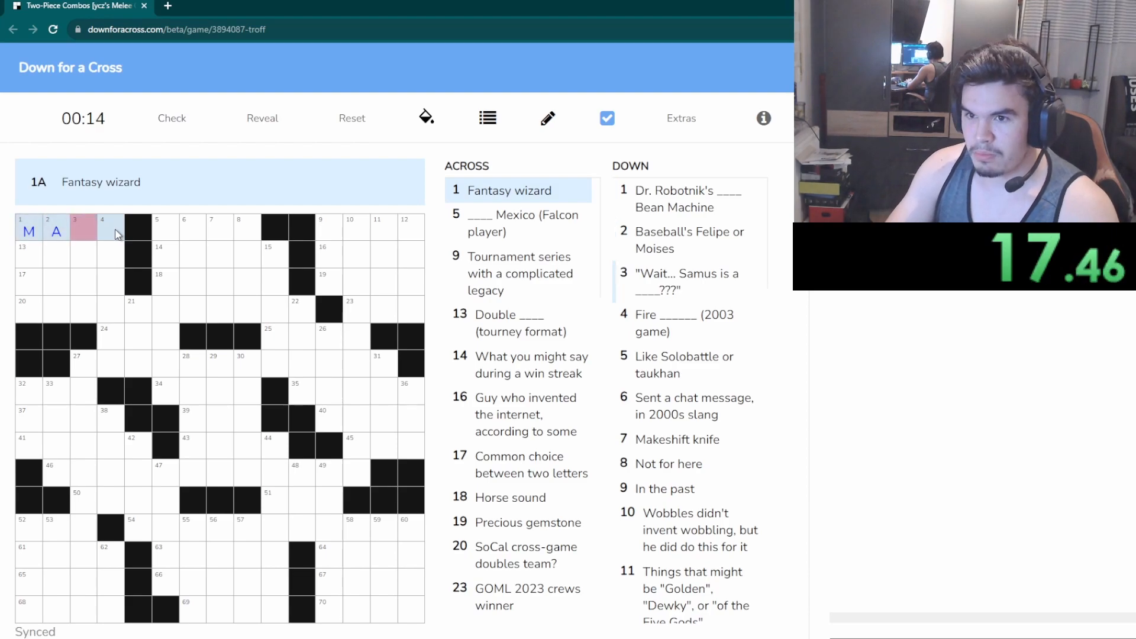
pyautogui.write('GE')
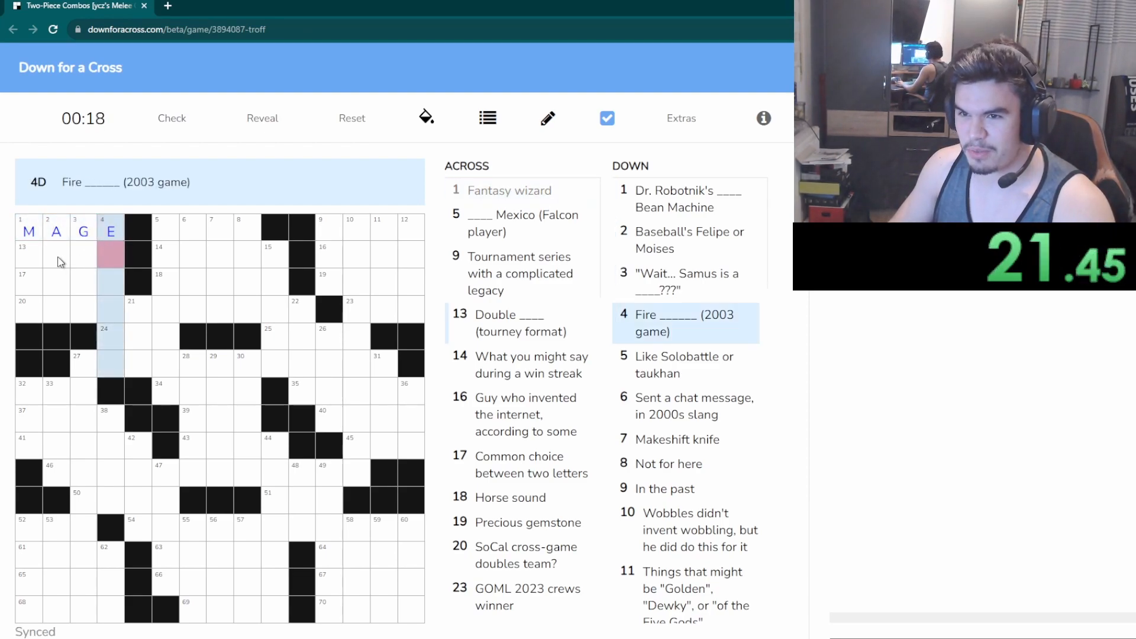
pyautogui.click(28, 256)
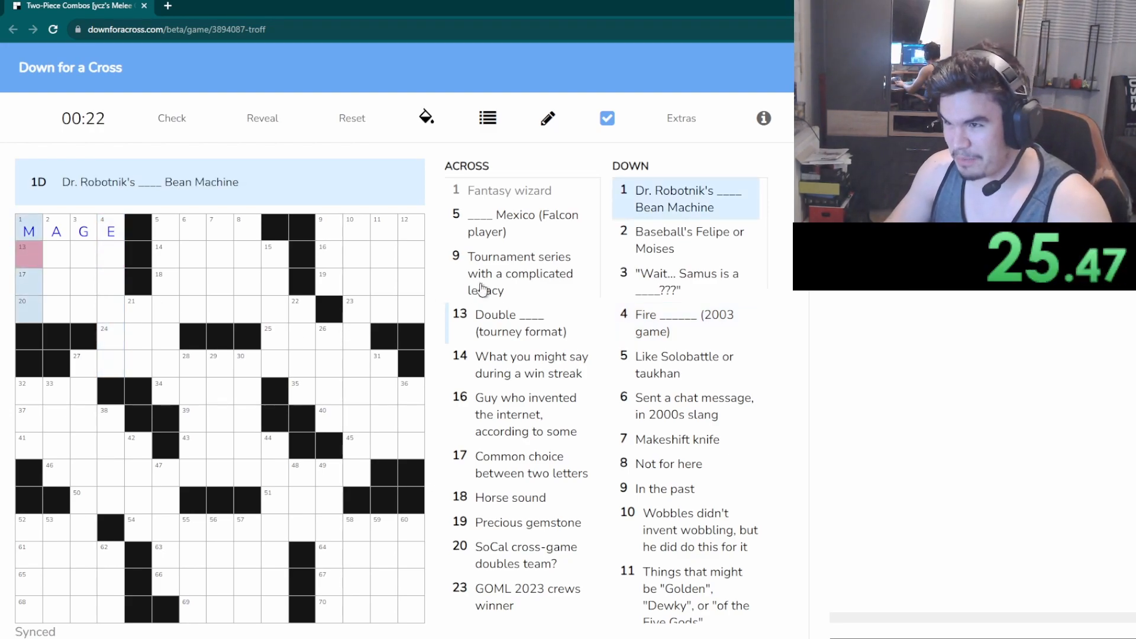
# Visit the ____ Mexico (Falcon player) clue, add an E, and return to Fantasy wizard
pyautogui.click(518, 224)
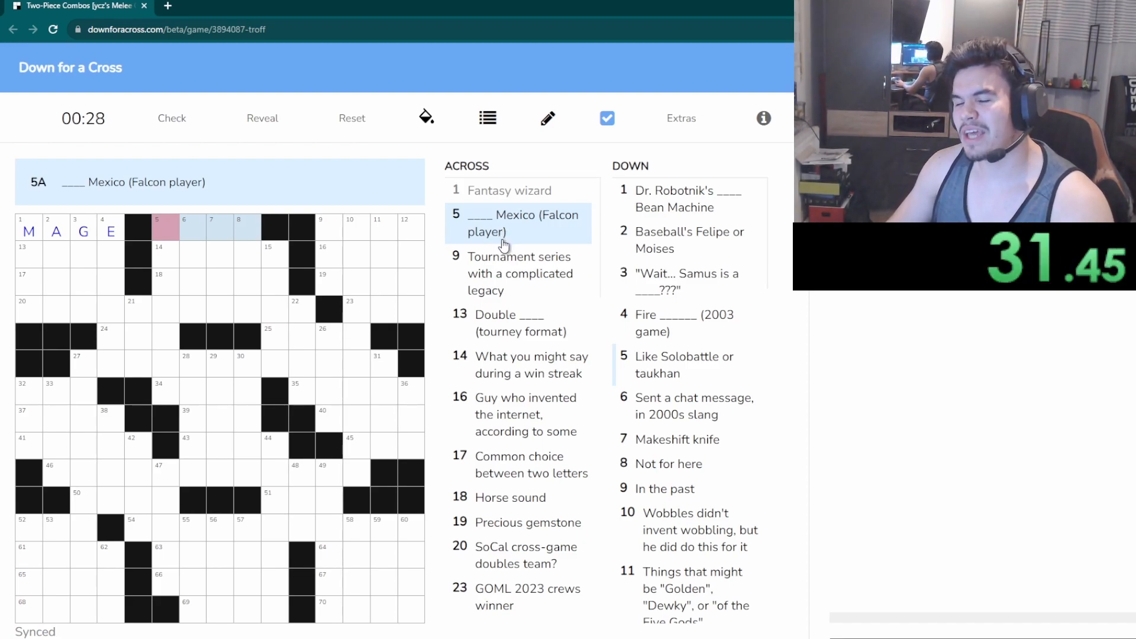
pyautogui.write('E')
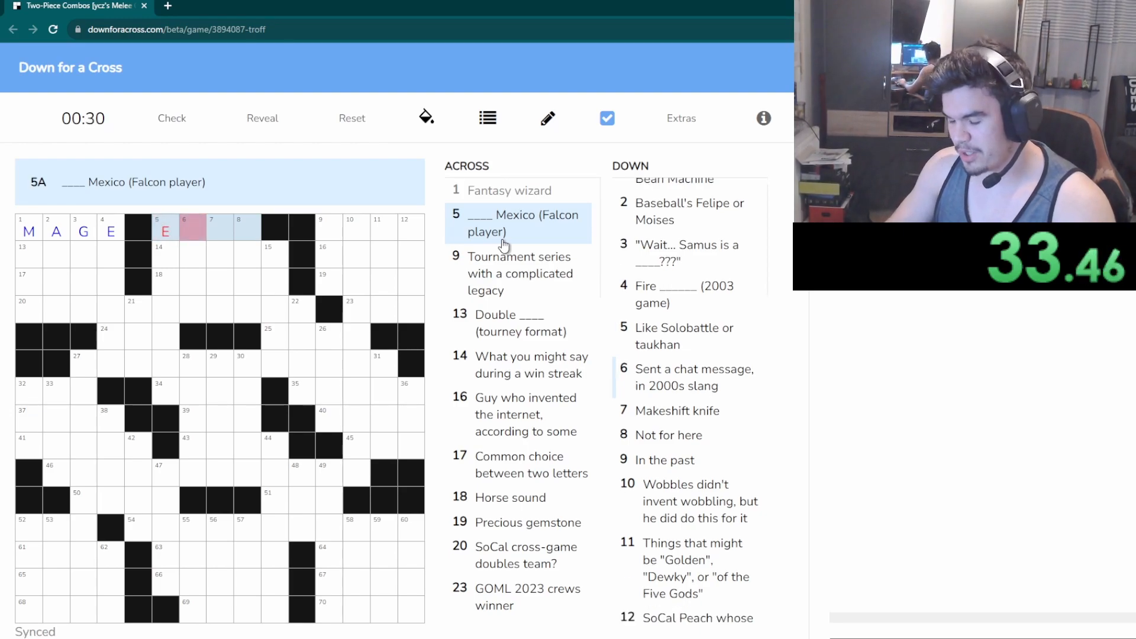
pyautogui.click(509, 189)
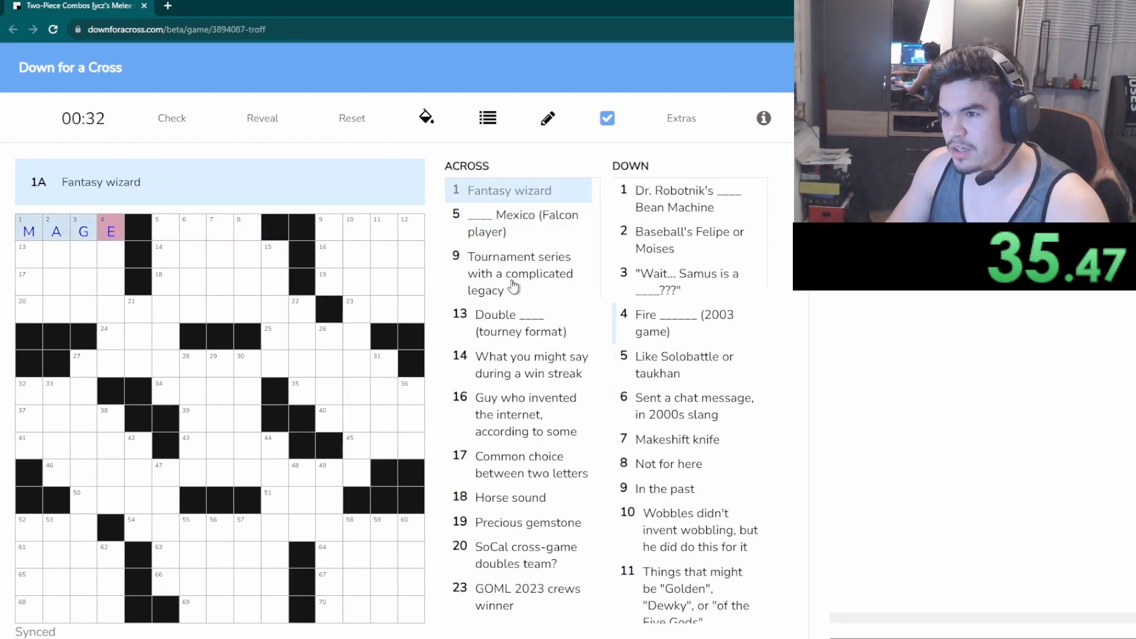
# Enter ELIM for 13 Across, Double ____ (tourney format)
pyautogui.click(518, 273)
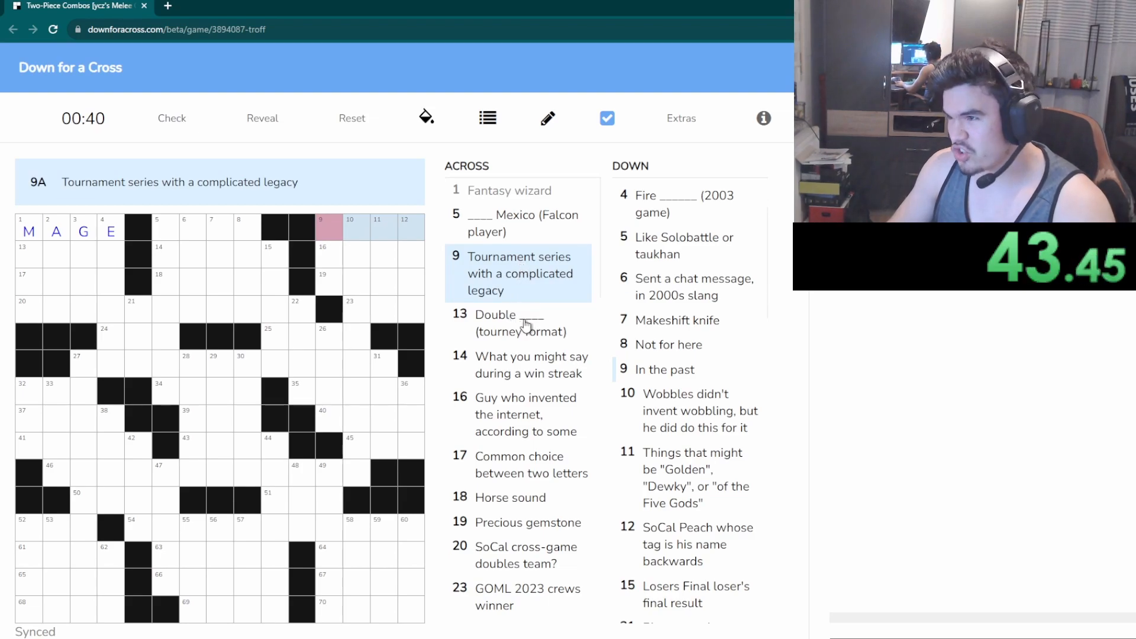
pyautogui.click(518, 322)
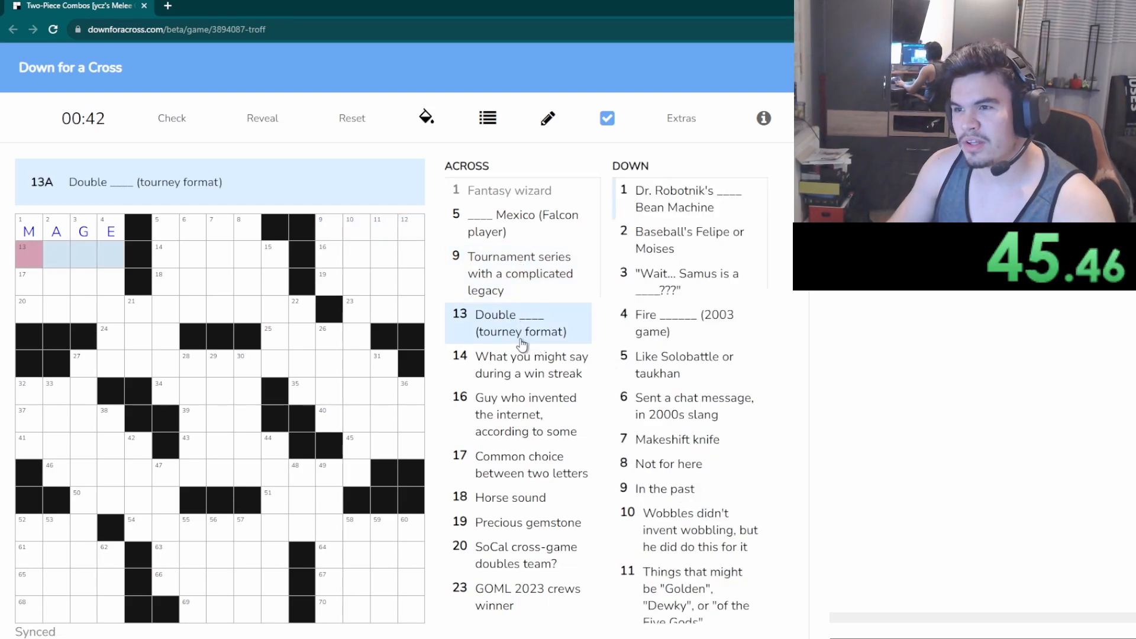
pyautogui.write('ELI')
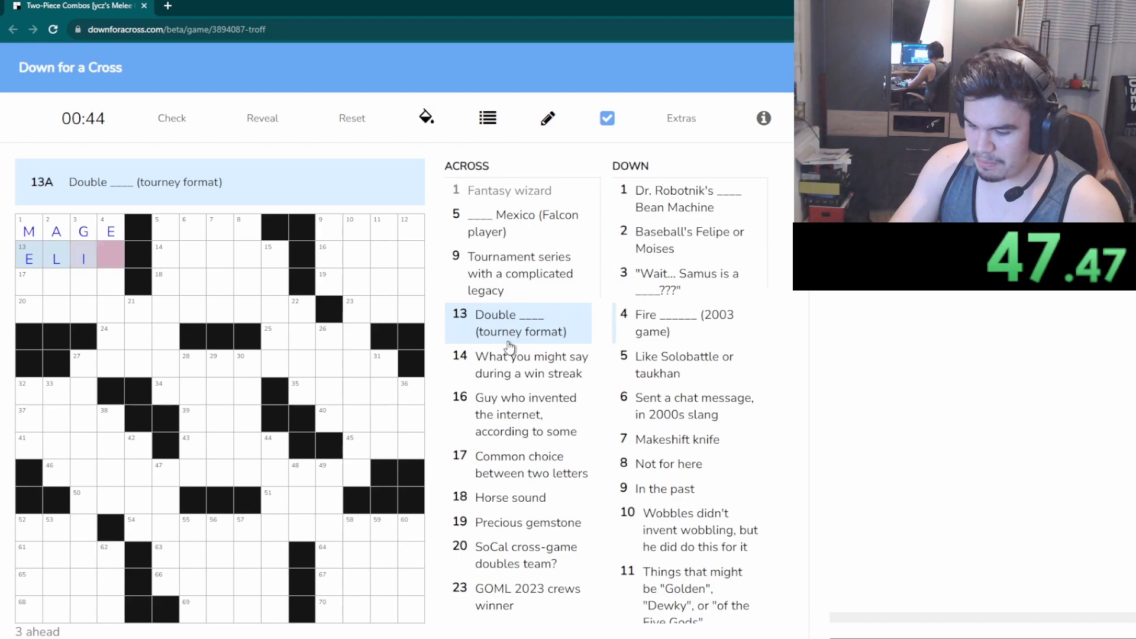
pyautogui.write('M')
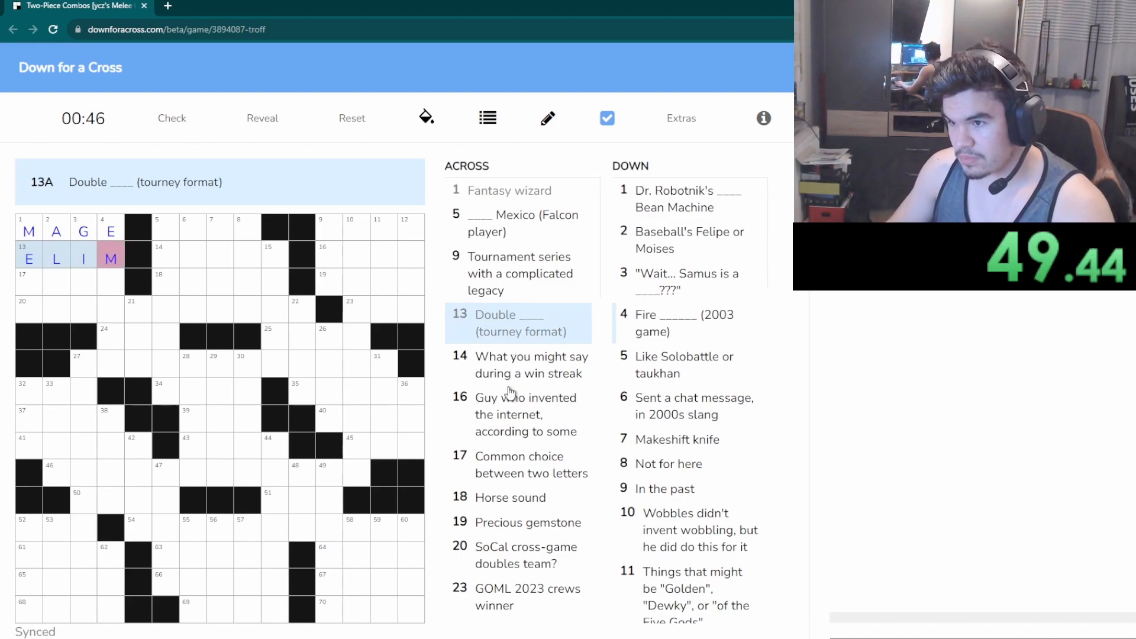
pyautogui.click(531, 364)
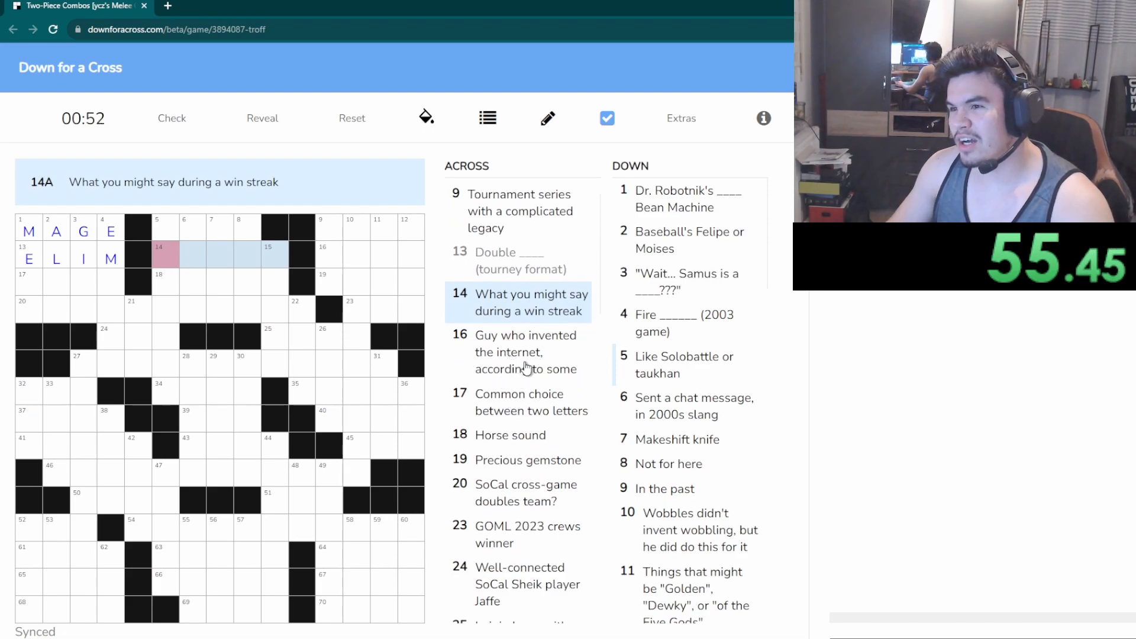
# Enter AORB for 17 Across and NEIGH for 18 Across, then move to the SoCal doubles clue
pyautogui.click(525, 352)
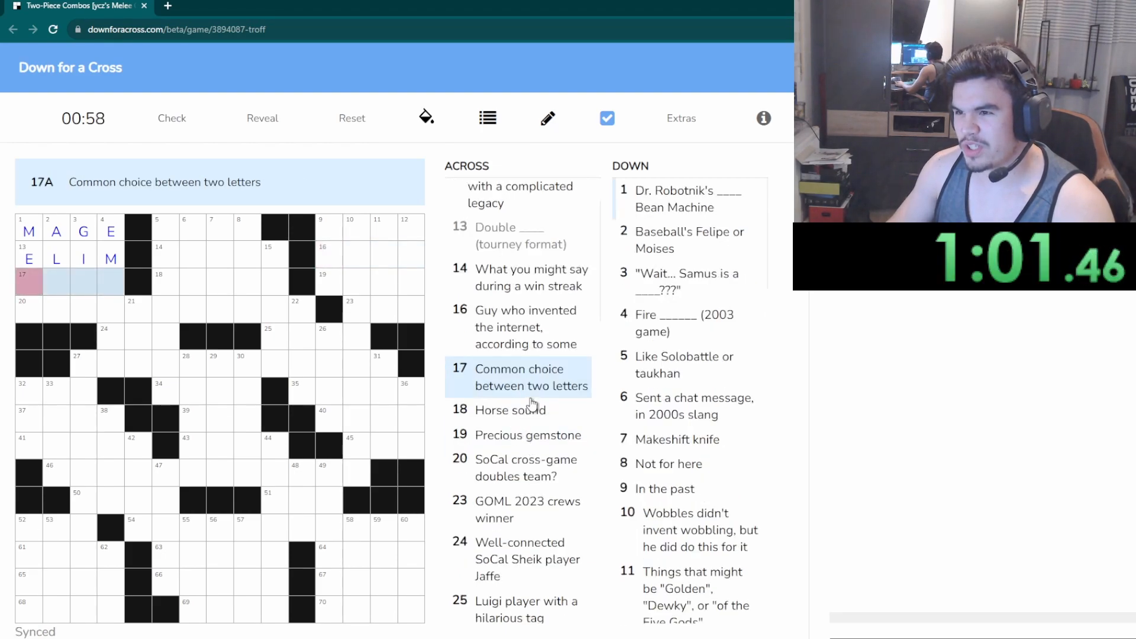
pyautogui.write('A')
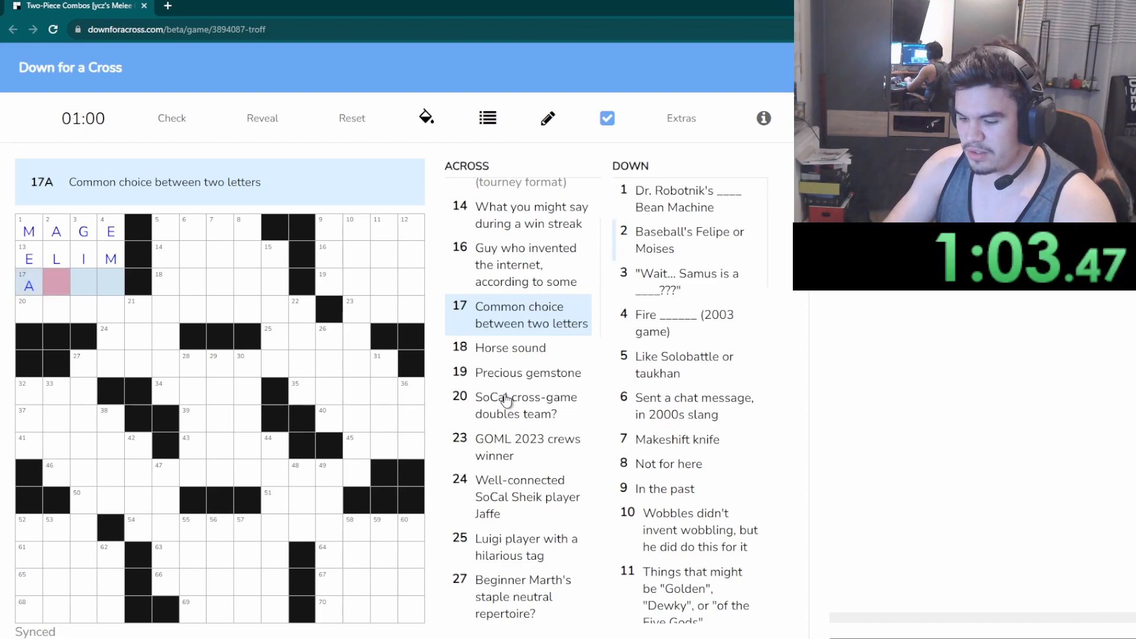
pyautogui.write('ORB')
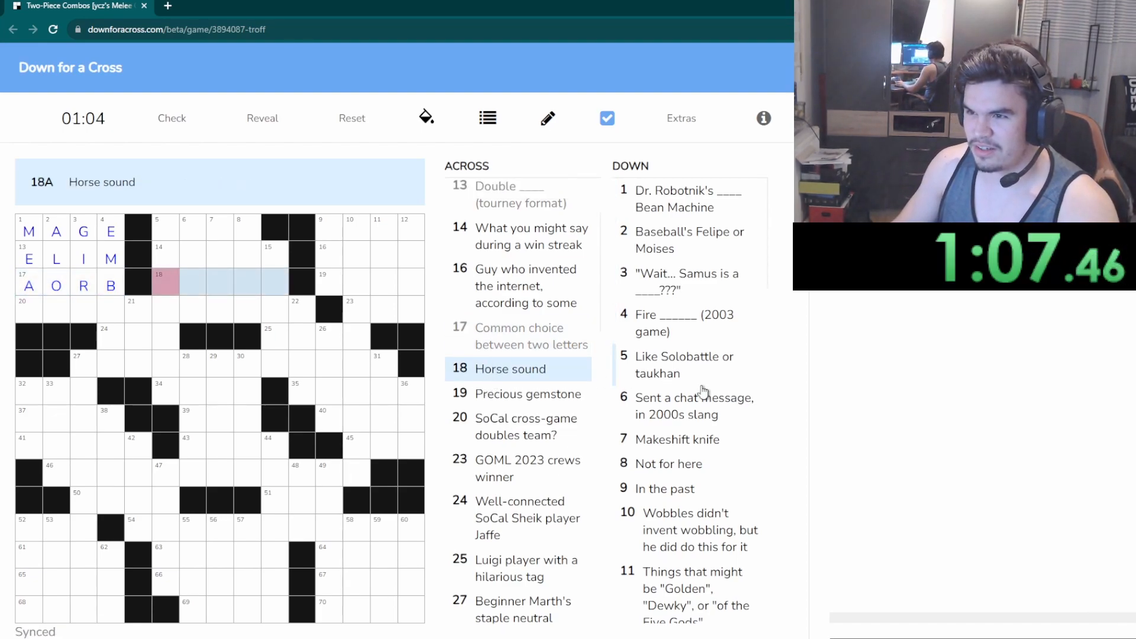
pyautogui.write('N')
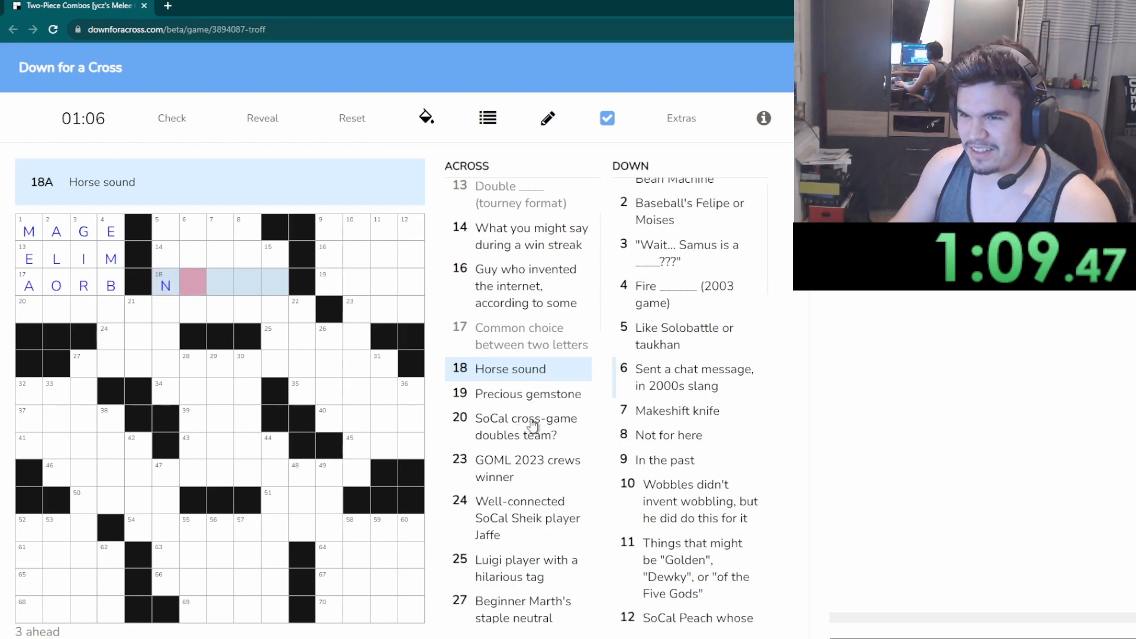
pyautogui.write('EIGH')
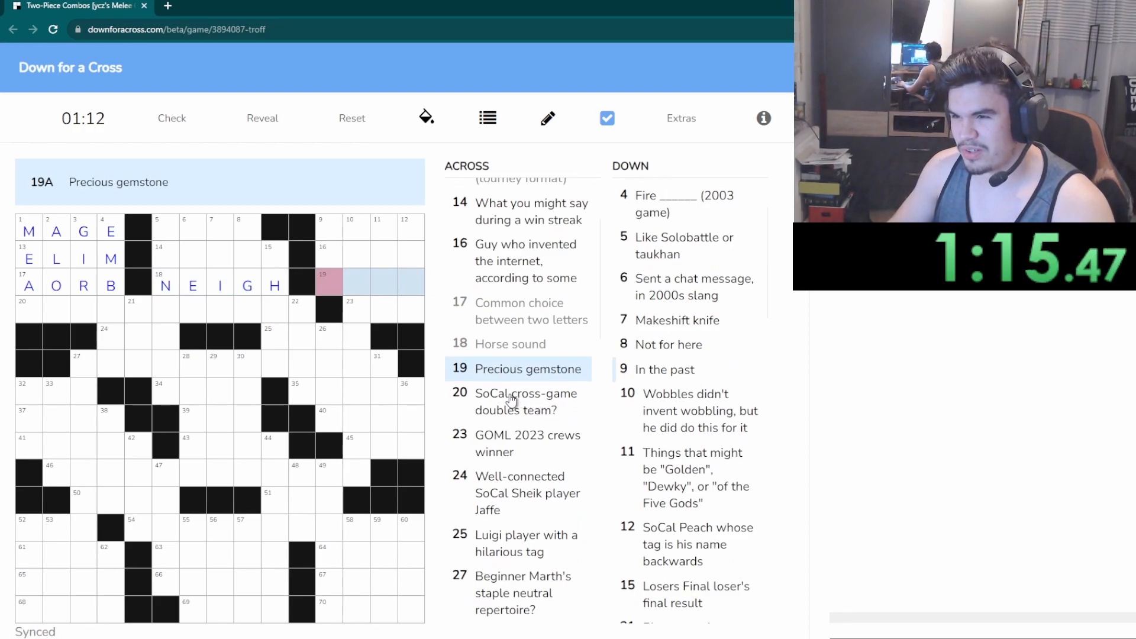
pyautogui.write('R')
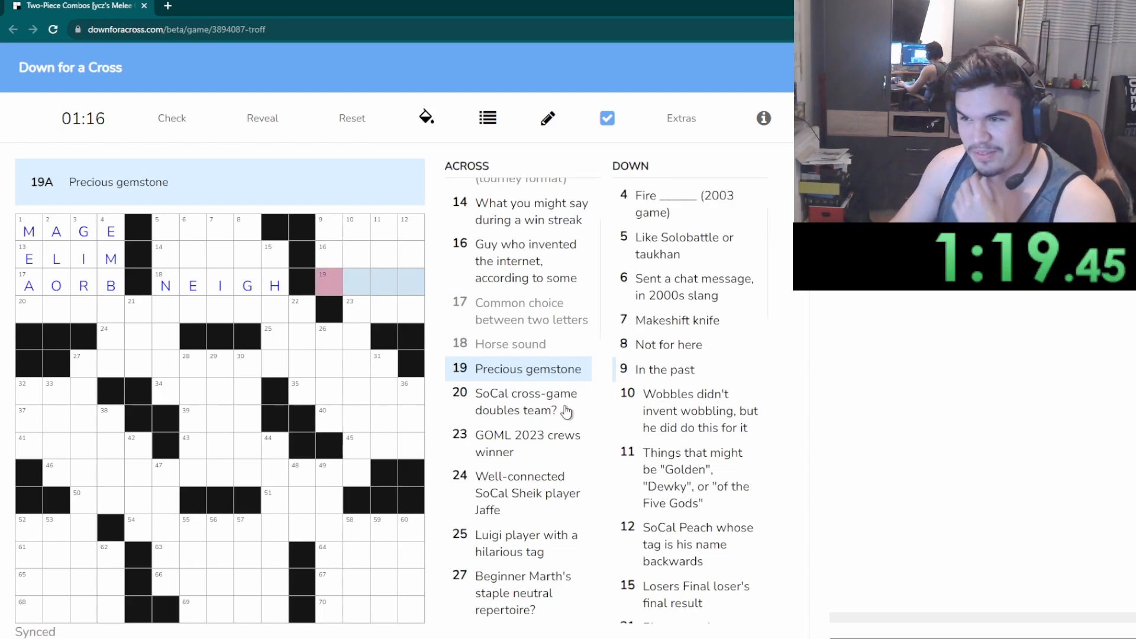
pyautogui.click(525, 401)
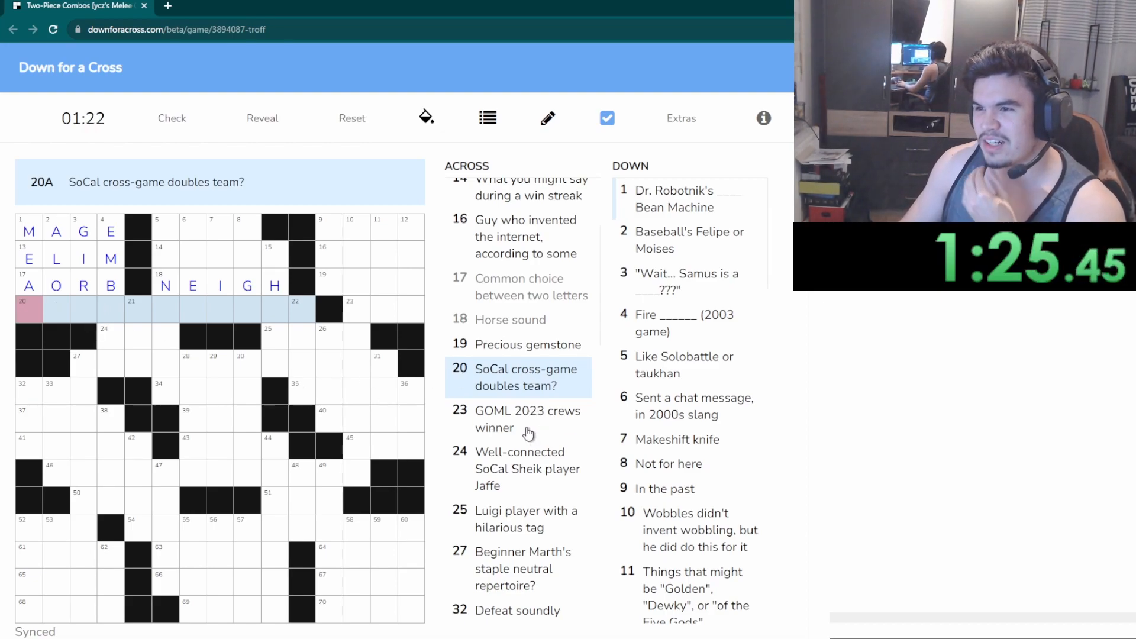
pyautogui.click(527, 378)
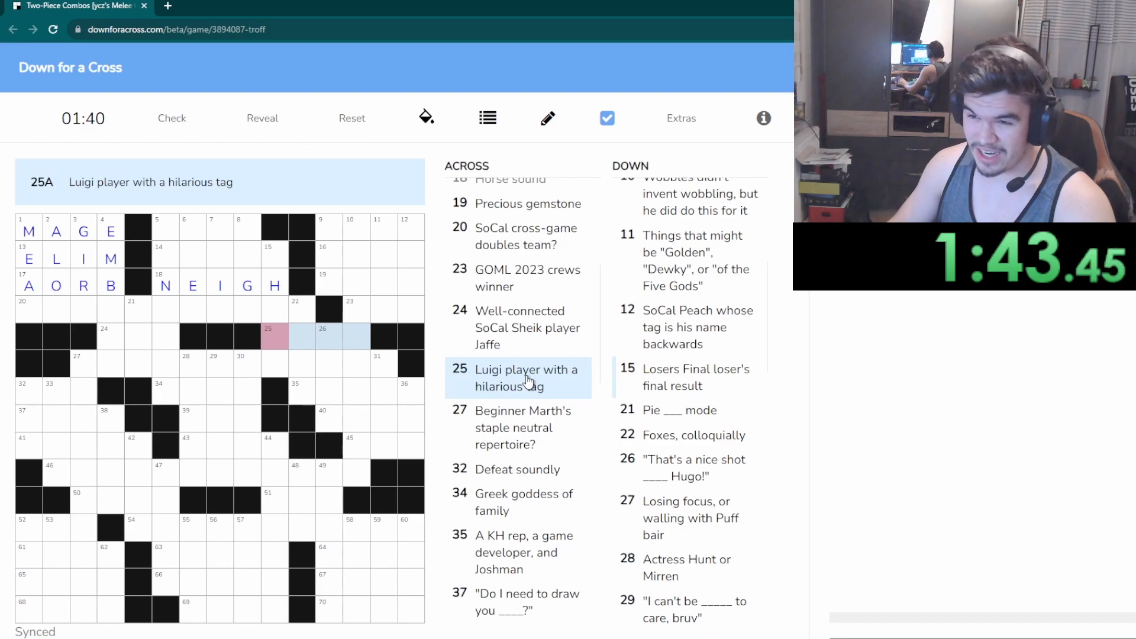
pyautogui.moveTo(515, 438)
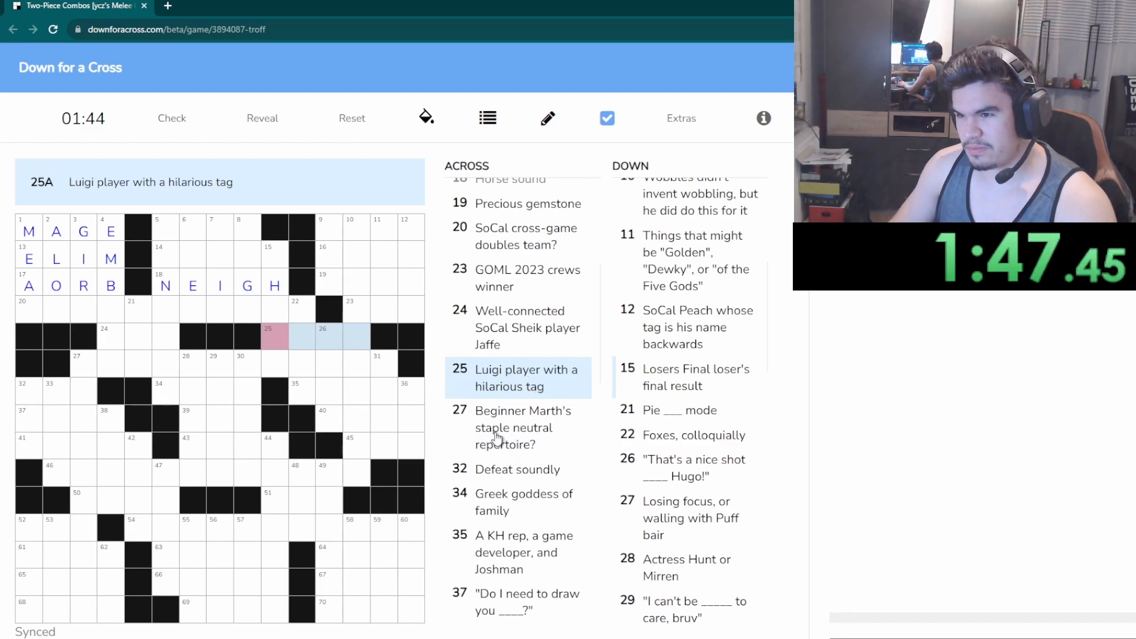
pyautogui.click(521, 427)
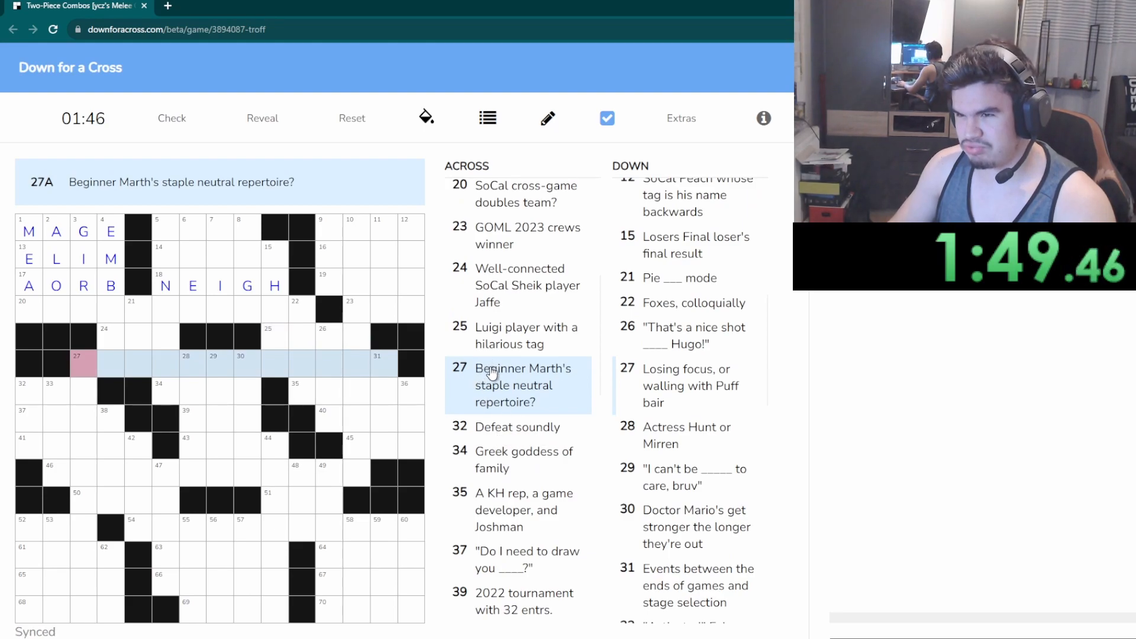
pyautogui.moveTo(515, 433)
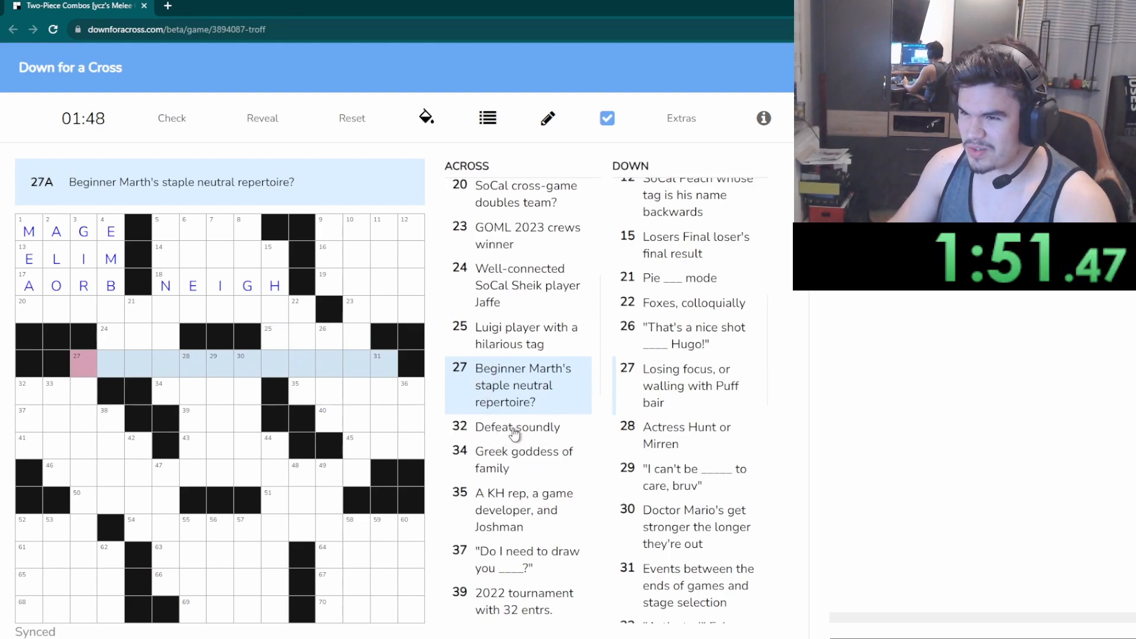
pyautogui.write('D')
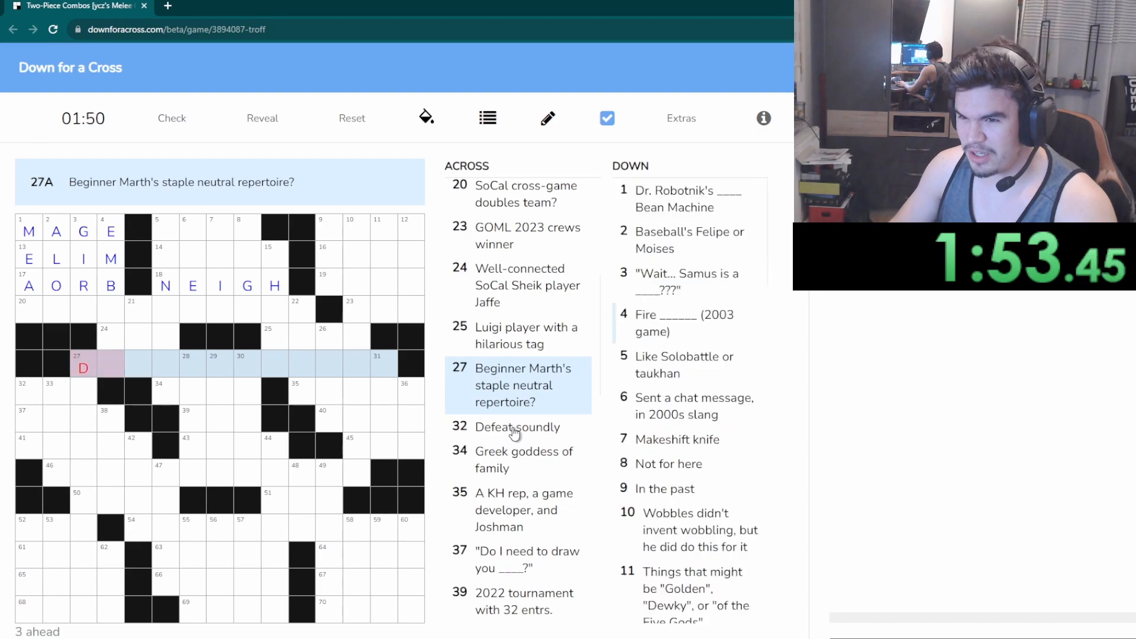
pyautogui.scroll(-3)
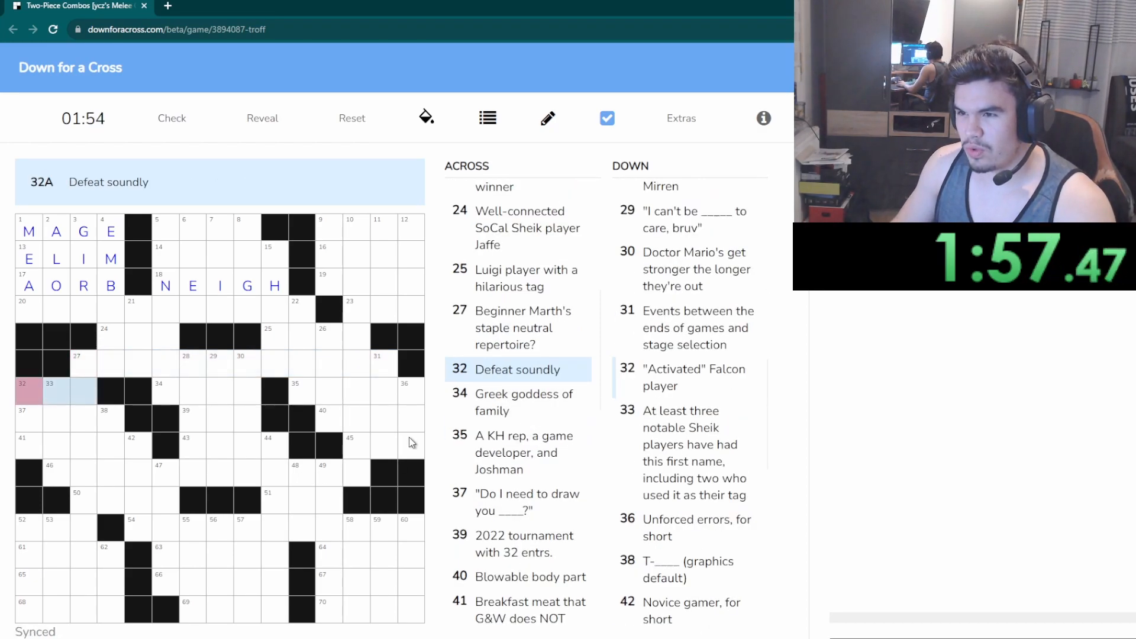
# Complete SORAS in 35 Across and enter LSI in 39 Across
pyautogui.write('O')
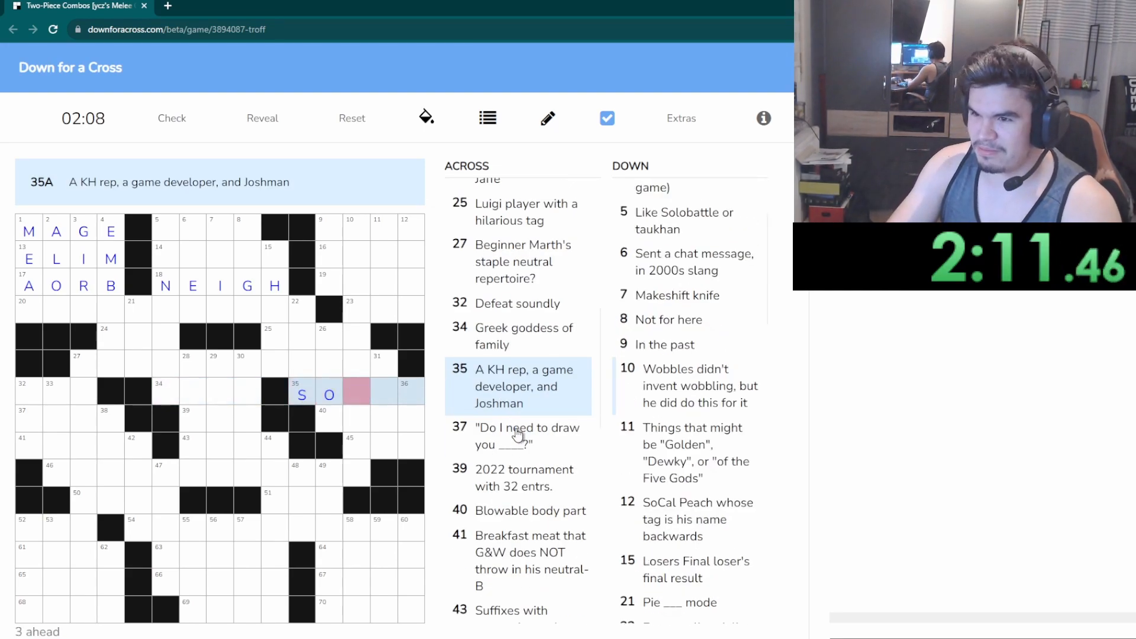
pyautogui.write('RA')
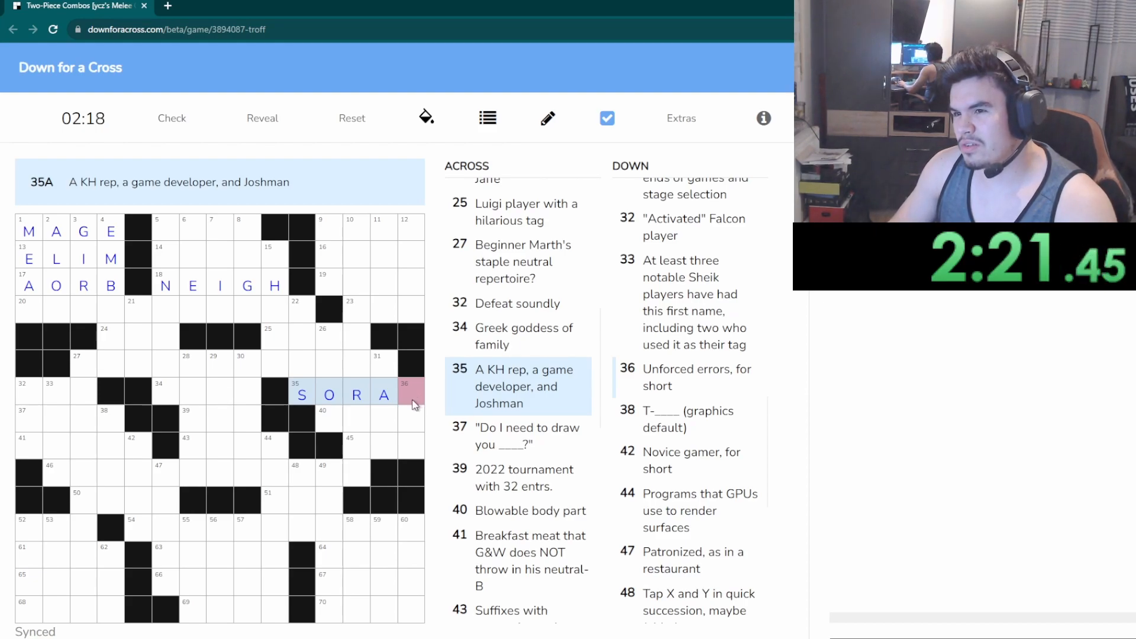
pyautogui.write('S')
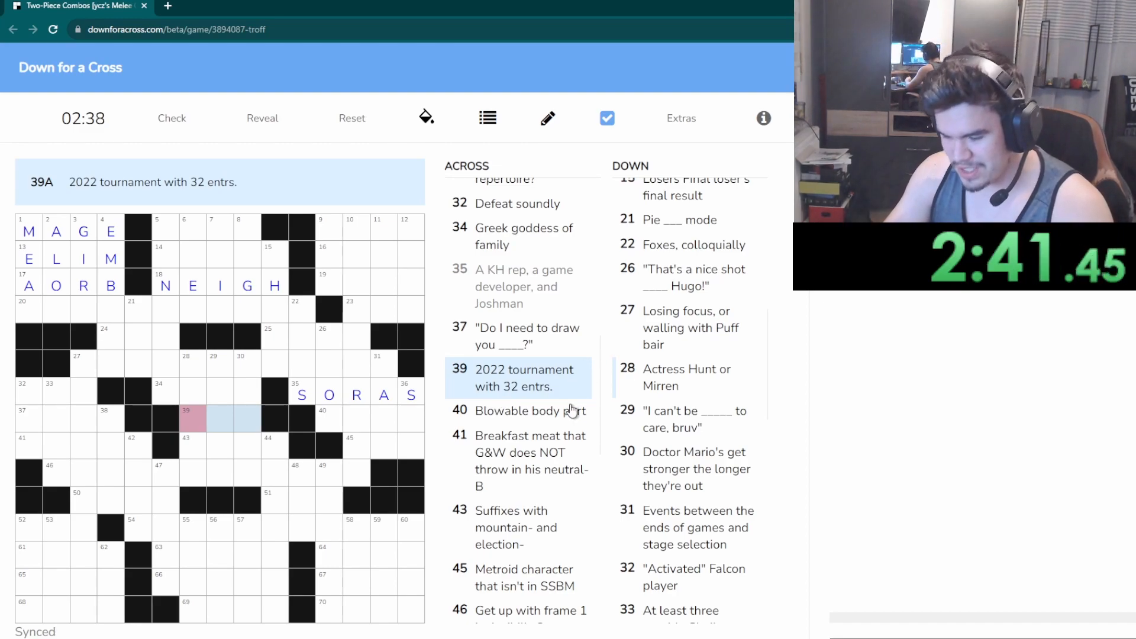
pyautogui.write('LSI')
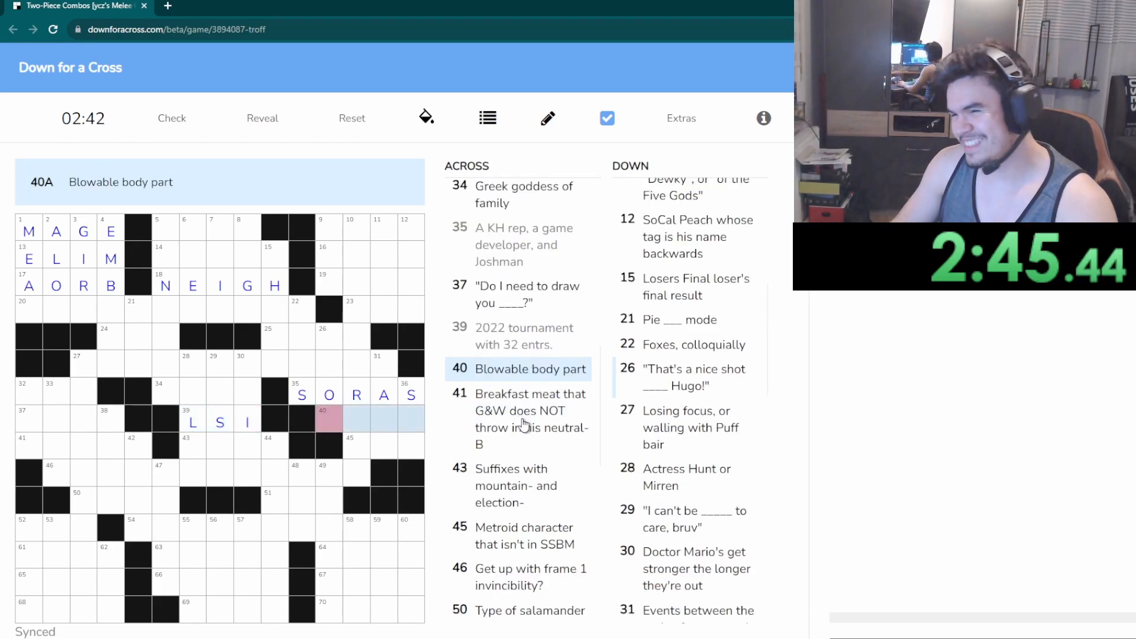
pyautogui.moveTo(616, 434)
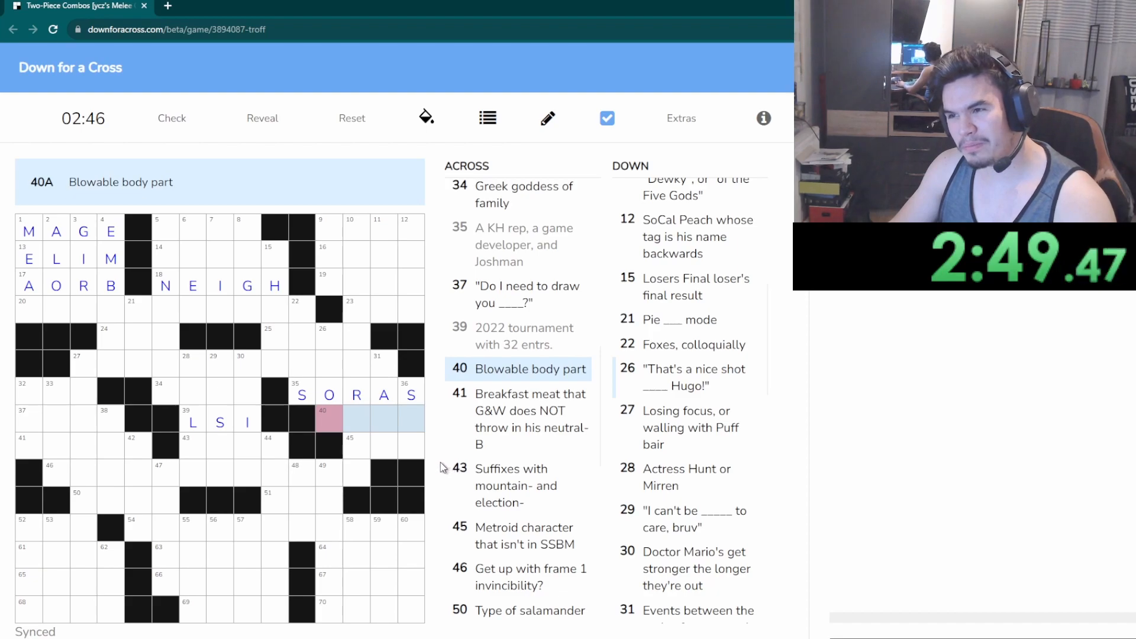
# Add the D toward ADE for 51 Across, Suffix with Gator-
pyautogui.write('D')
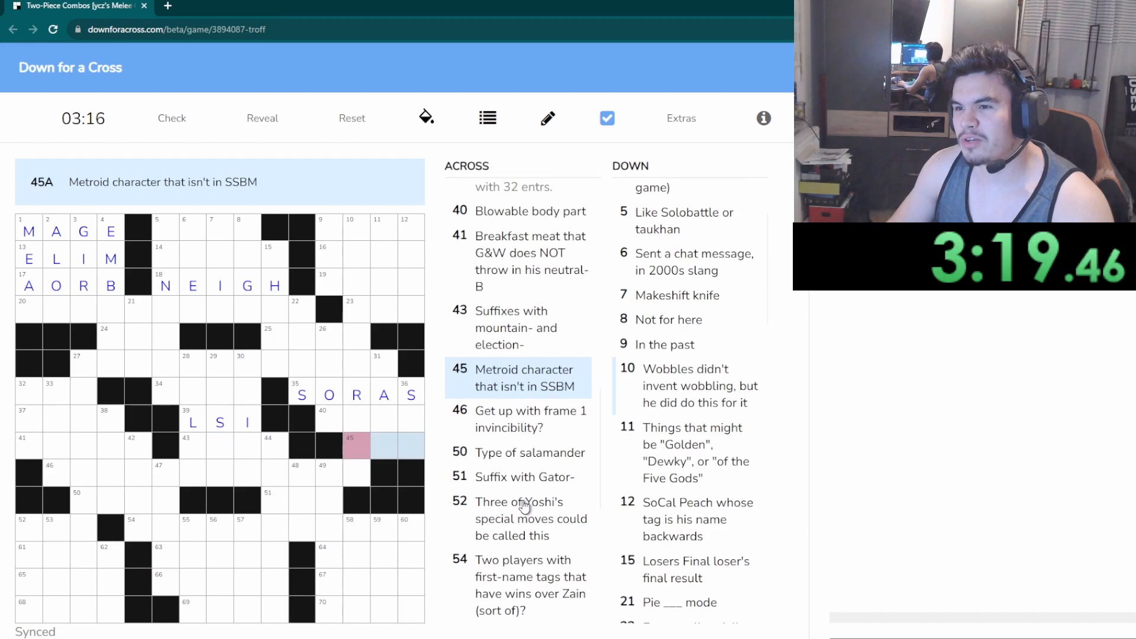
pyautogui.moveTo(549, 422)
pyautogui.write('ADE')
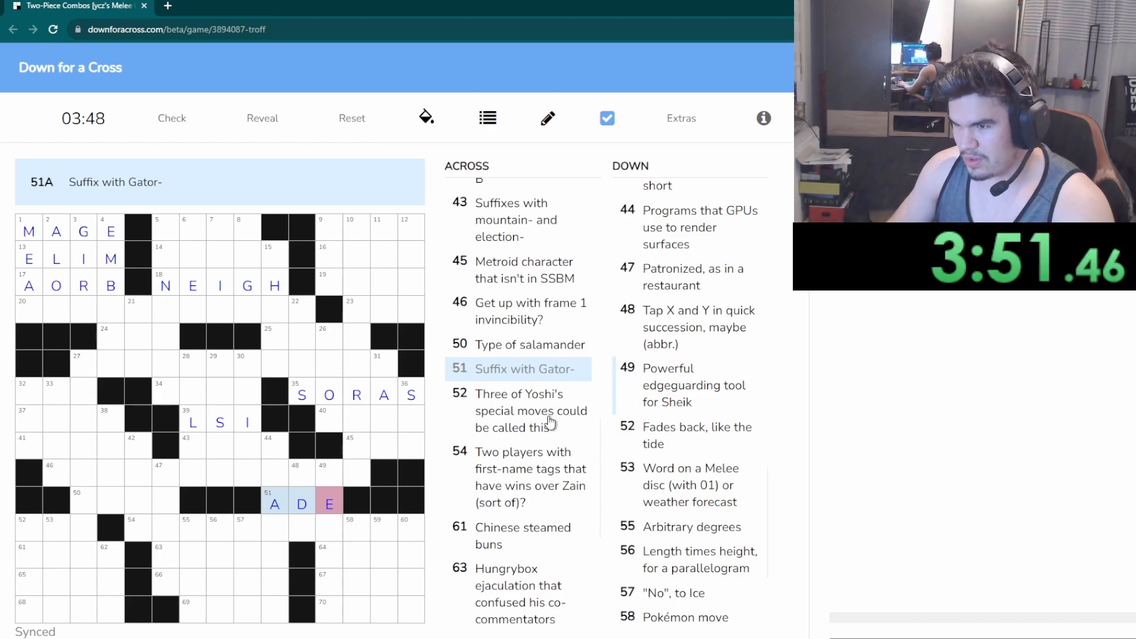
# Work the Yoshi special moves clue, then enter a pronoun answer for 66 Across
pyautogui.click(530, 411)
pyautogui.write('EGG')
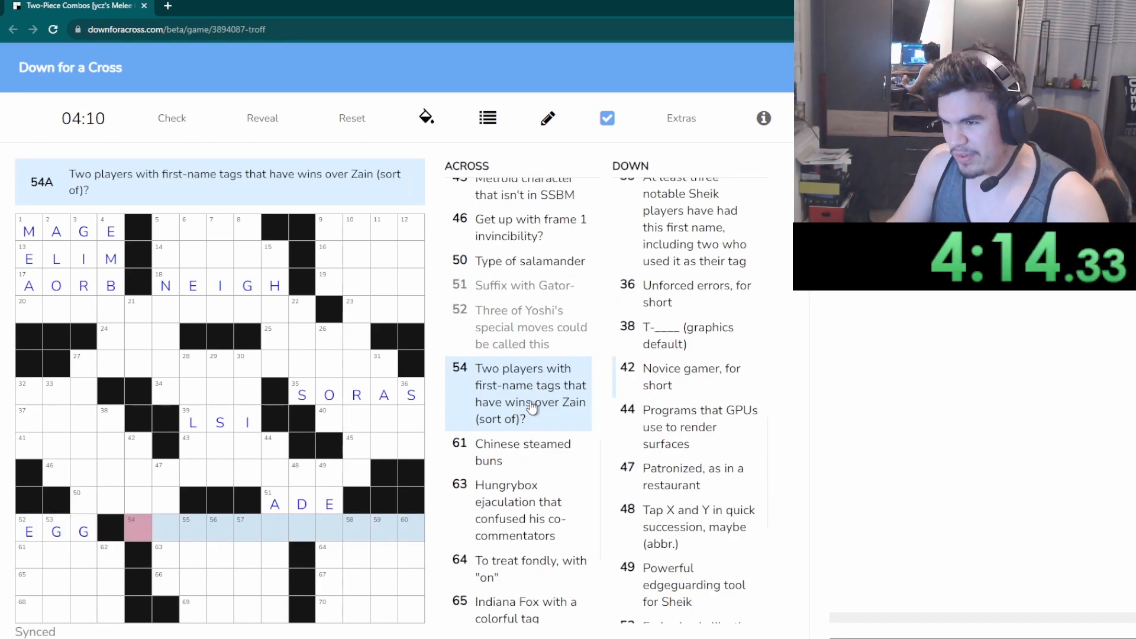
pyautogui.moveTo(556, 452)
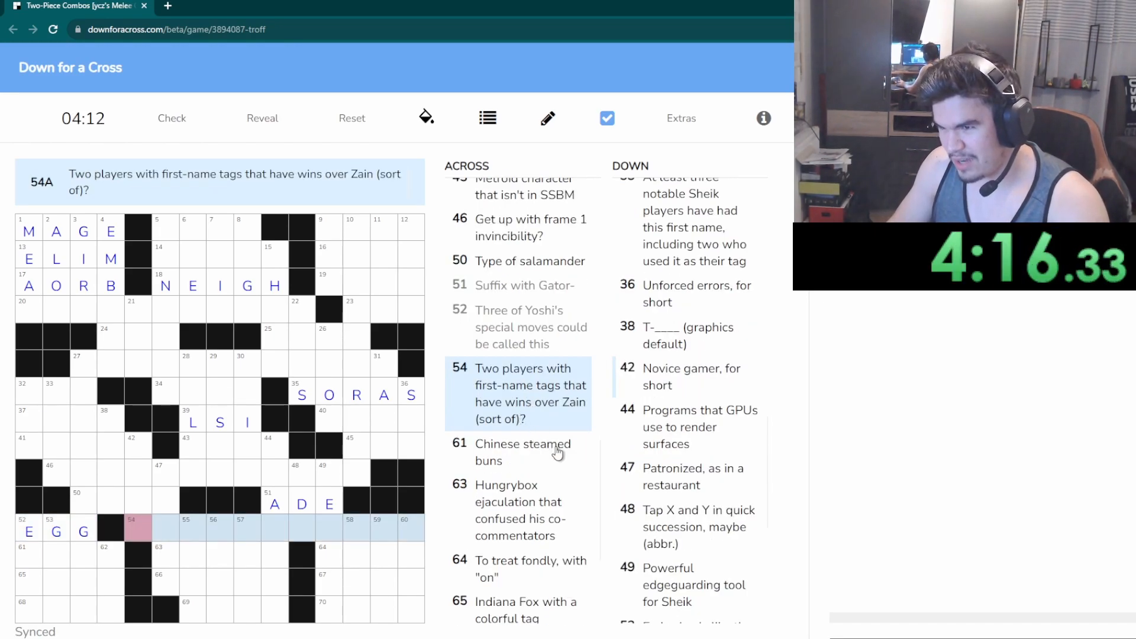
pyautogui.write('C')
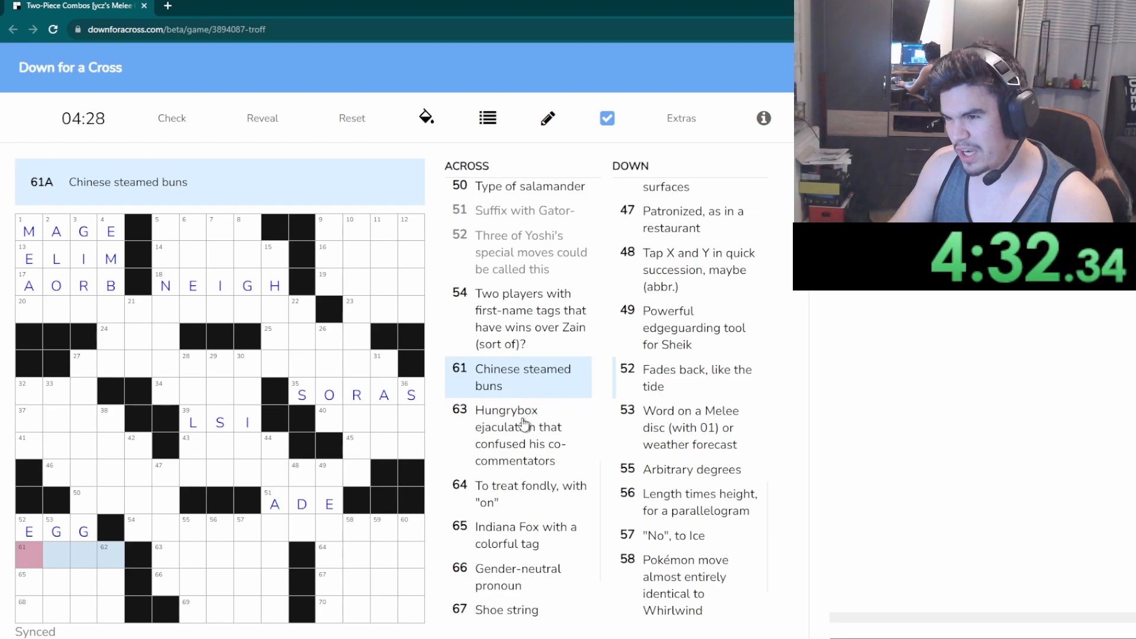
pyautogui.click(505, 426)
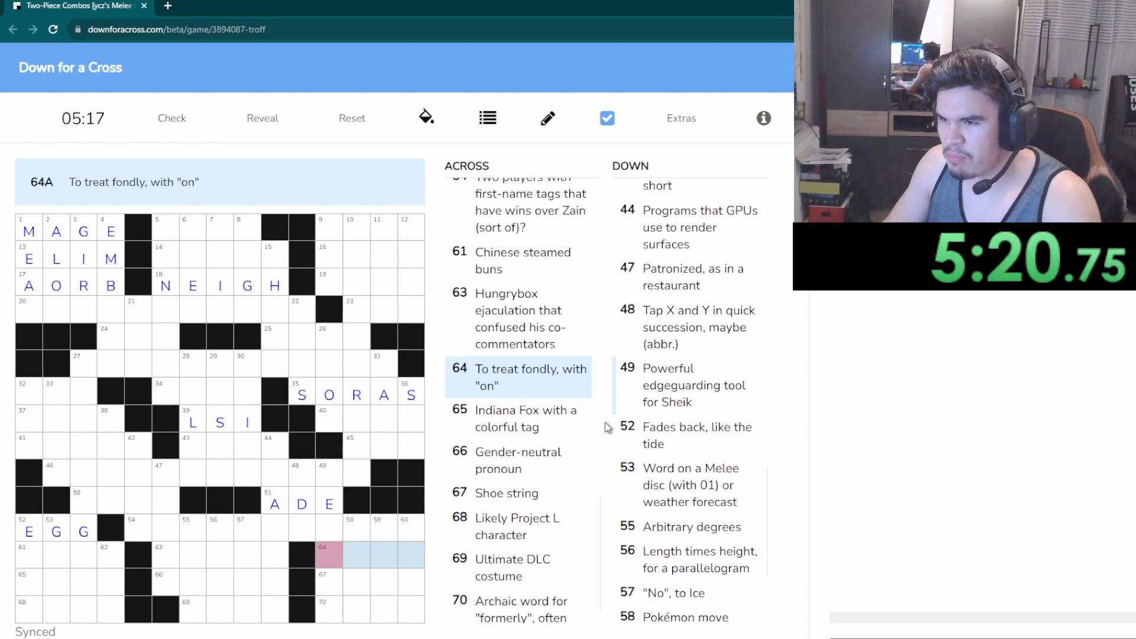
pyautogui.moveTo(549, 429)
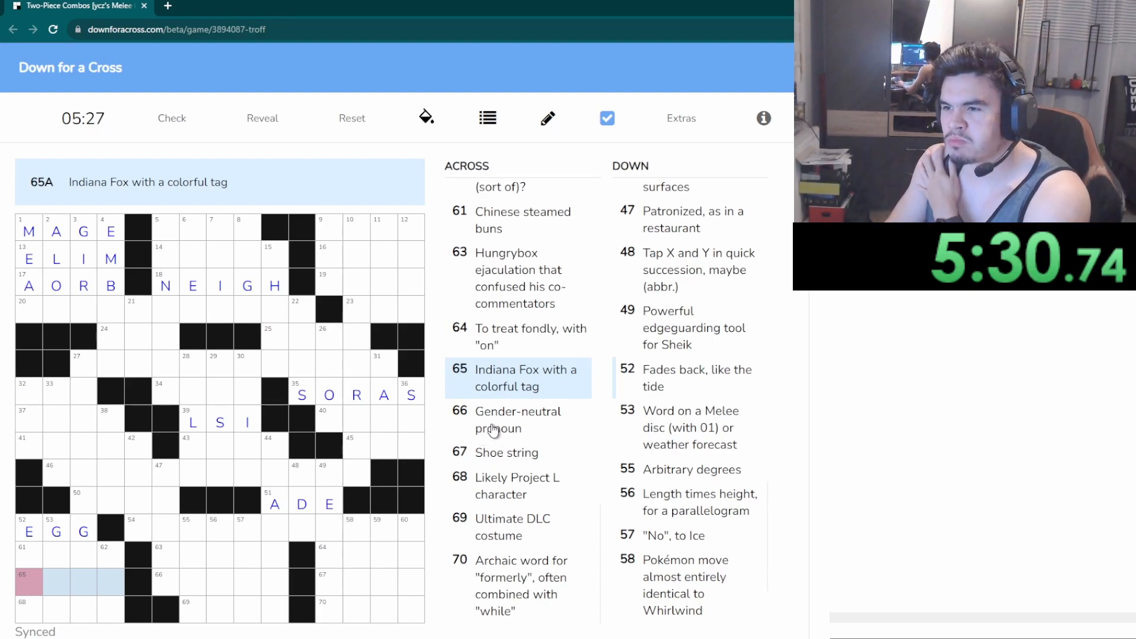
pyautogui.click(517, 418)
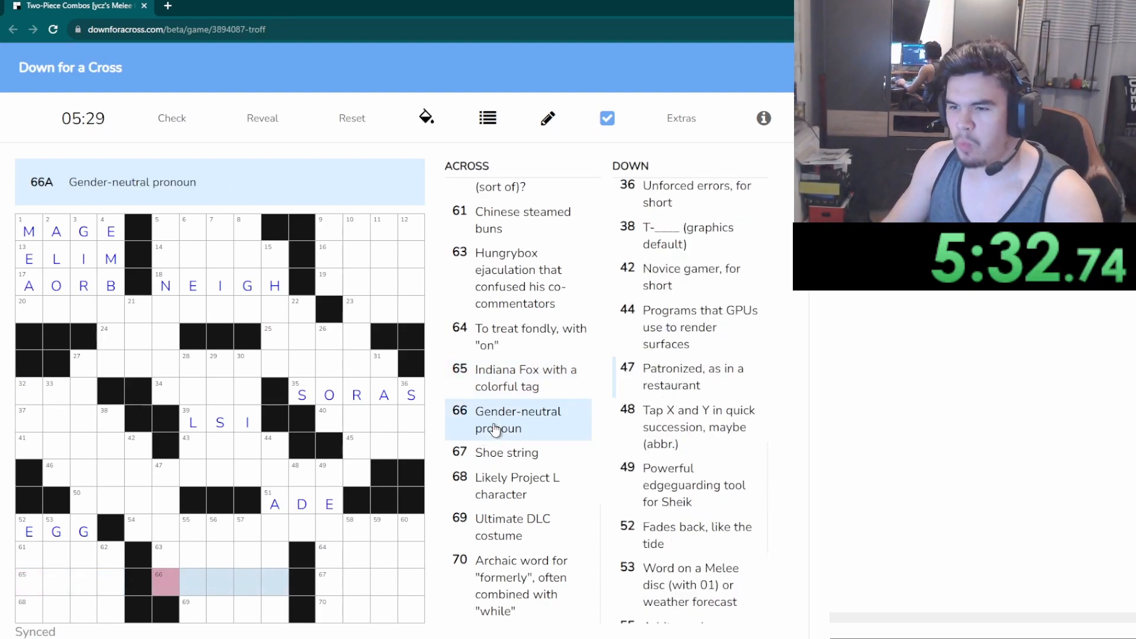
pyautogui.write('THEMS')
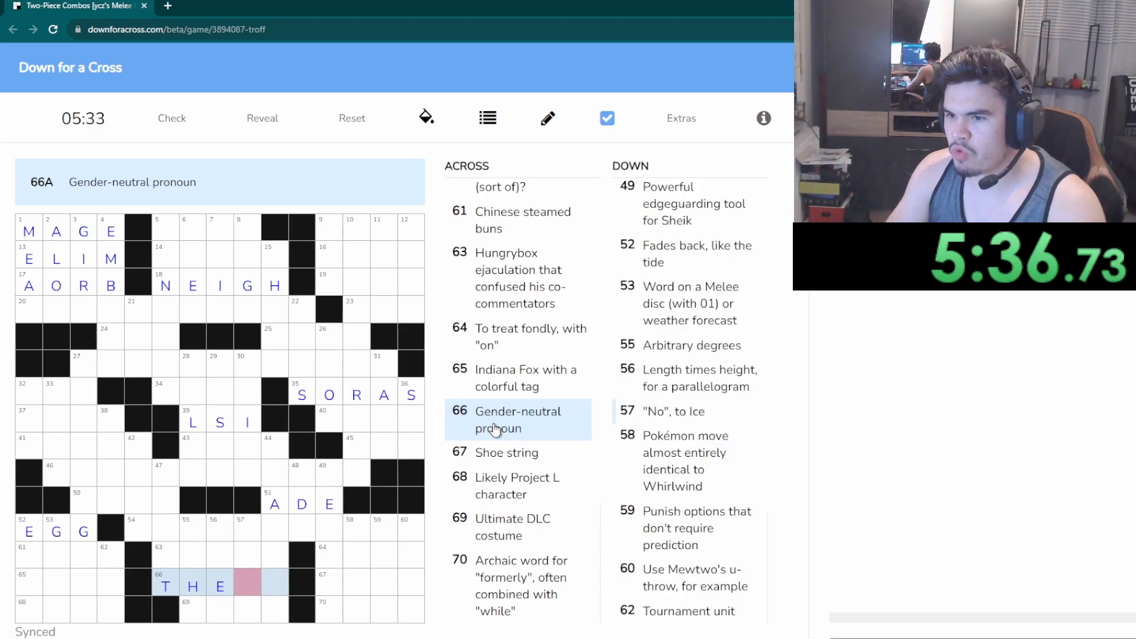
pyautogui.moveTo(404, 512)
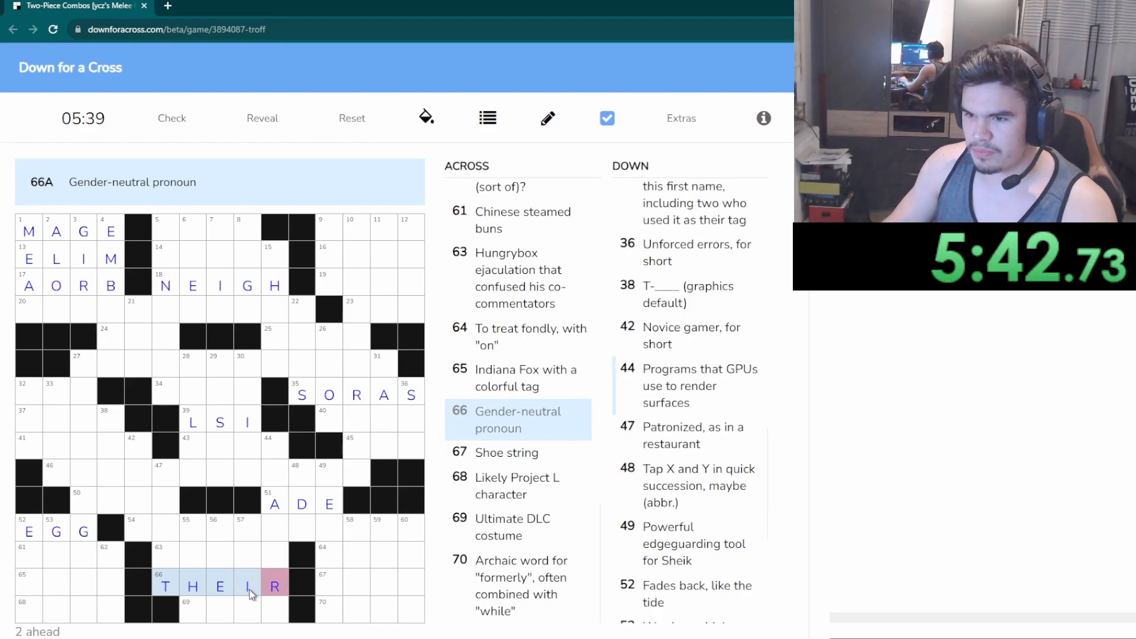
# Enter LACE for 67 Across, Shoe string, and a G in 69 Across
pyautogui.click(508, 452)
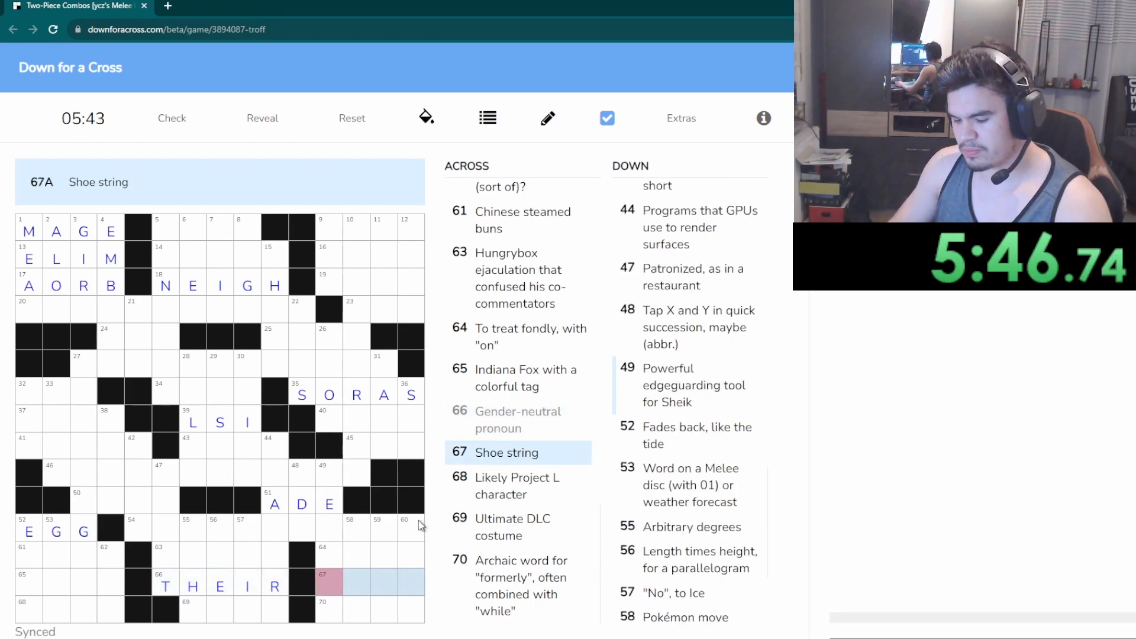
pyautogui.write('LACE')
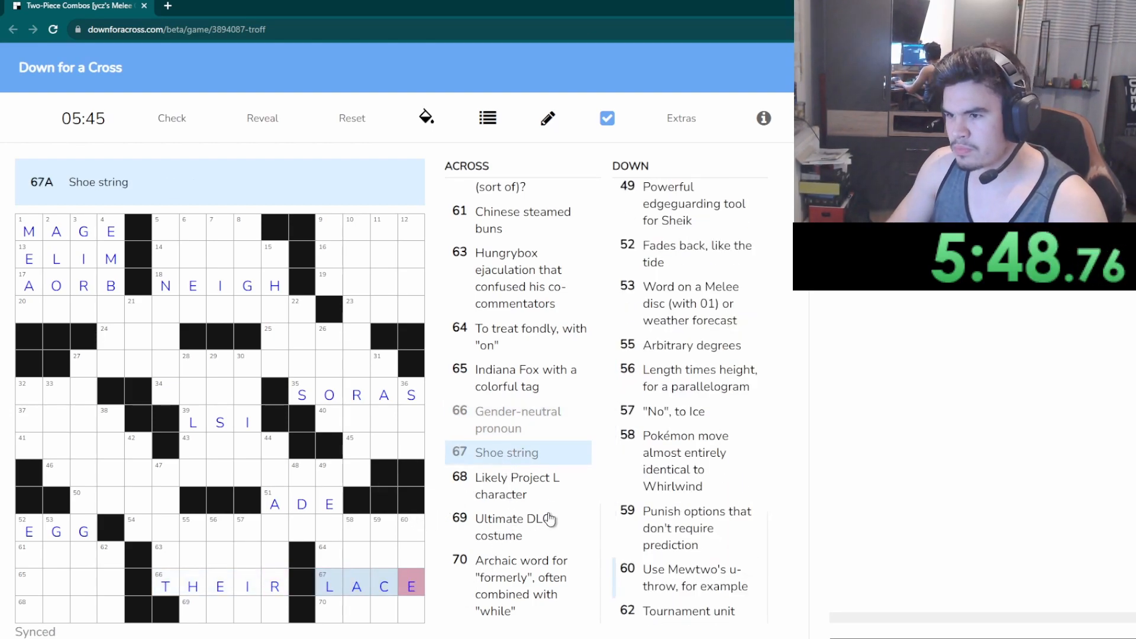
pyautogui.click(517, 485)
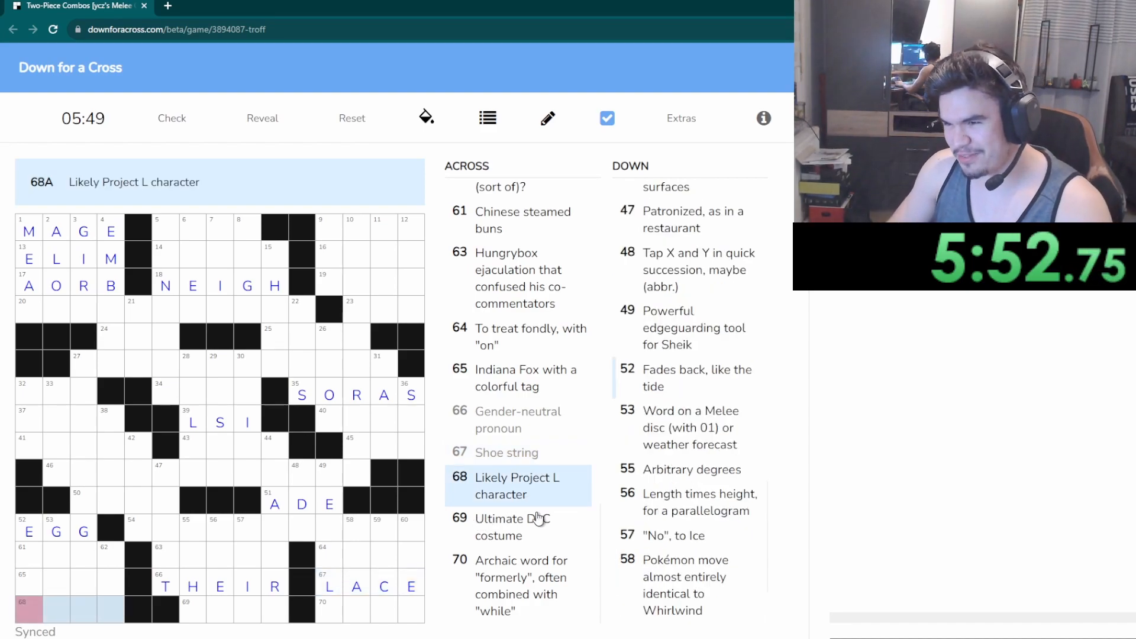
pyautogui.click(511, 526)
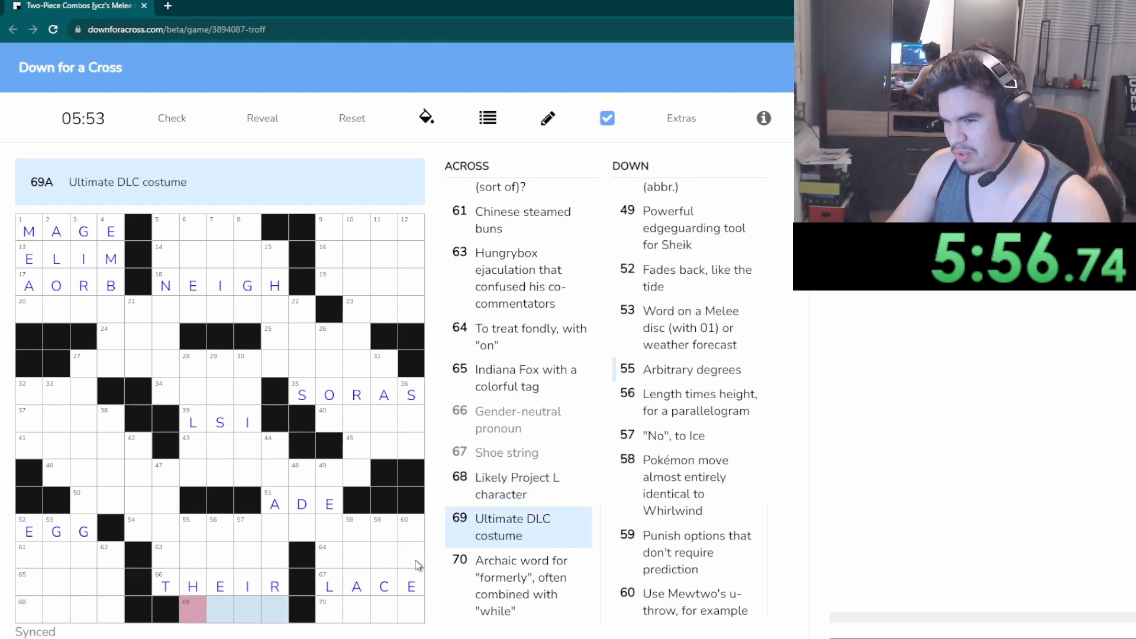
pyautogui.write('G')
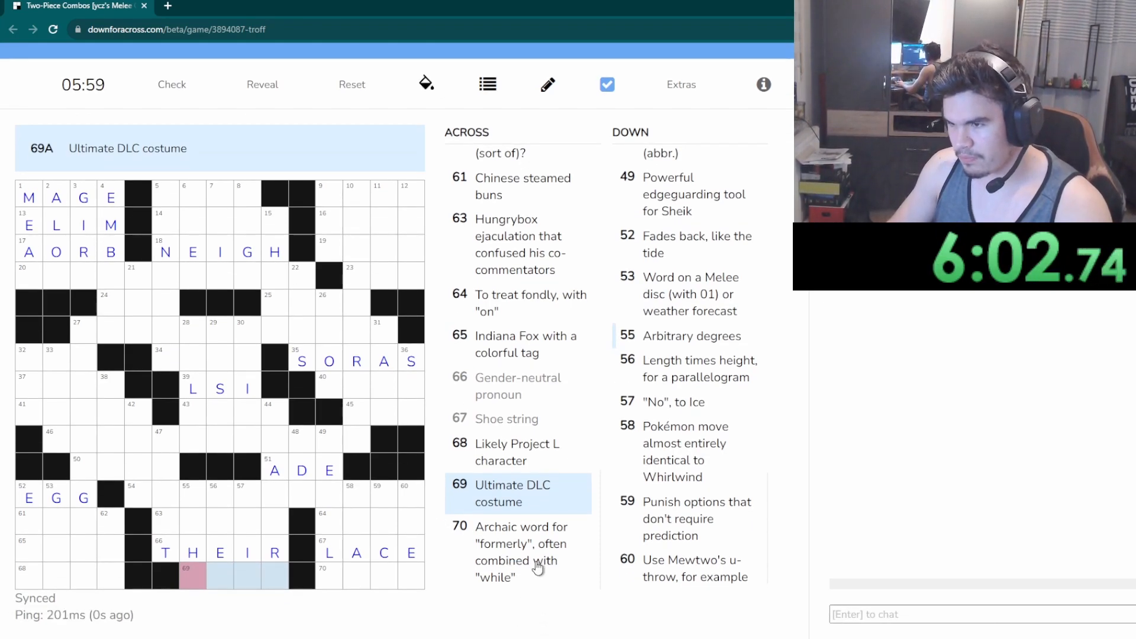
# Start 70 Across, the archaic formerly clue, with M
pyautogui.click(518, 552)
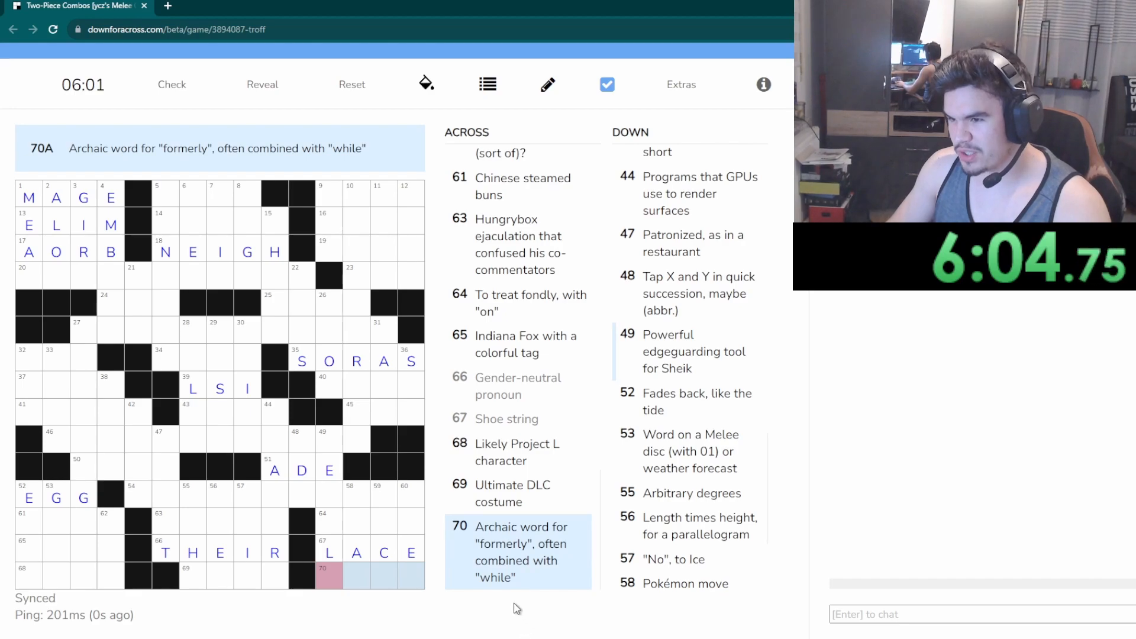
pyautogui.moveTo(486, 591)
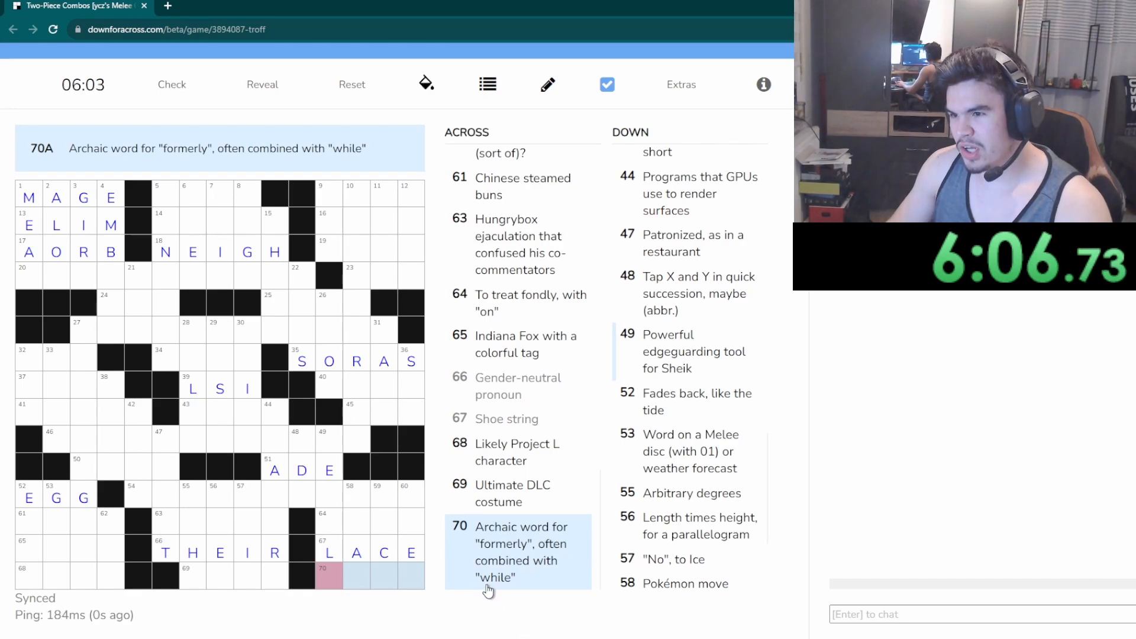
pyautogui.write('M')
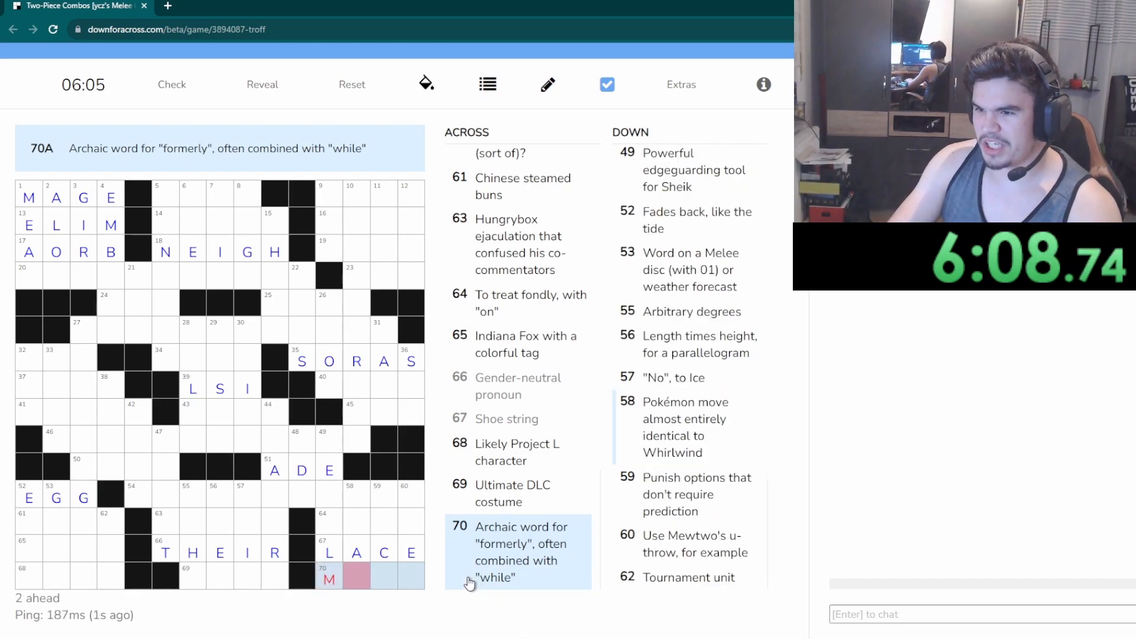
pyautogui.scroll(3)
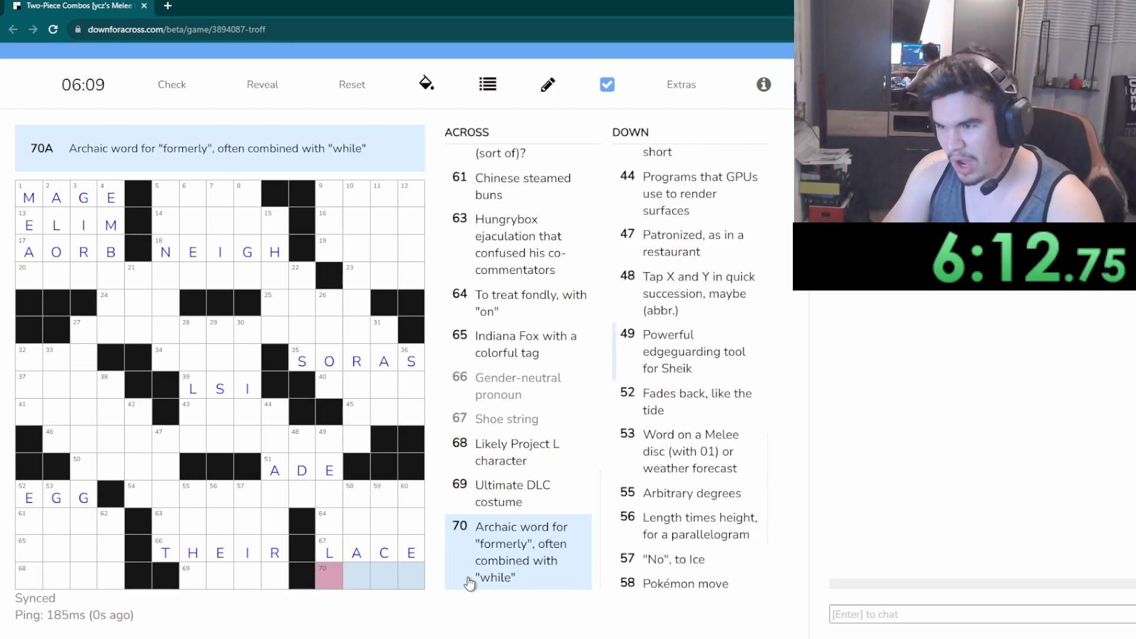
pyautogui.moveTo(687, 344)
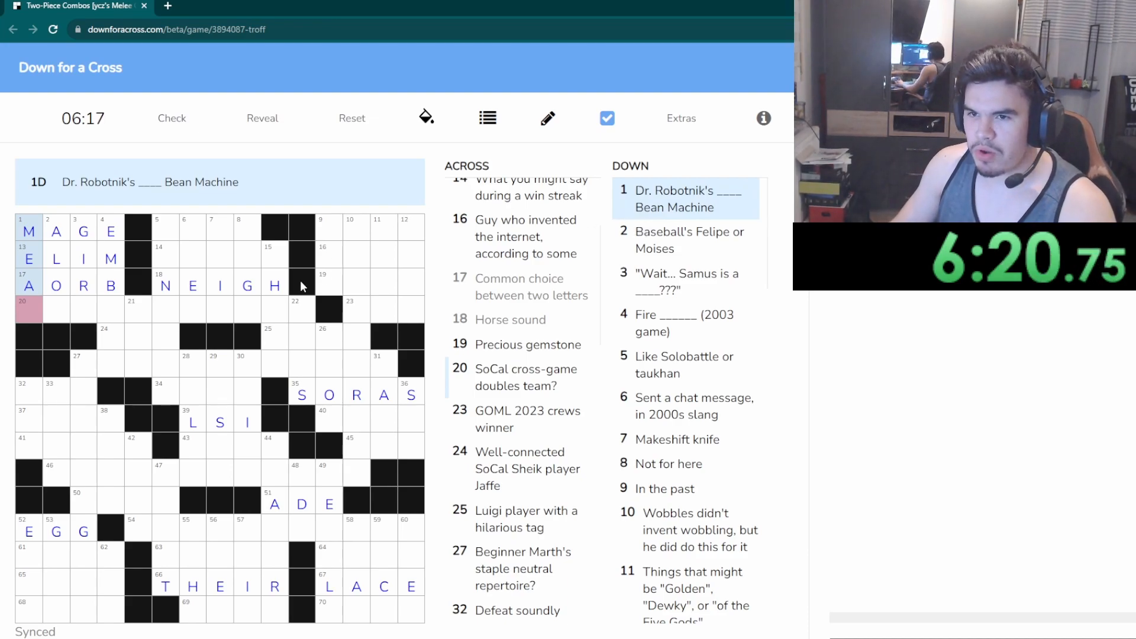
# Finish MEAN in 1 Down and work the Felipe/Moises and Makeshift knife clues toward SHIV
pyautogui.write('N')
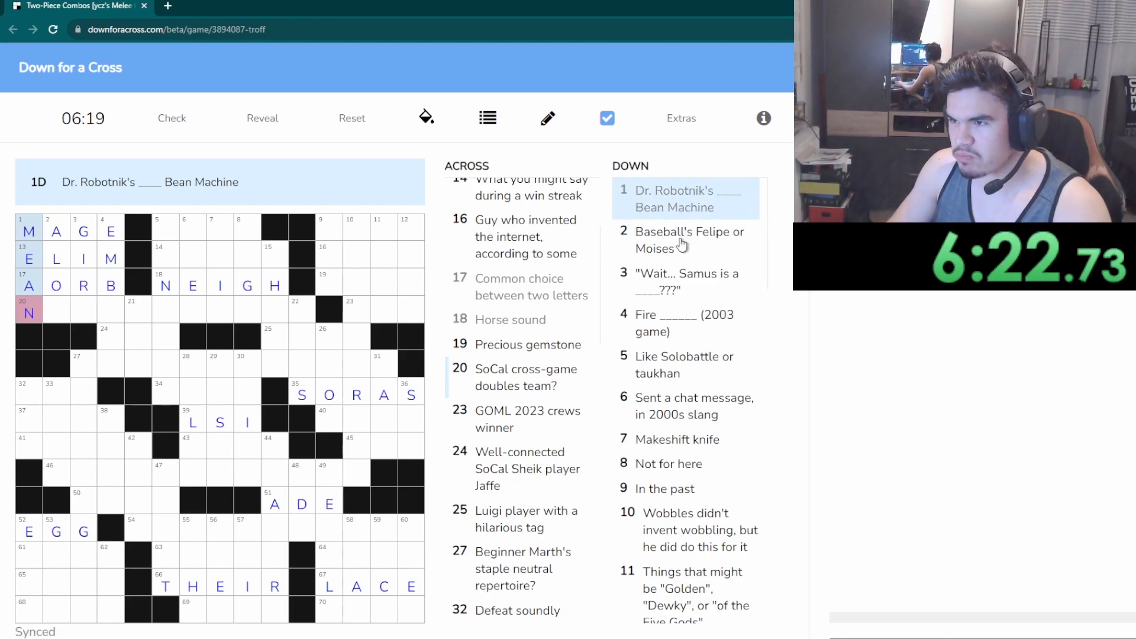
pyautogui.click(682, 240)
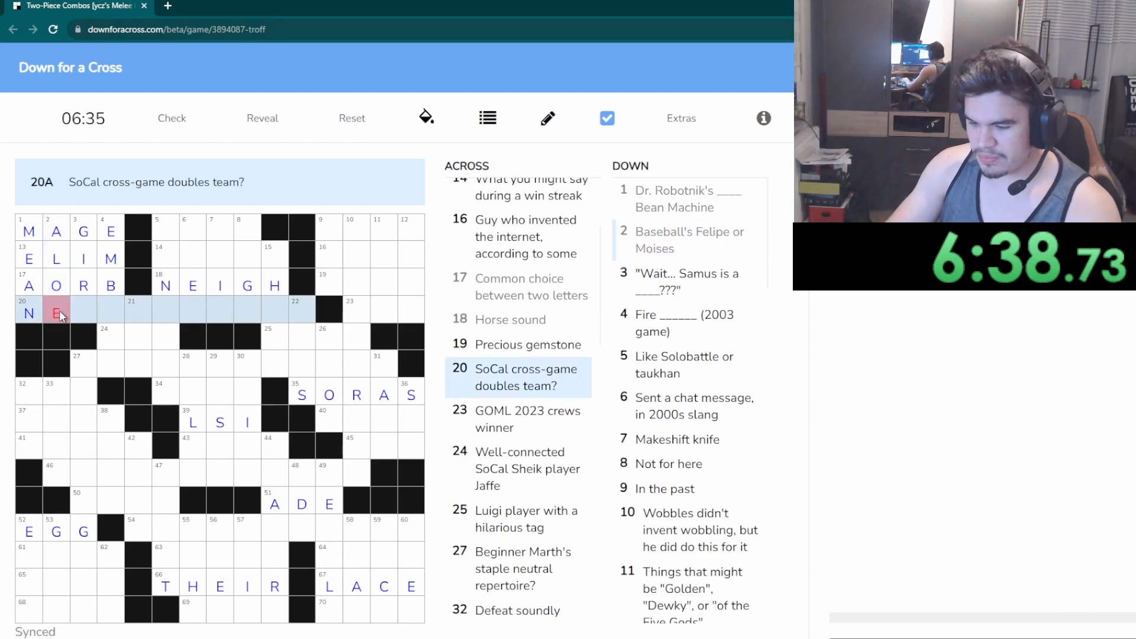
pyautogui.click(83, 312)
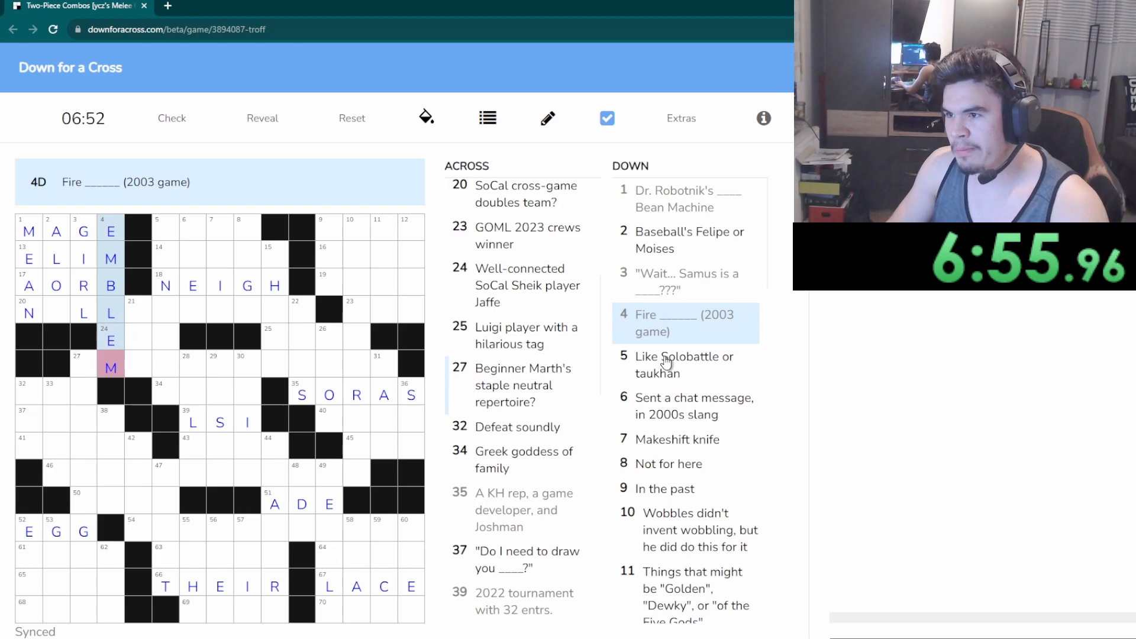
pyautogui.click(683, 364)
pyautogui.write('SH')
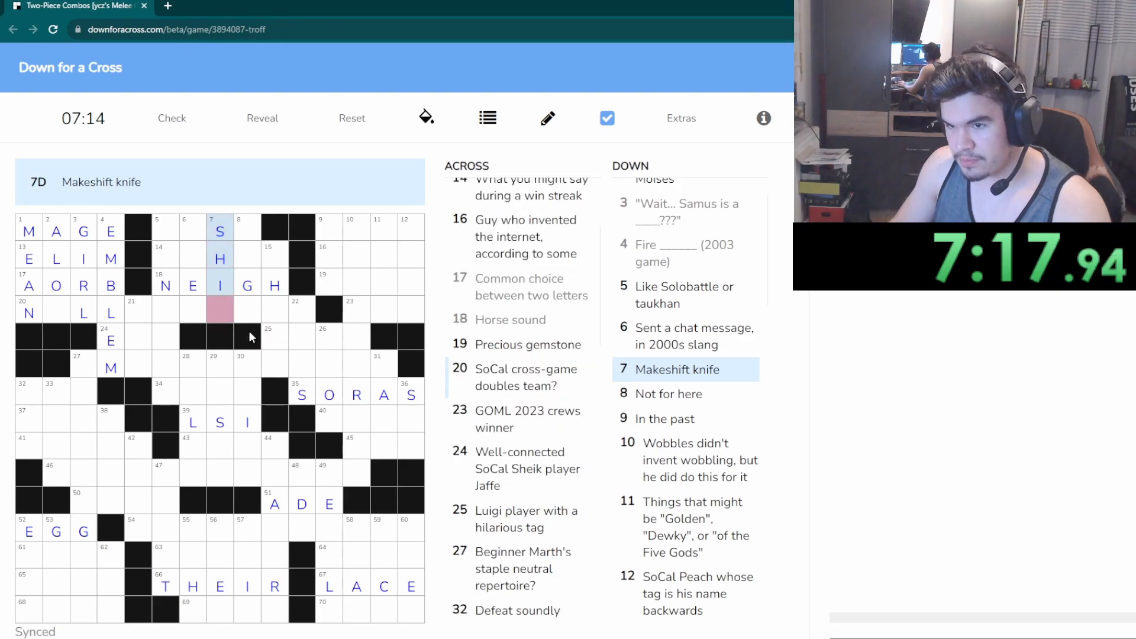
pyautogui.write('V')
pyautogui.click(329, 254)
pyautogui.write('AGO')
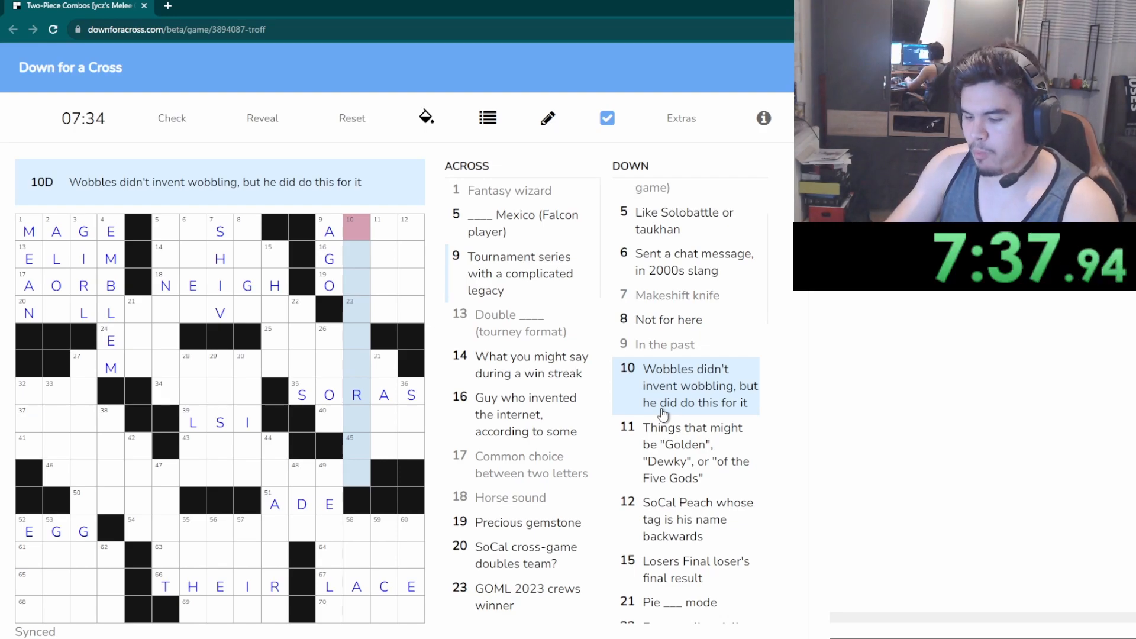
# Enter POPULARIZE for 10 Down and select 22 Down, Foxes, colloquially
pyautogui.write('POPULARIZE')
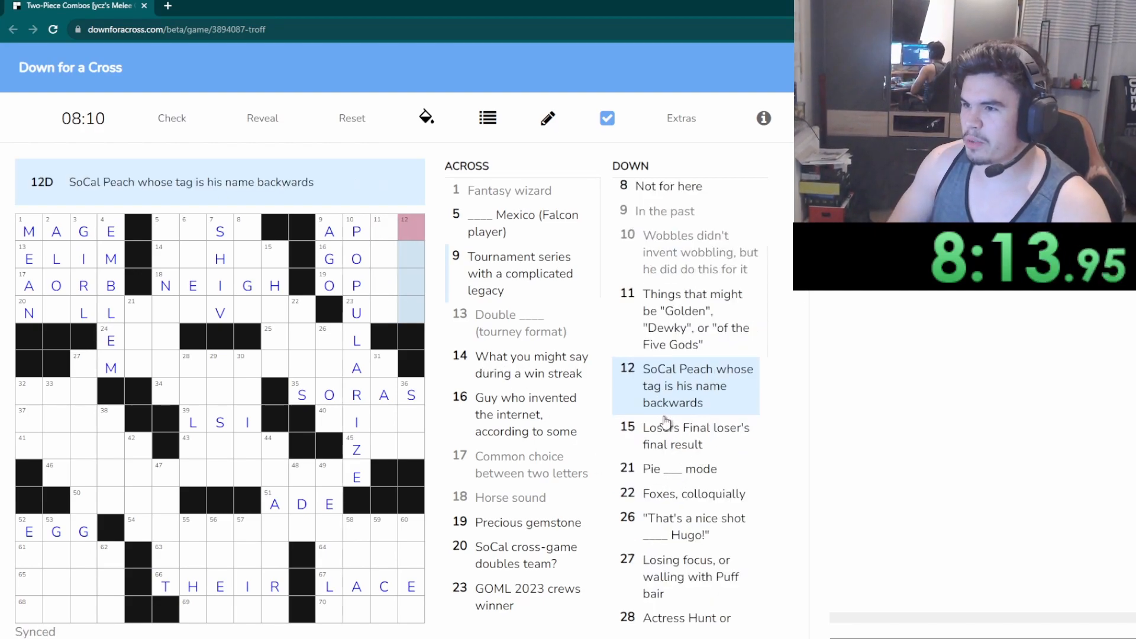
pyautogui.moveTo(703, 487)
pyautogui.write('THIRD')
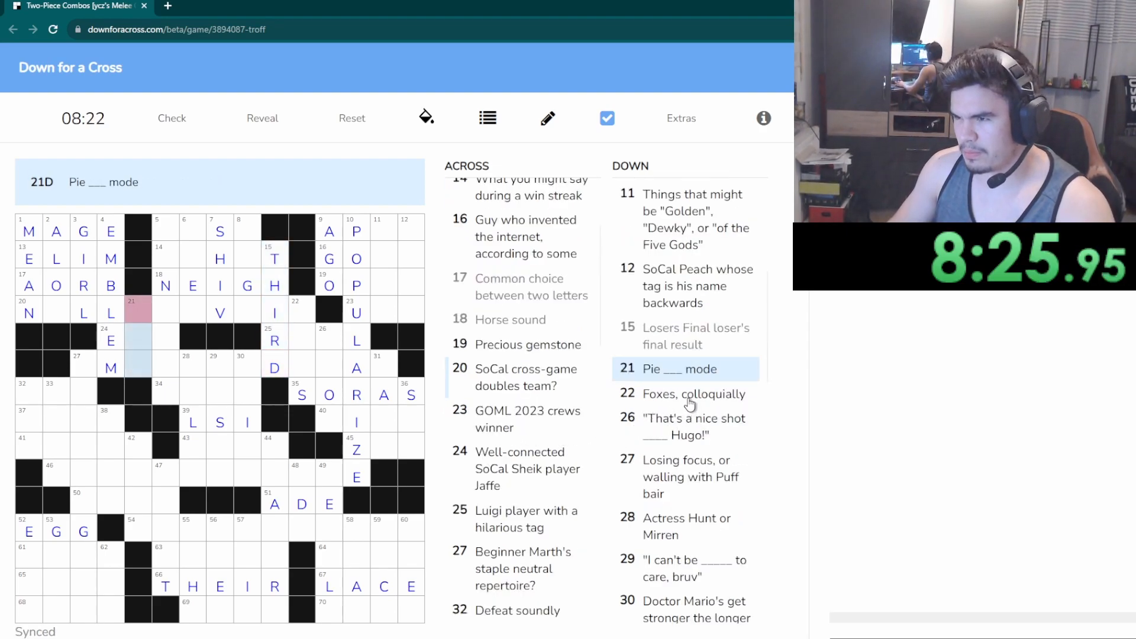
pyautogui.click(694, 393)
pyautogui.write('DOG')
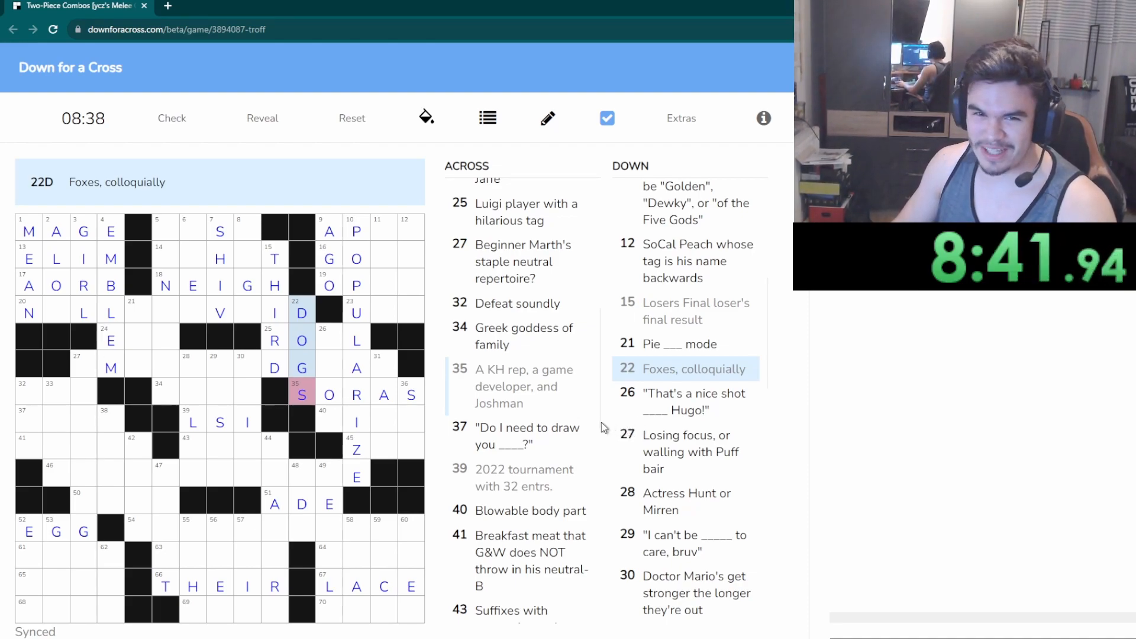
# Select 26 Down, the nice shot Hugo clue
pyautogui.click(693, 376)
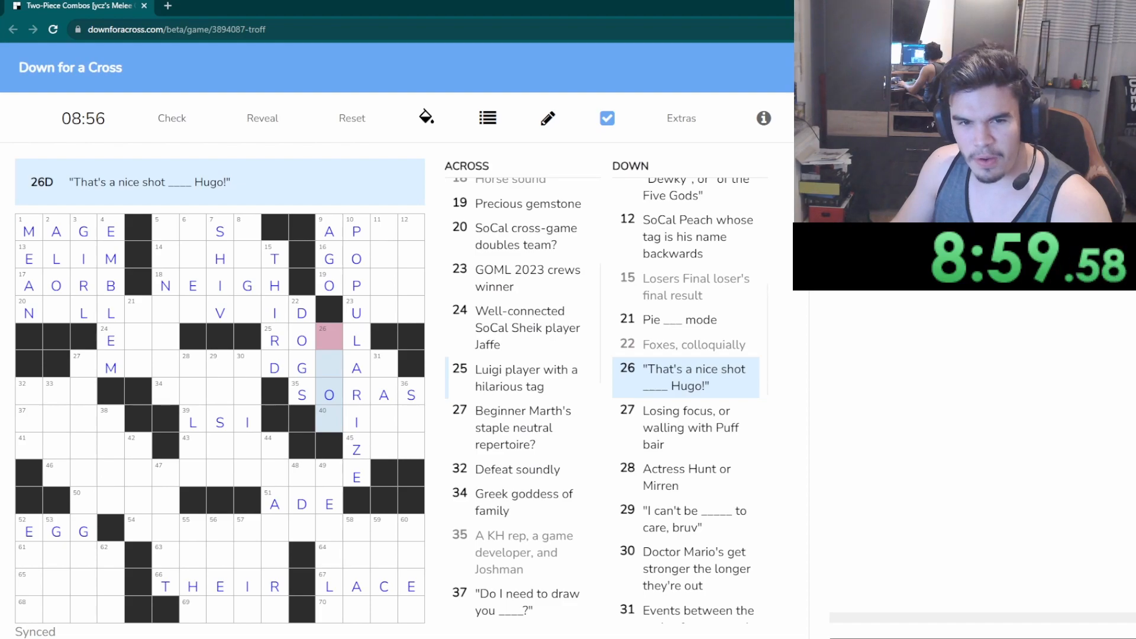
pyautogui.moveTo(694, 431)
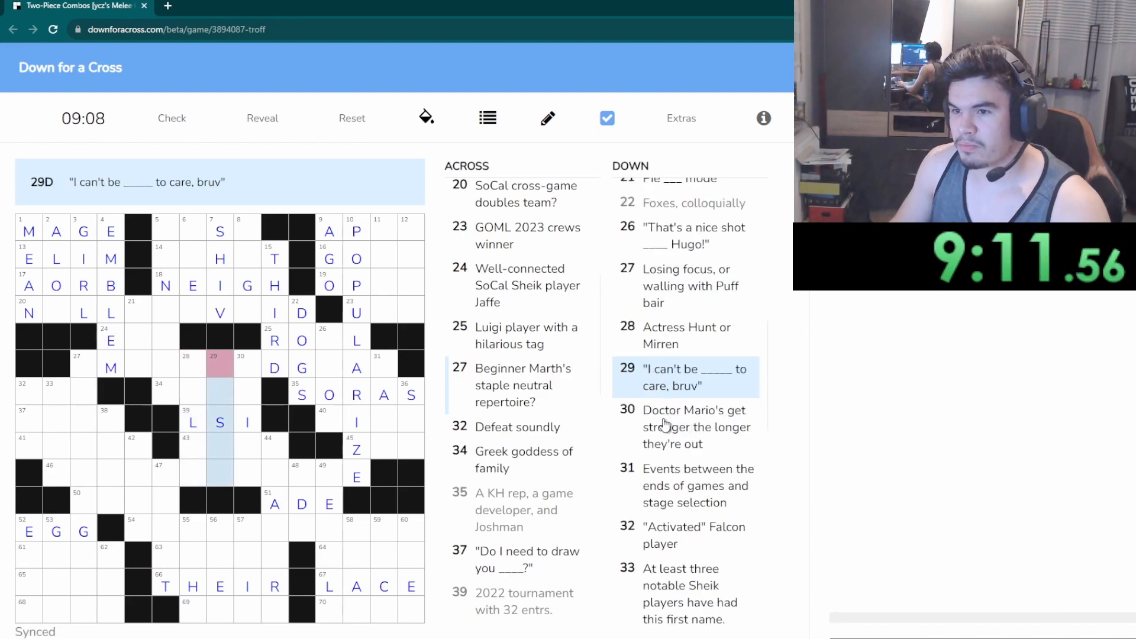
pyautogui.moveTo(730, 398)
pyautogui.write('NAIRS')
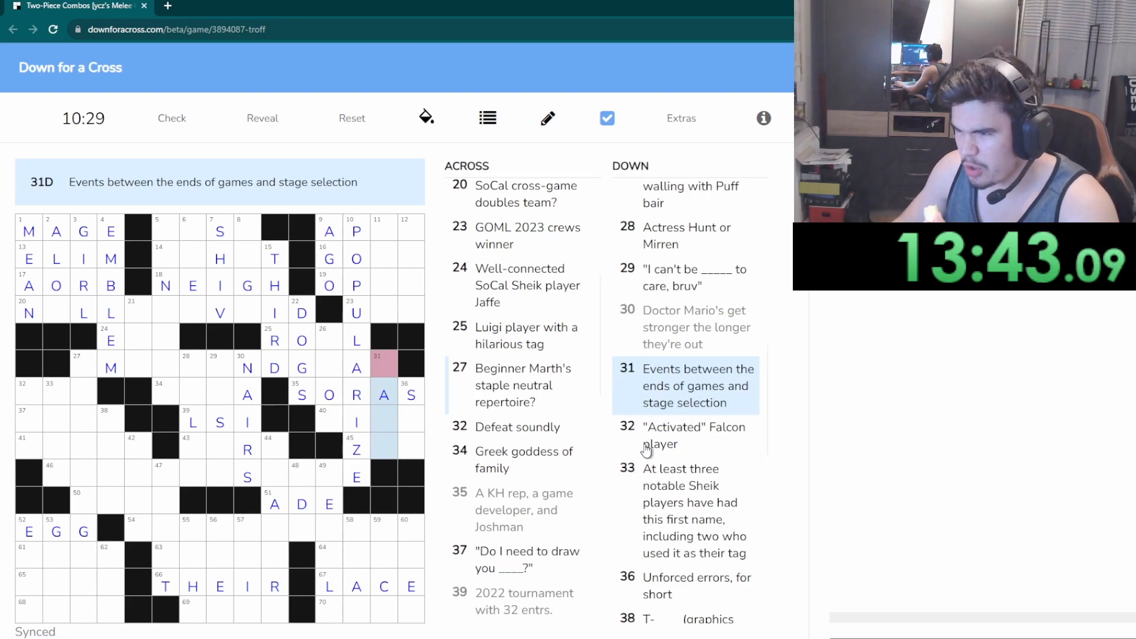
pyautogui.moveTo(728, 480)
pyautogui.write('NOOB')
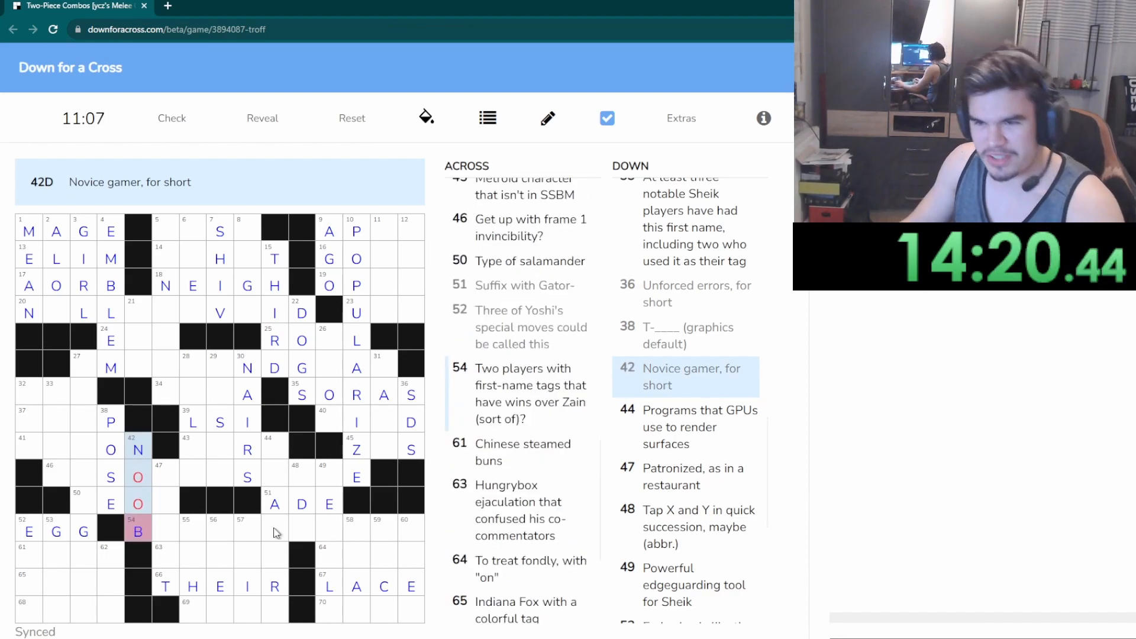
# Enter SHADERS letters for 44 Down in the lower middle
pyautogui.click(138, 476)
pyautogui.write('EW')
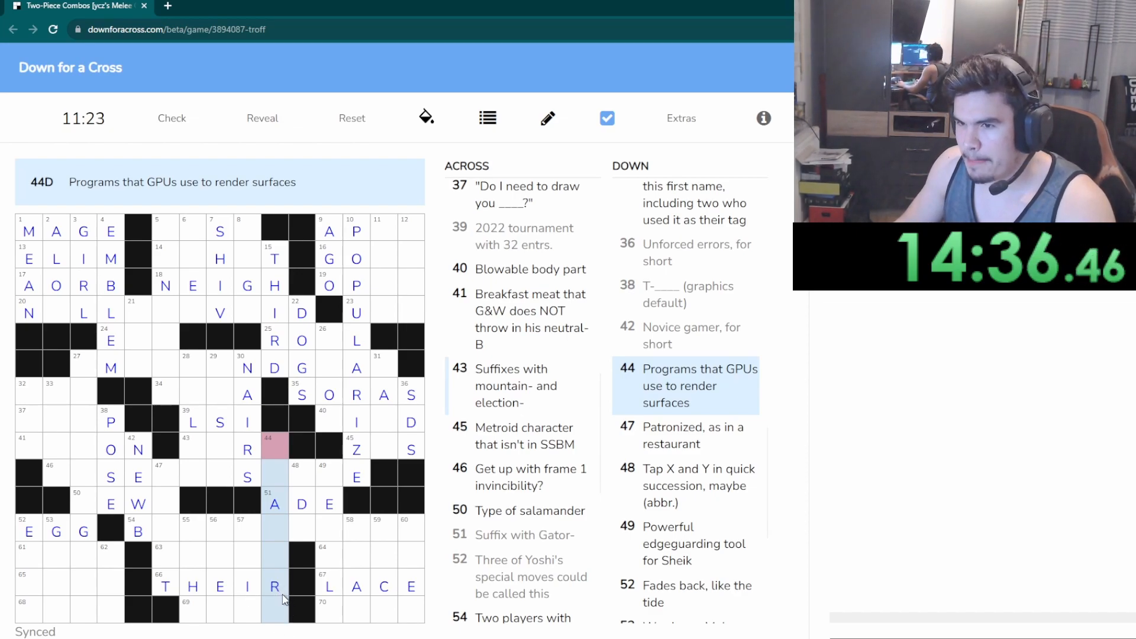
pyautogui.write('SH')
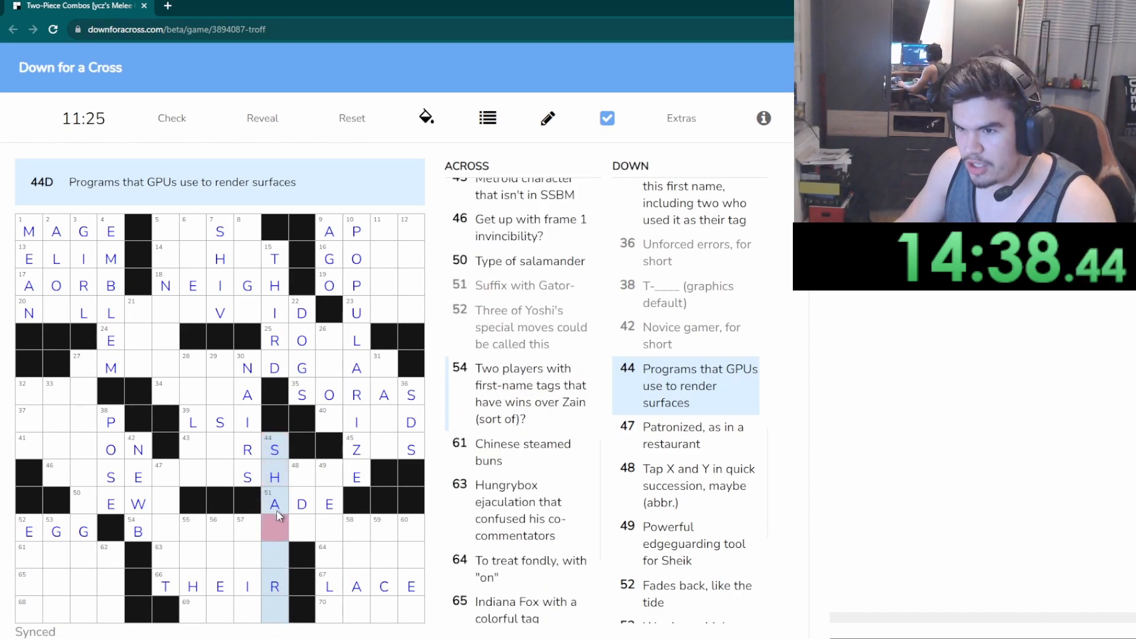
pyautogui.write('DES')
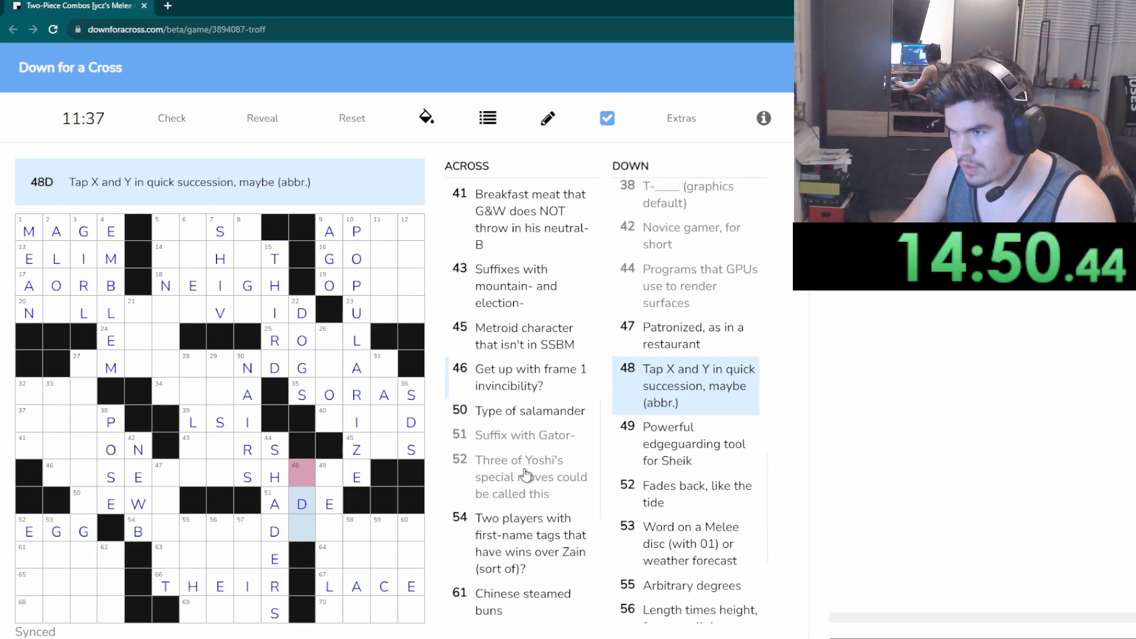
pyautogui.moveTo(665, 446)
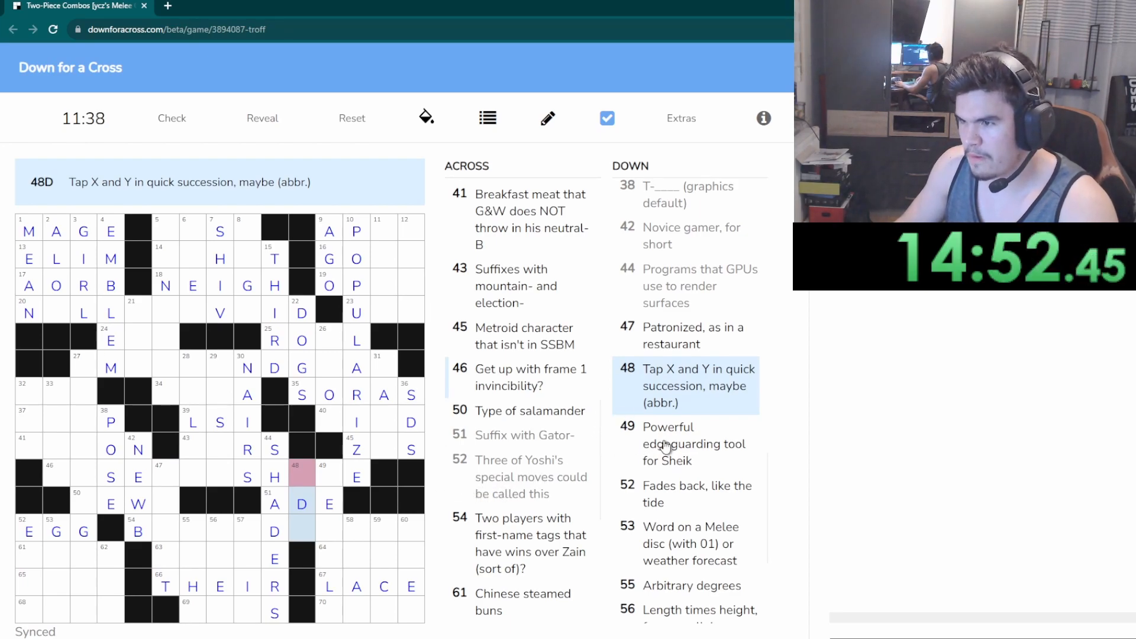
# Review the Sheik edgeguarding tool answer NEEDLE and select 53 Down, the Melee disc word
pyautogui.click(328, 477)
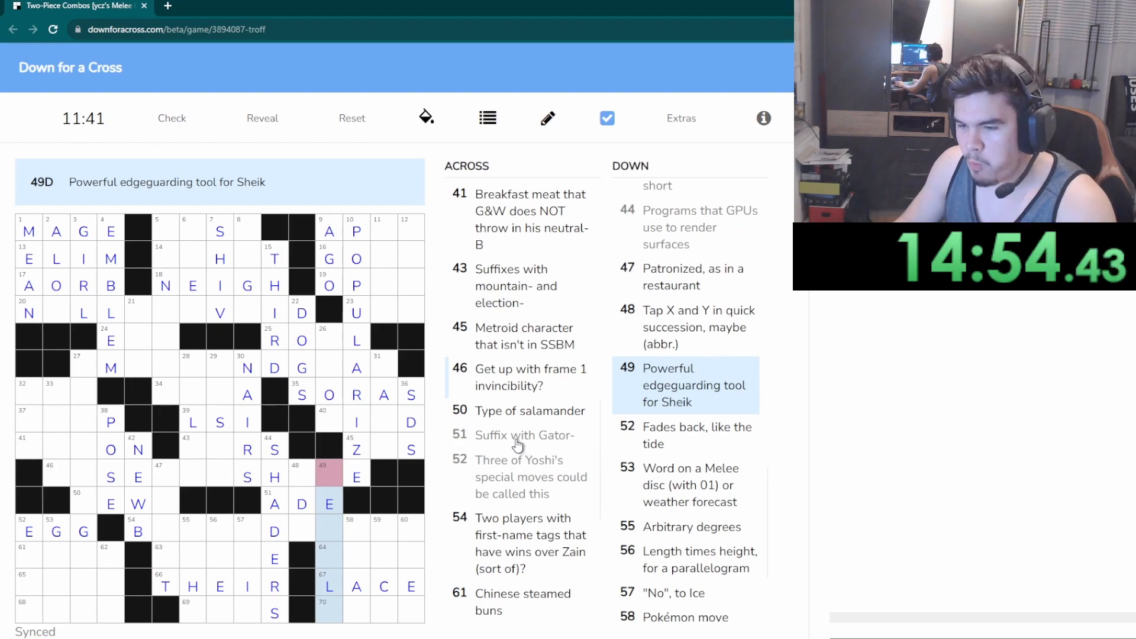
pyautogui.click(329, 611)
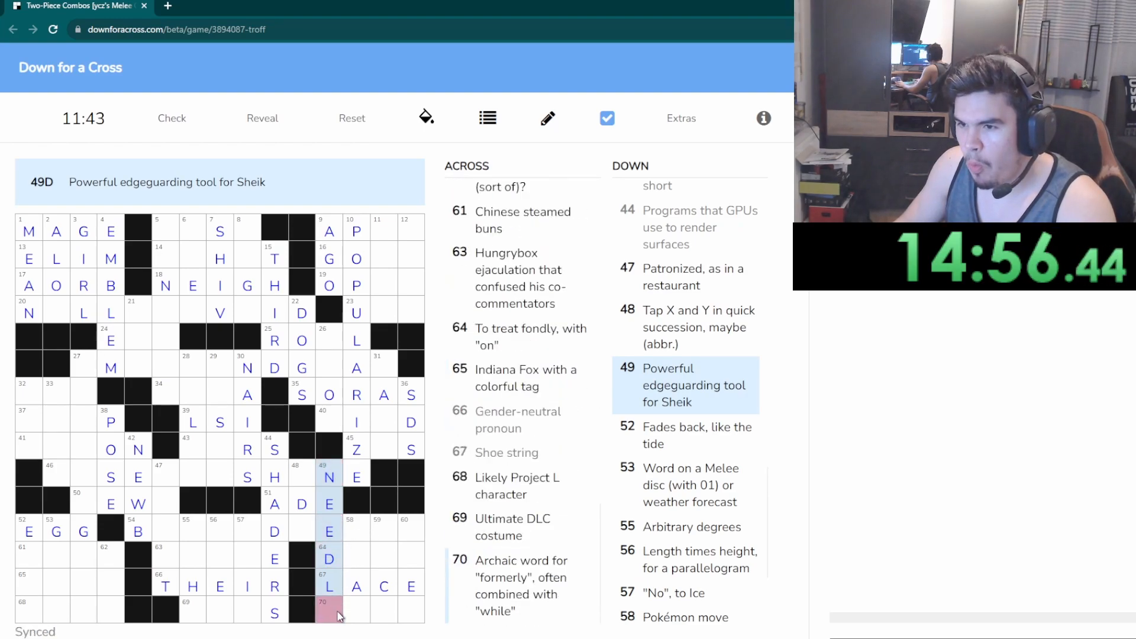
pyautogui.click(29, 553)
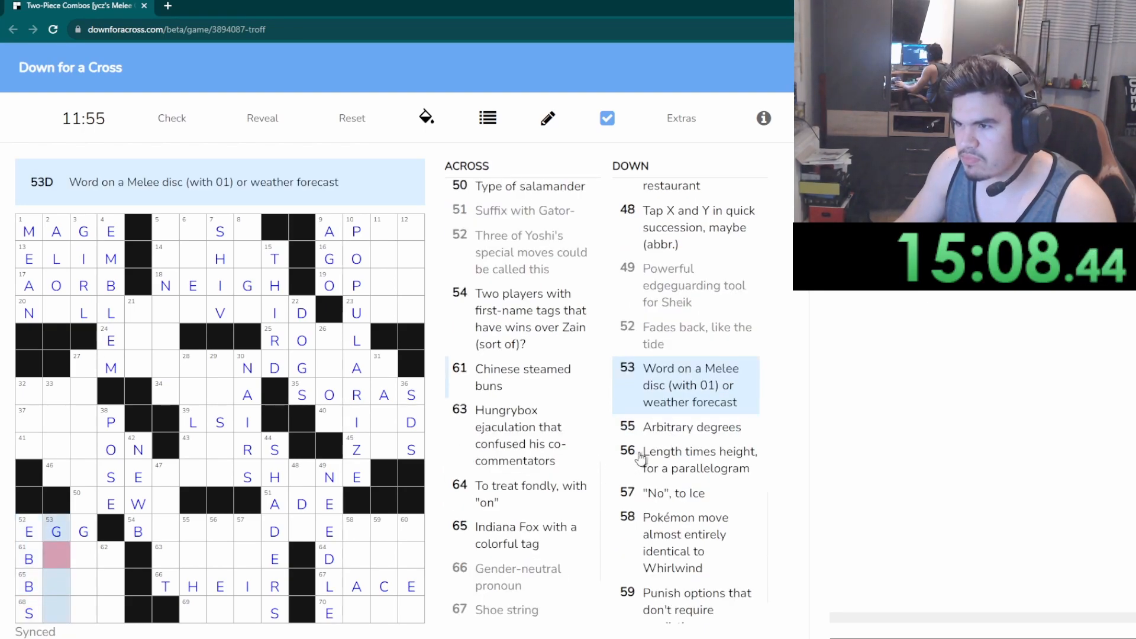
# Add letters to the short bottom-middle down answers NAD, TRE and SAS
pyautogui.write('O')
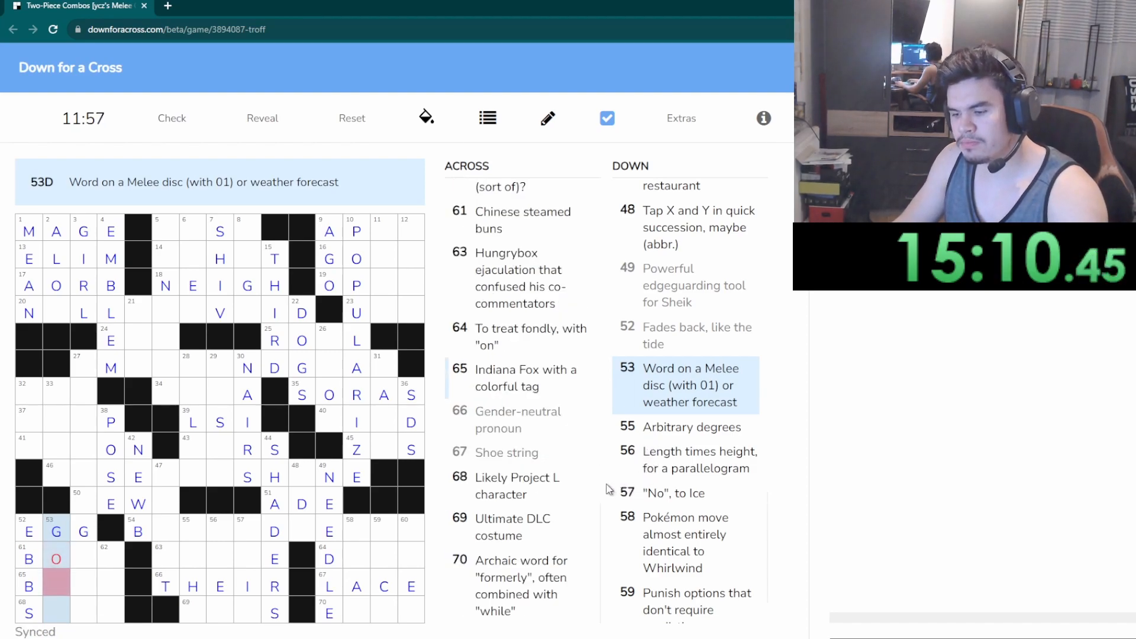
pyautogui.scroll(3)
pyautogui.write('NTHS')
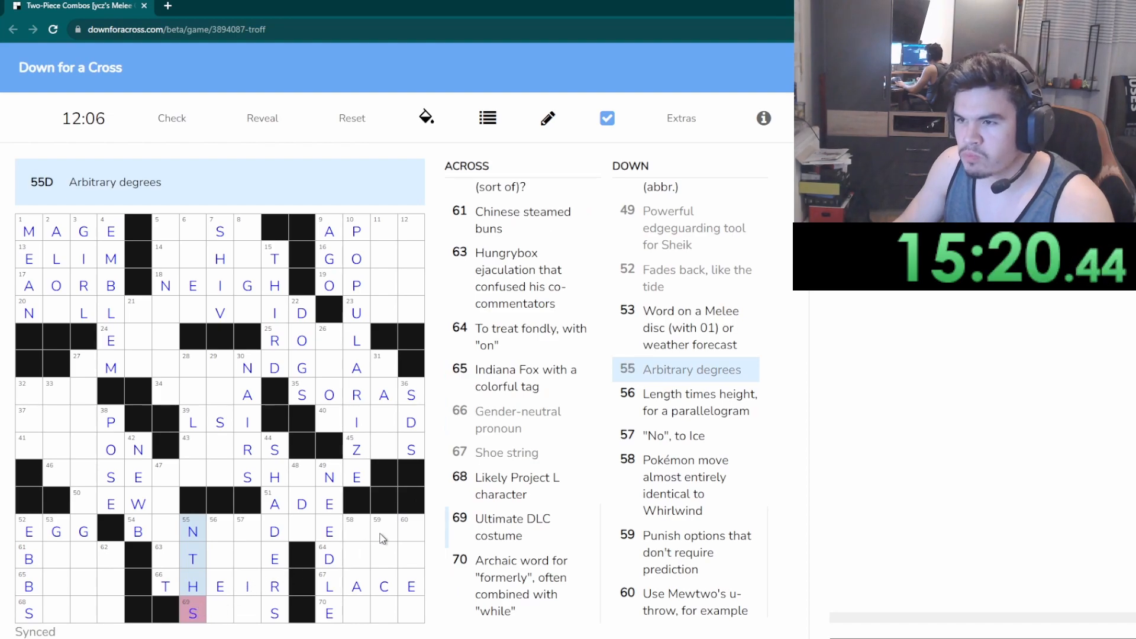
pyautogui.moveTo(667, 419)
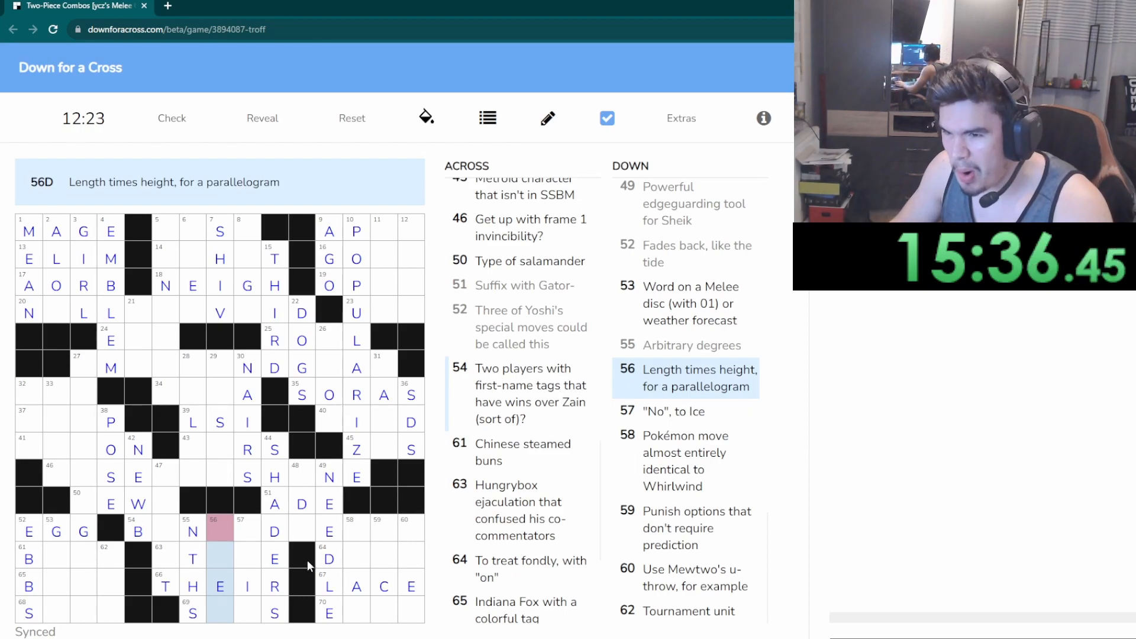
pyautogui.write('AREA')
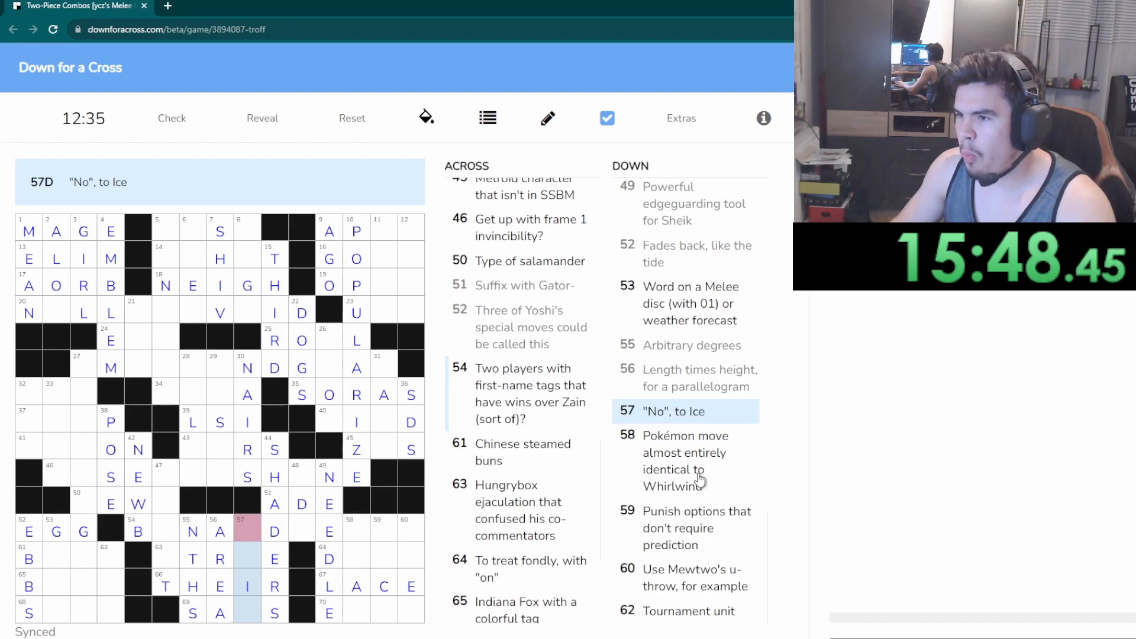
# Review 58, 60 and 62 Down at bottom right, then return to 26 Down
pyautogui.click(684, 460)
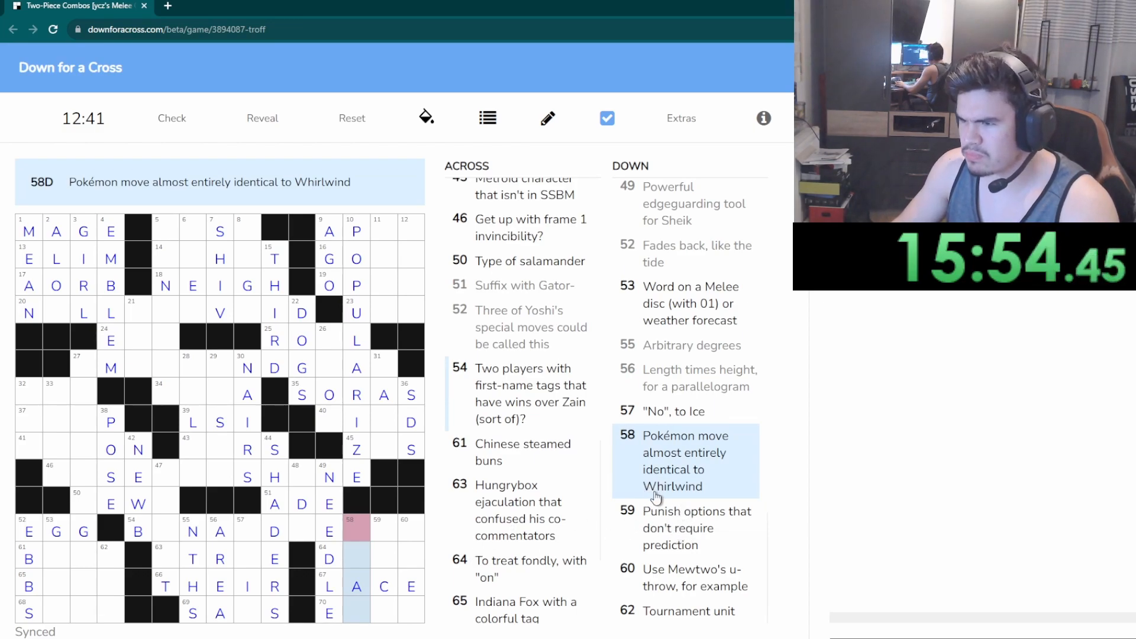
pyautogui.click(684, 527)
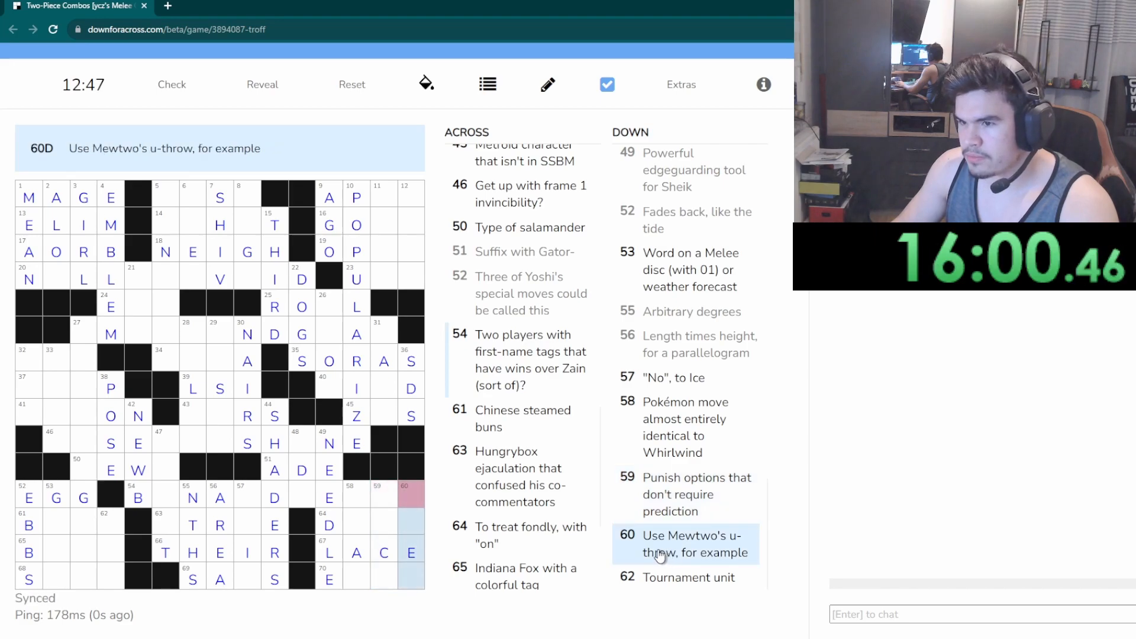
pyautogui.click(686, 576)
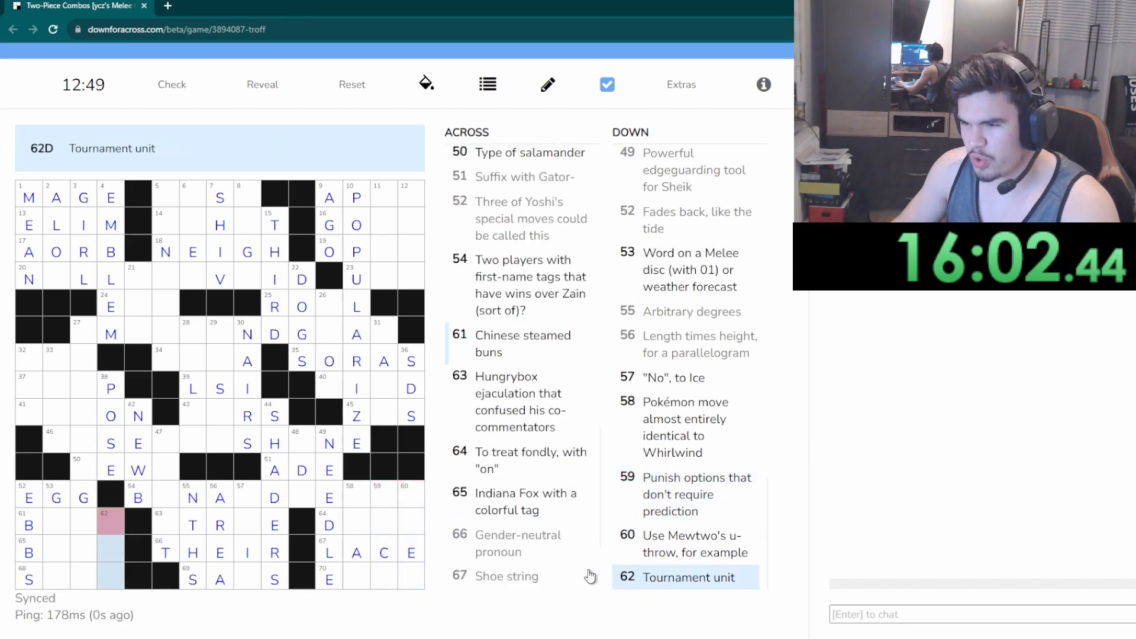
pyautogui.moveTo(528, 612)
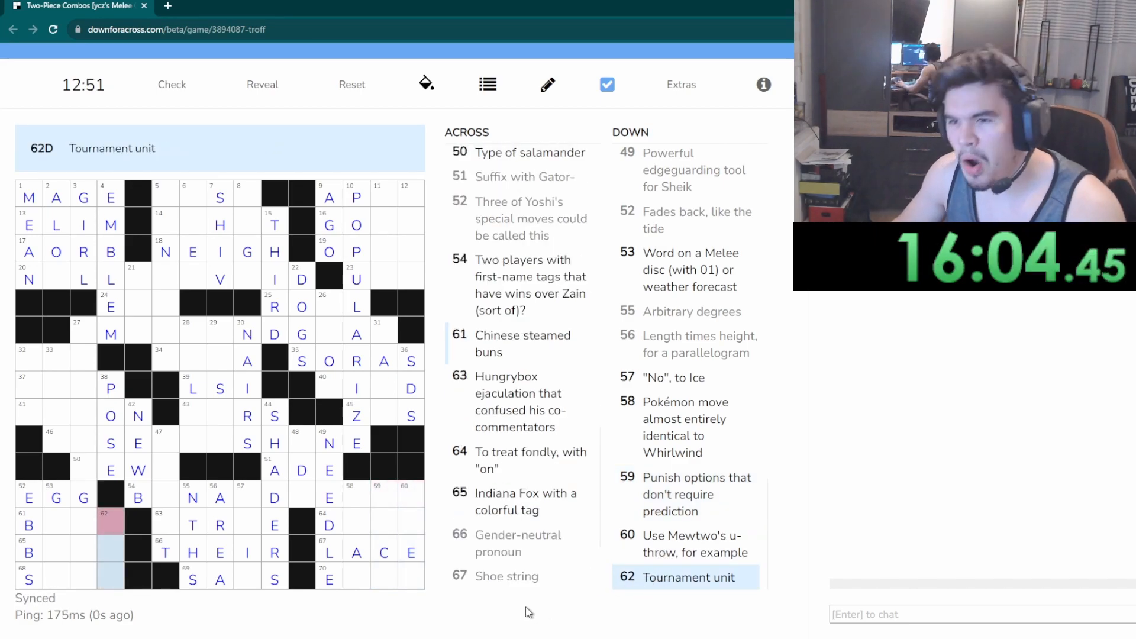
pyautogui.scroll(3)
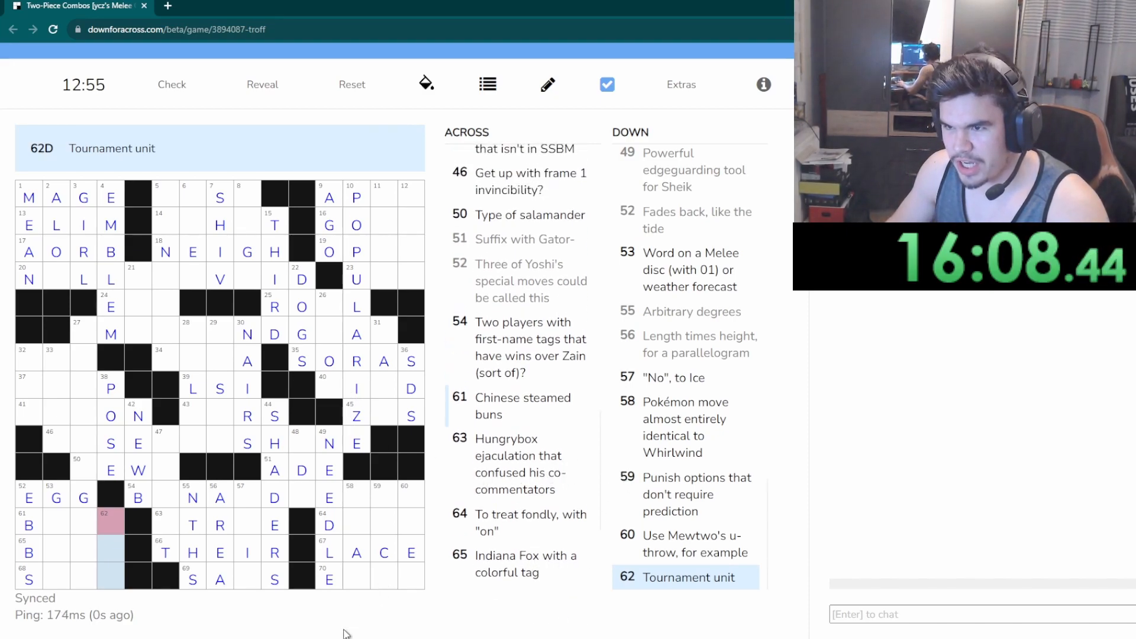
pyautogui.click(330, 338)
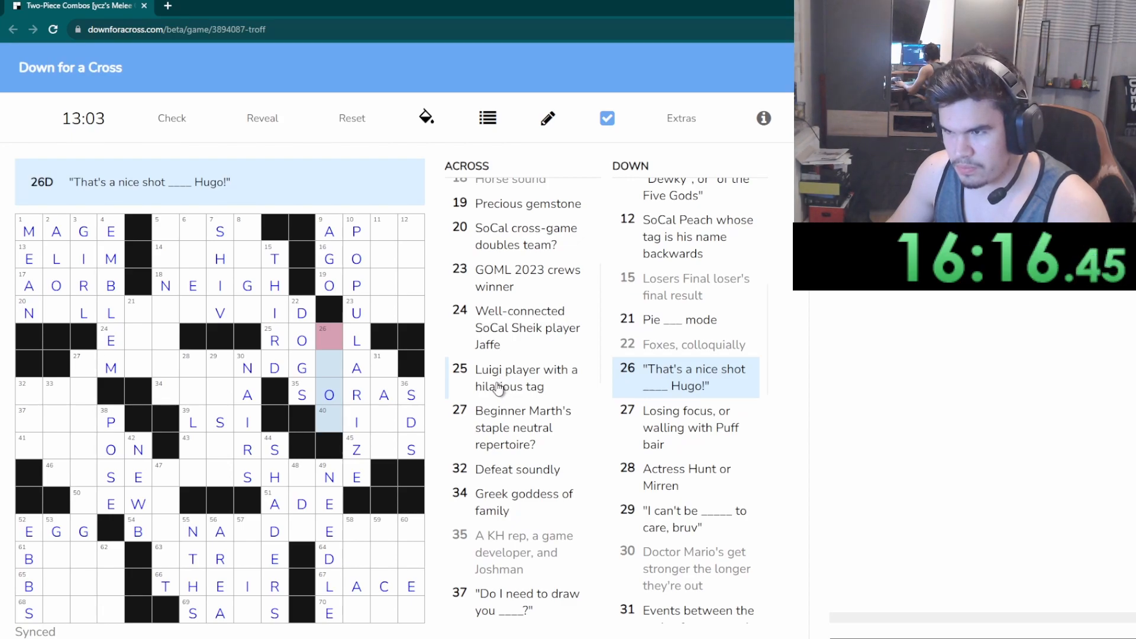
# Complete ROFL at 25 Across and add R toward GRAB in 27 Across
pyautogui.click(328, 340)
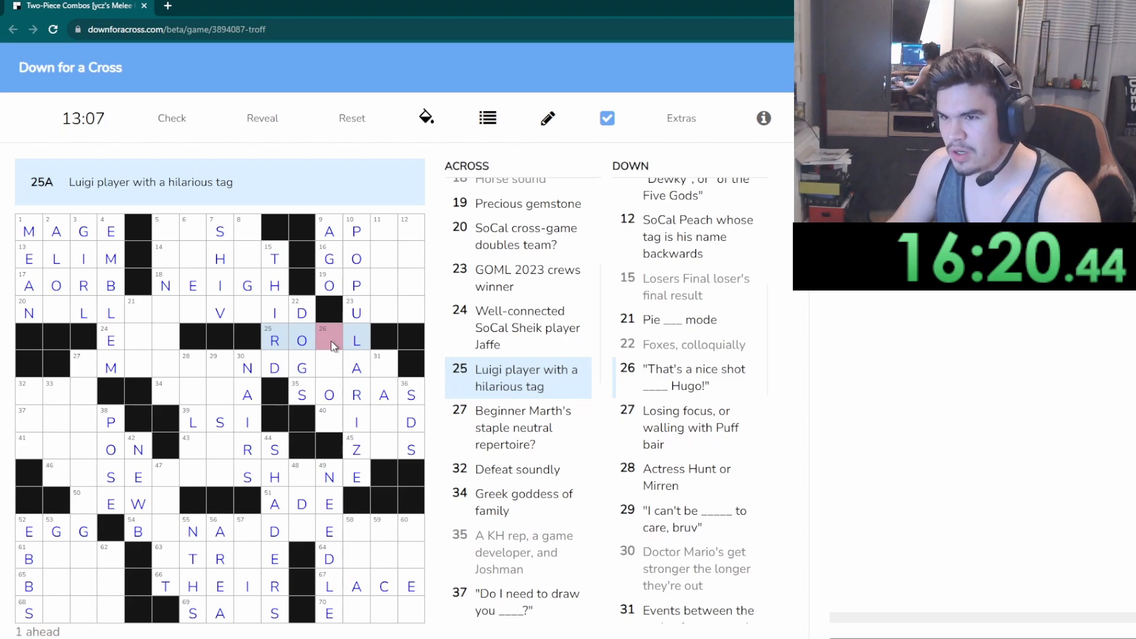
pyautogui.write('F')
pyautogui.click(56, 314)
pyautogui.write('U')
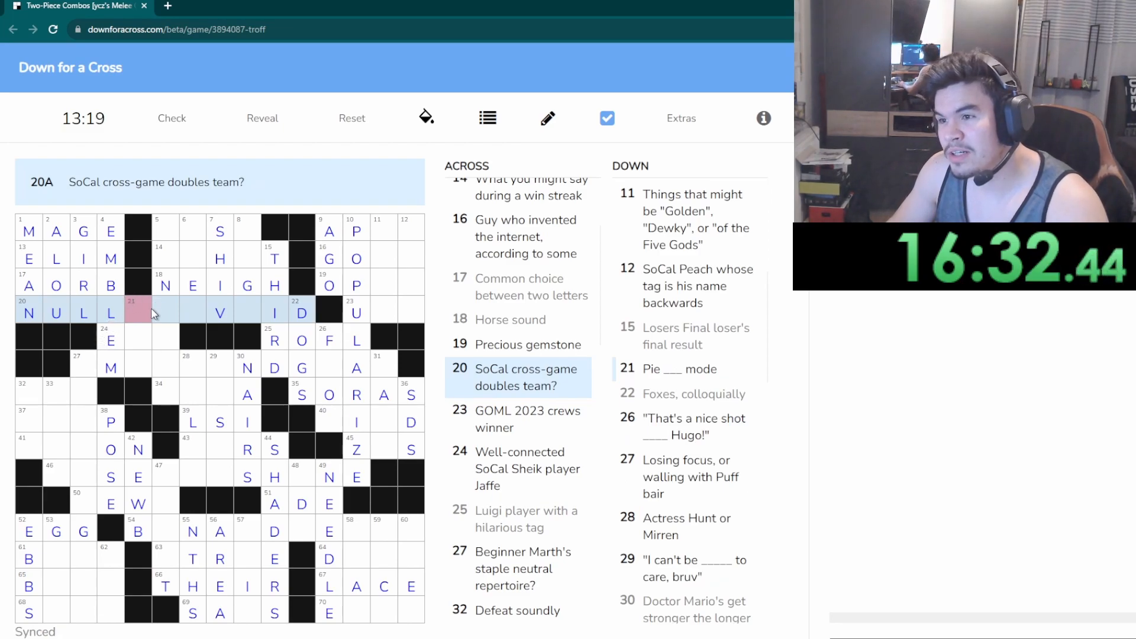
pyautogui.moveTo(179, 320)
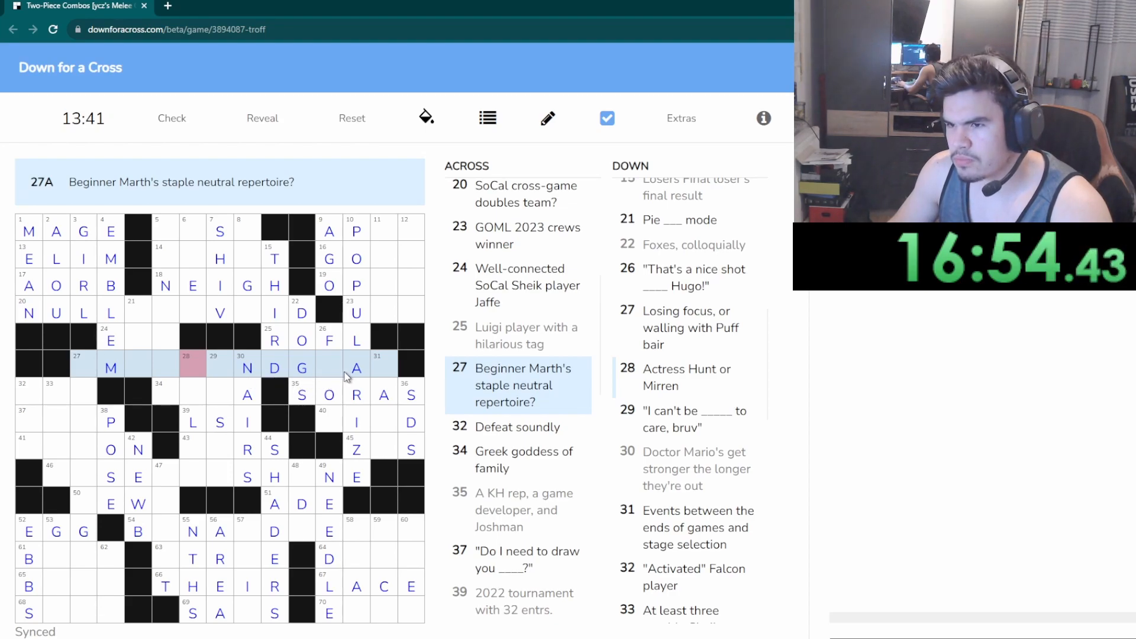
pyautogui.write('RAB')
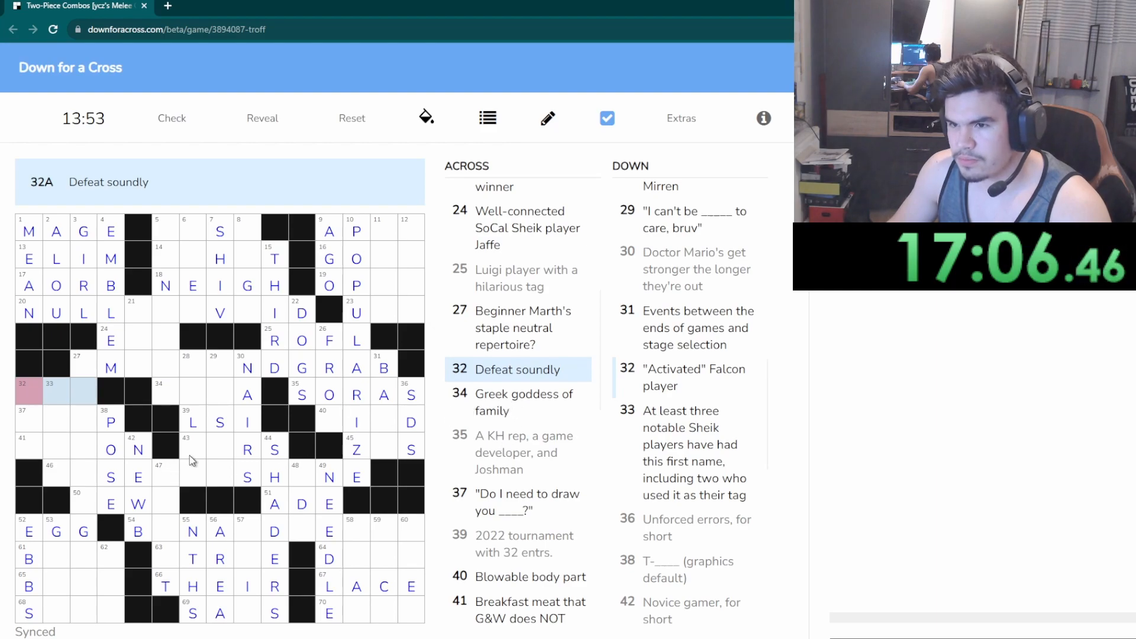
# Fill MIND at 40 Across and ZSS at 45 Across, then select 47 Down
pyautogui.click(192, 446)
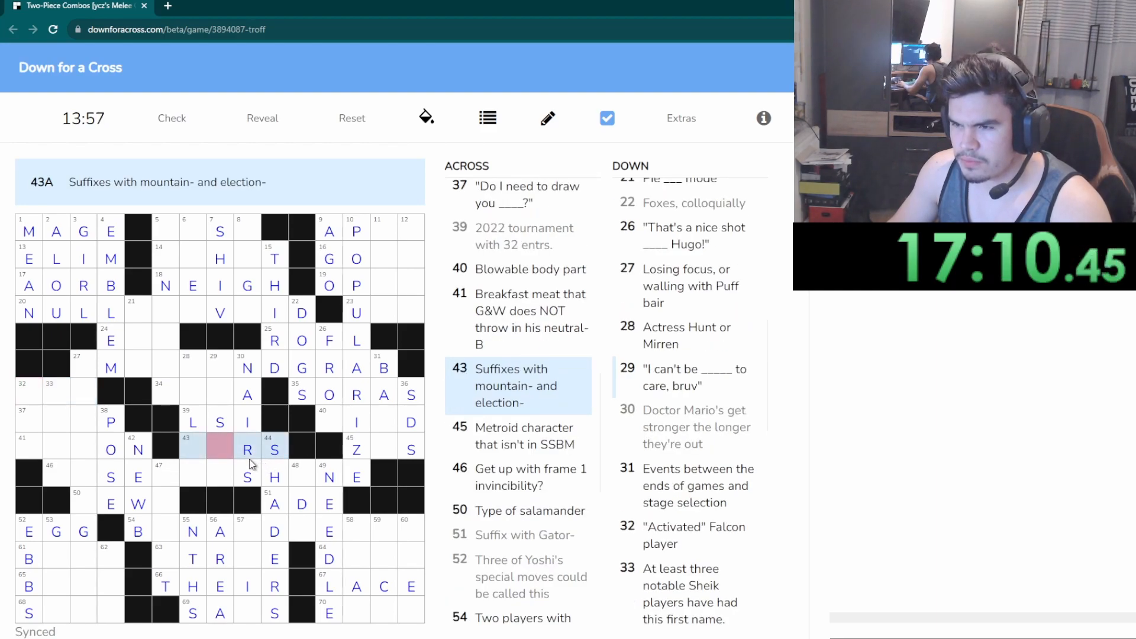
pyautogui.click(382, 446)
pyautogui.write('S')
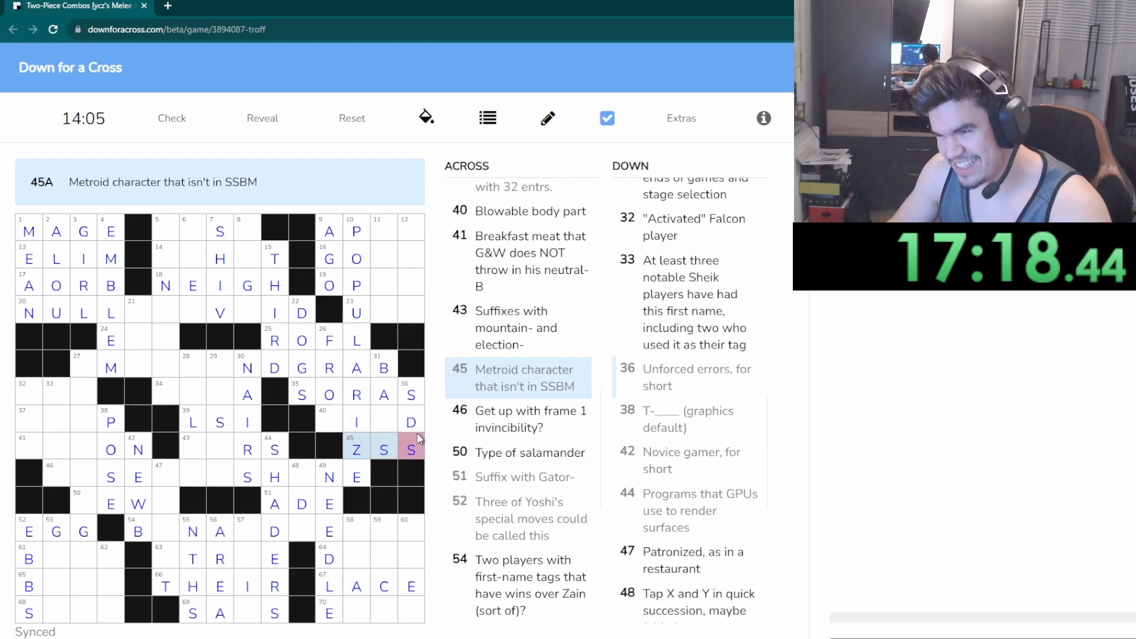
pyautogui.moveTo(382, 464)
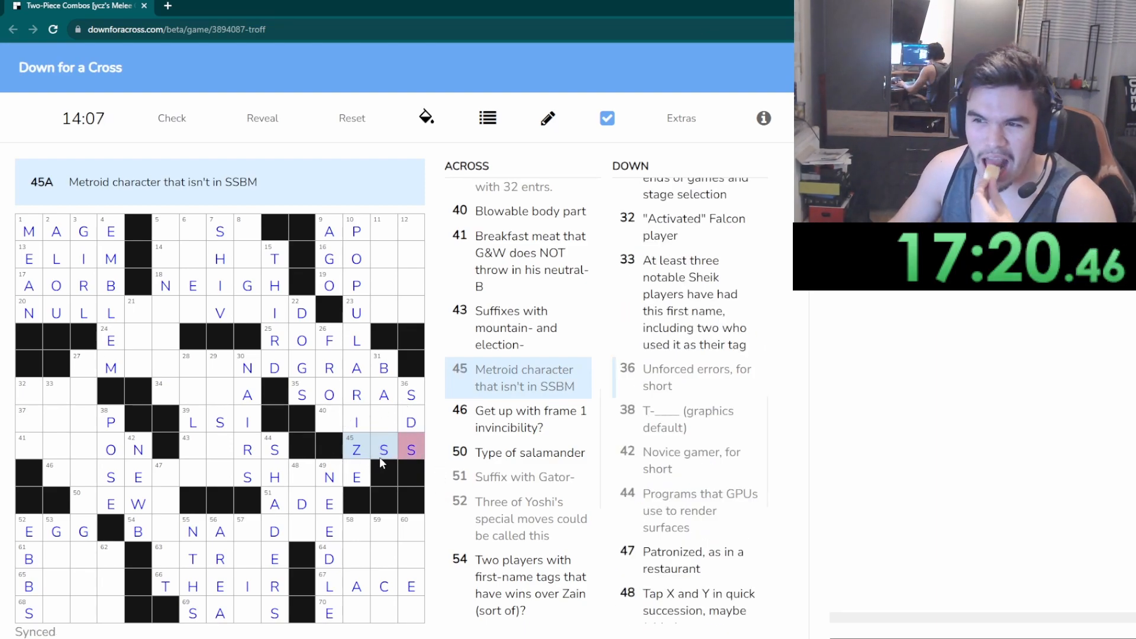
pyautogui.click(356, 420)
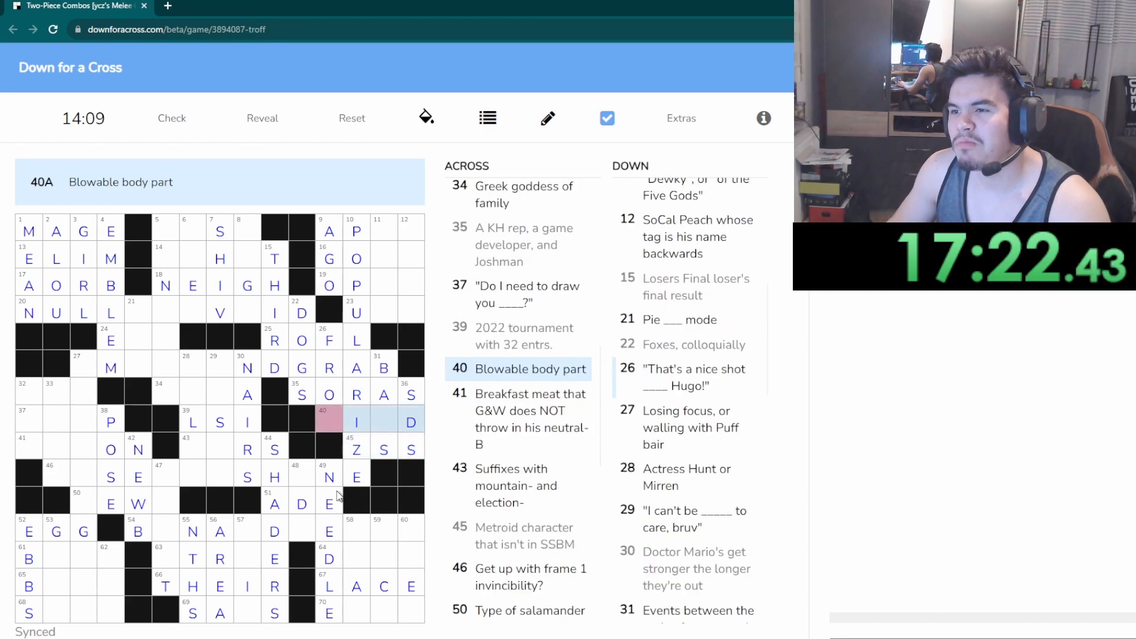
pyautogui.moveTo(429, 447)
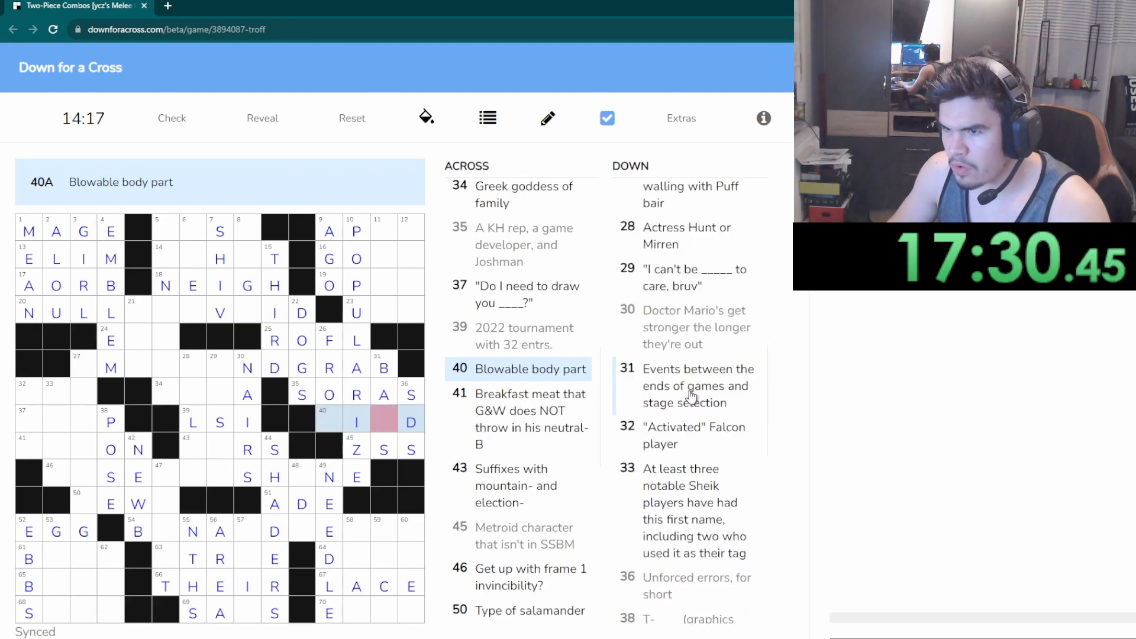
pyautogui.click(696, 386)
pyautogui.write('N')
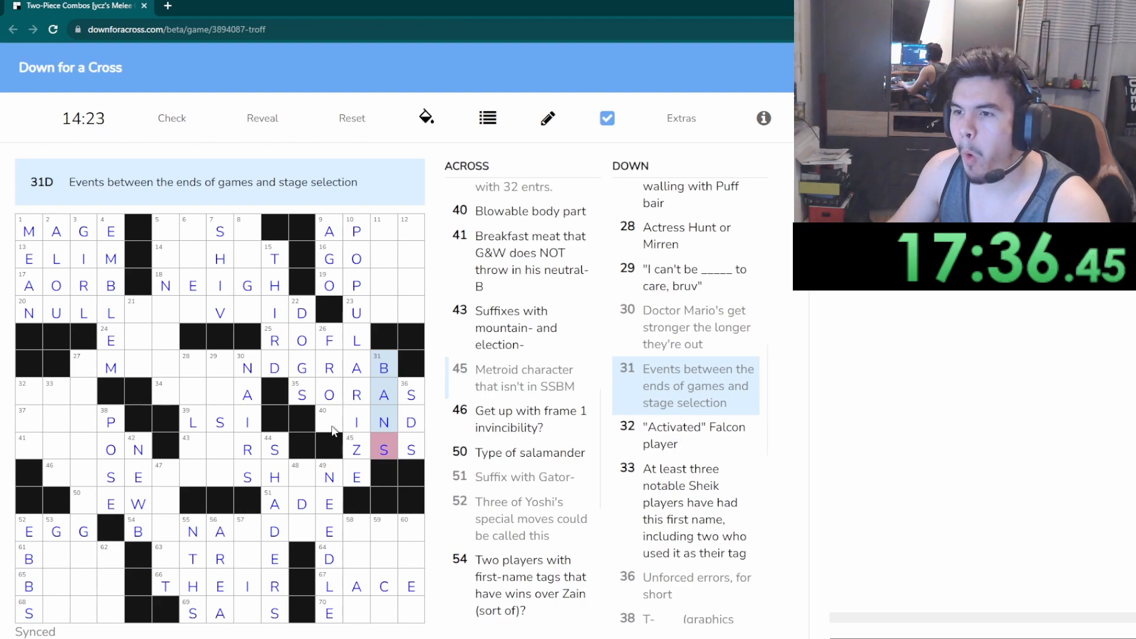
pyautogui.click(327, 421)
pyautogui.write('M')
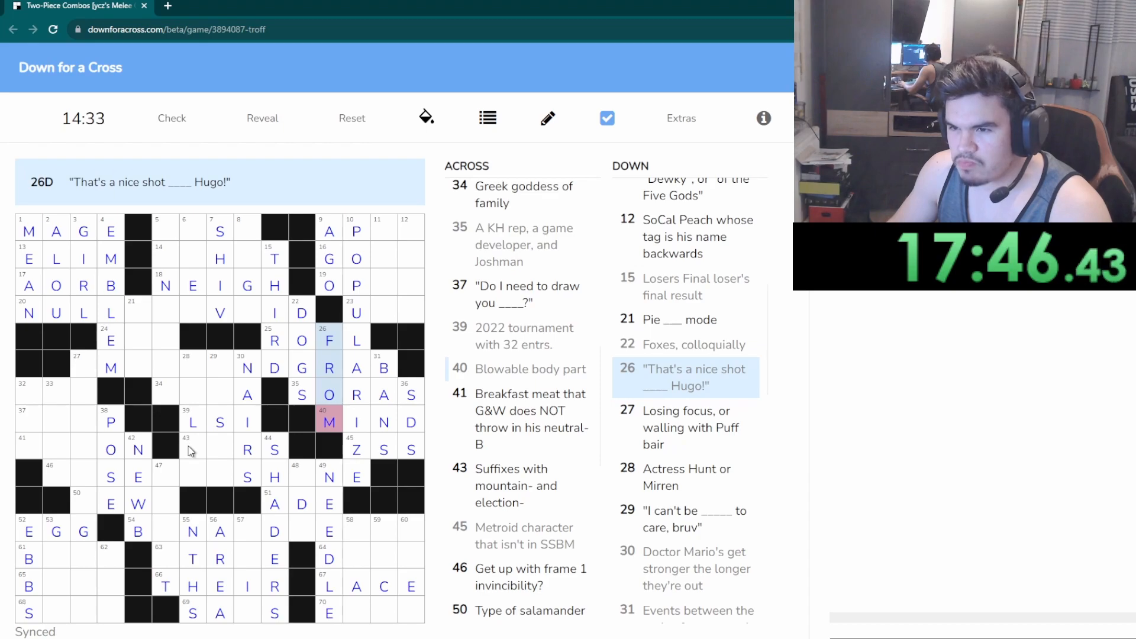
pyautogui.click(193, 446)
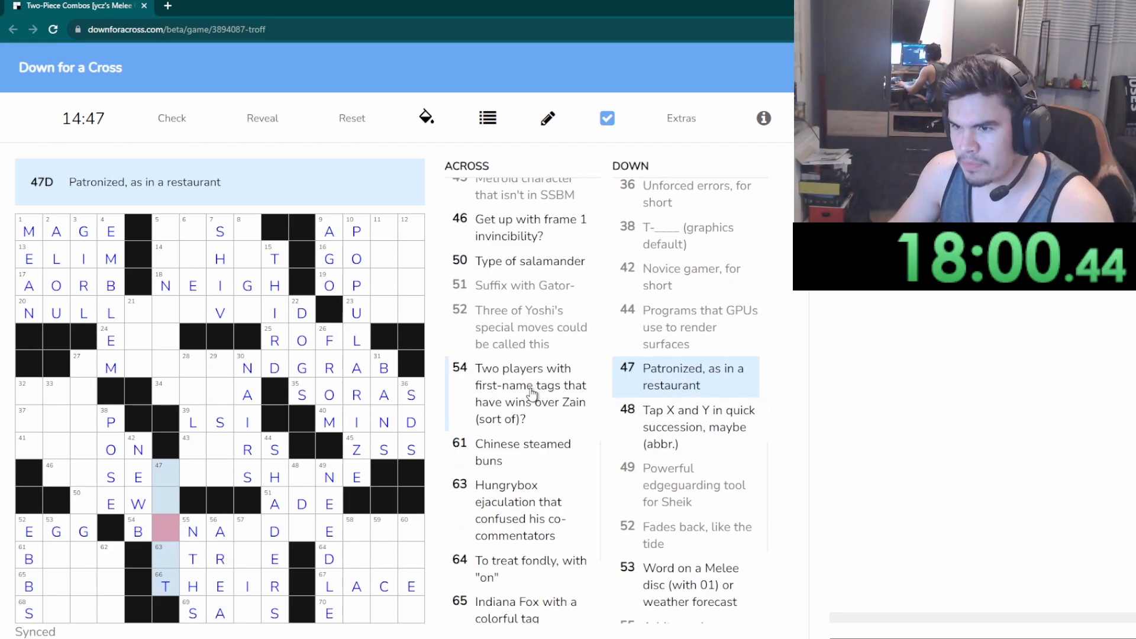
# Fill RISEANDSHINE at 46 Across, NEWT at 50 Across and BACON at 41 Across
pyautogui.click(247, 530)
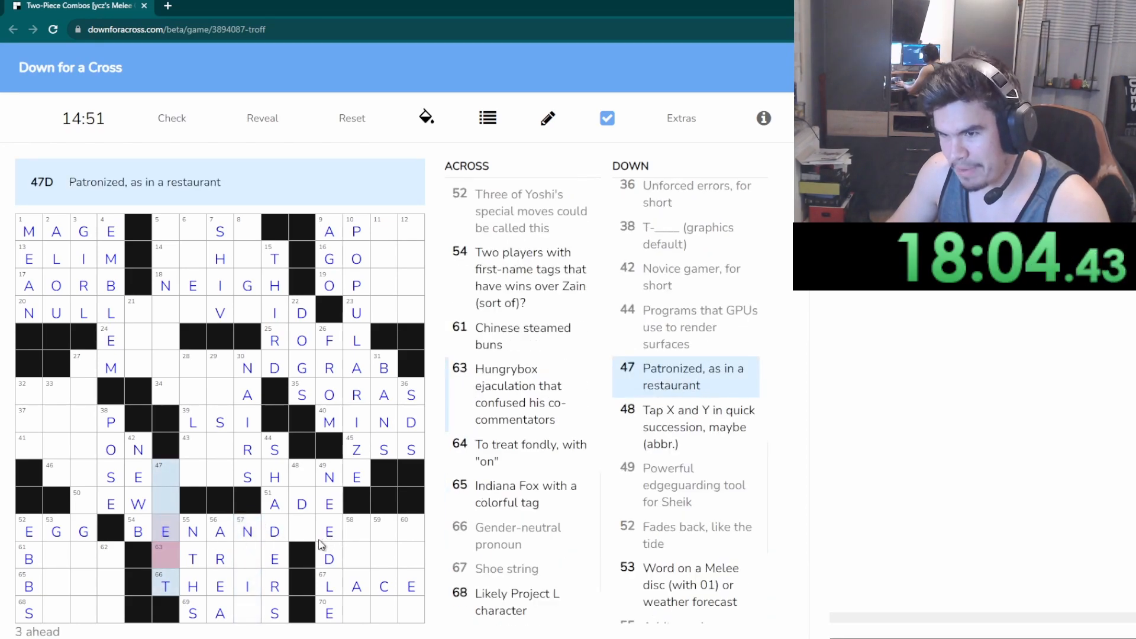
pyautogui.click(300, 530)
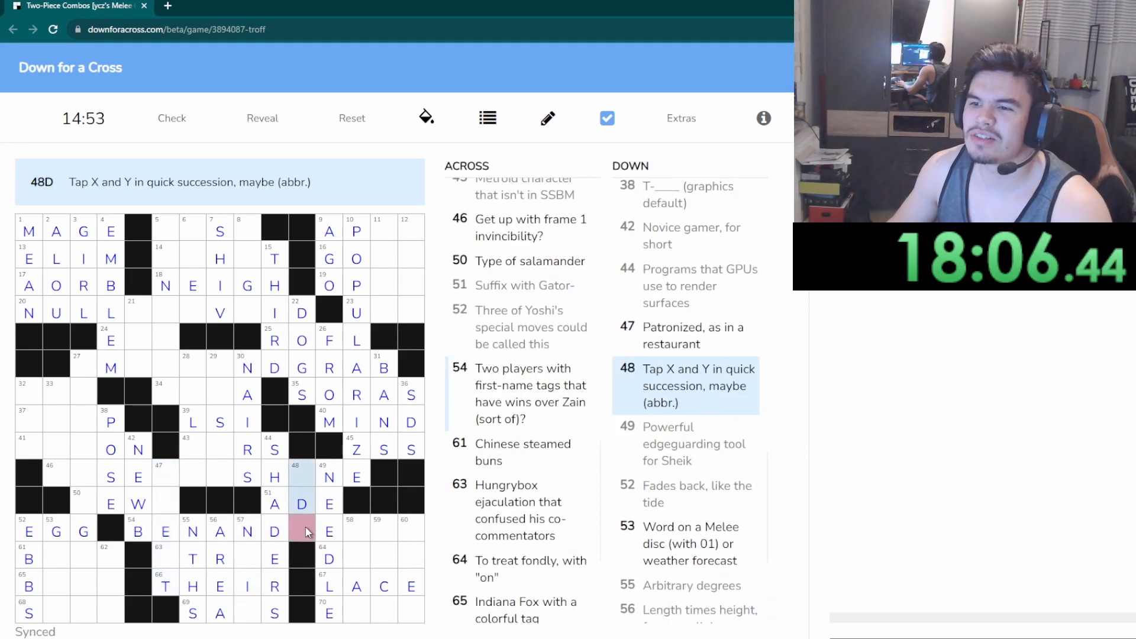
pyautogui.write('R')
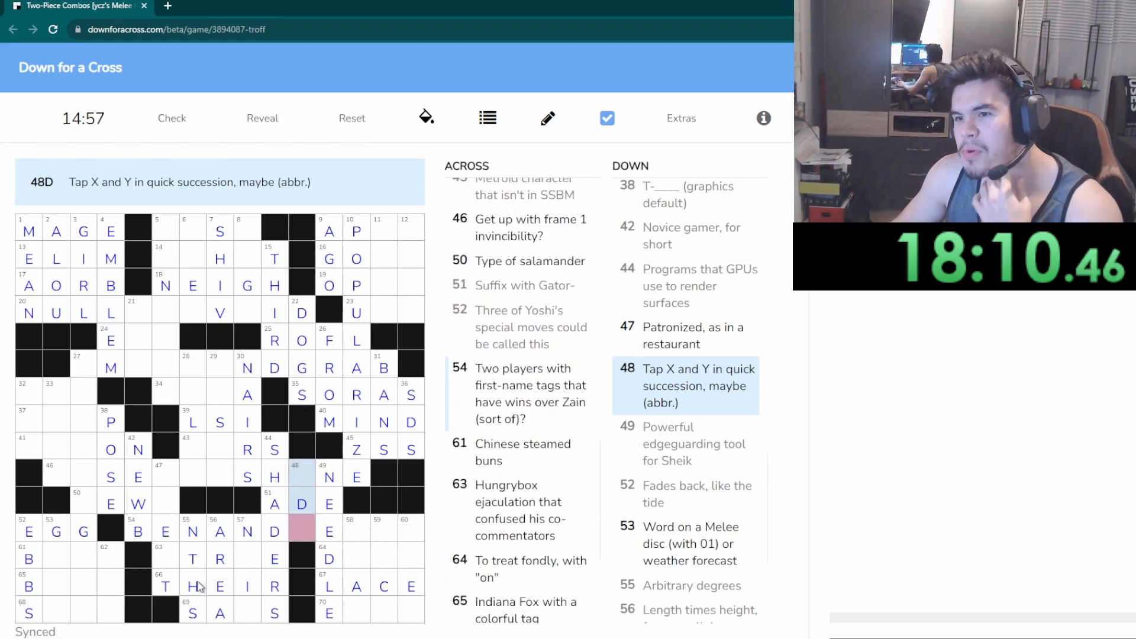
pyautogui.click(83, 502)
pyautogui.write('NEWT')
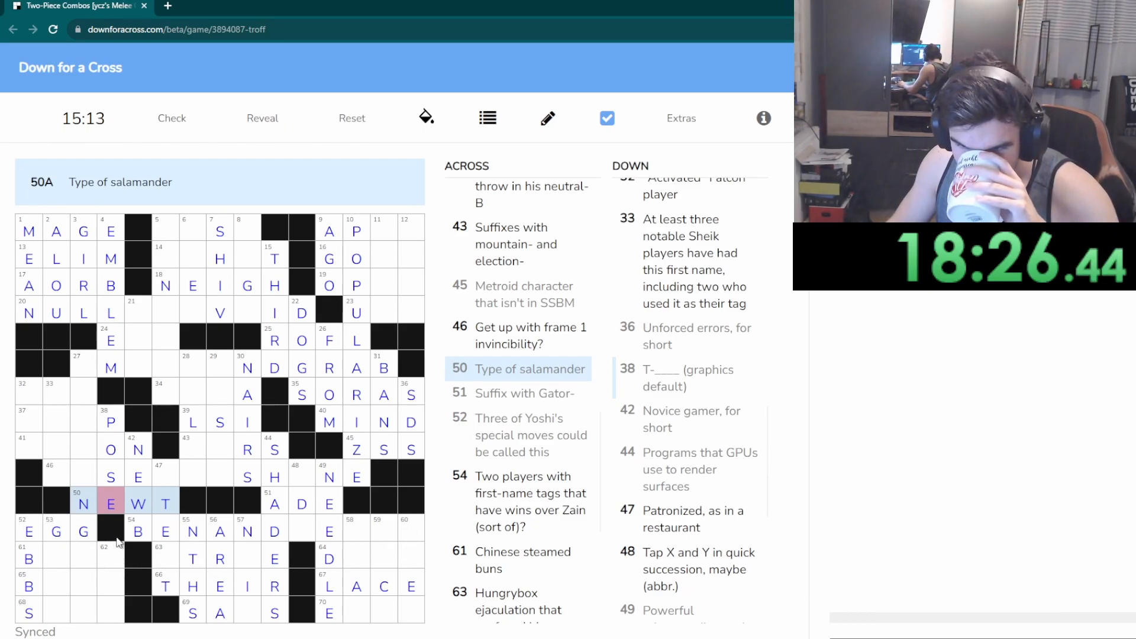
pyautogui.click(83, 447)
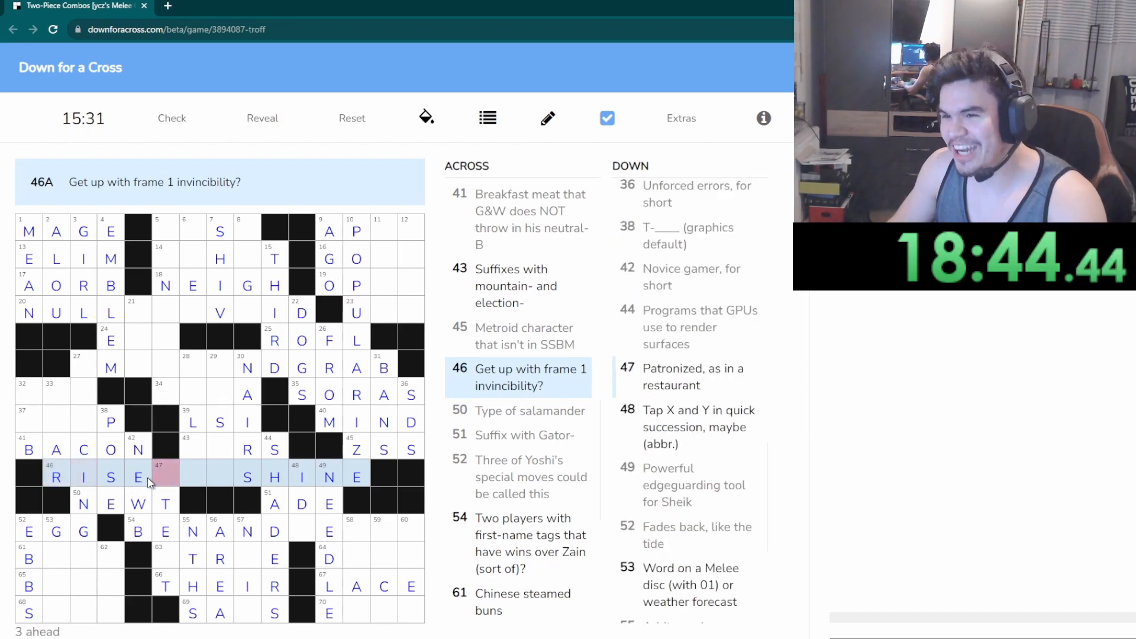
pyautogui.write('AND')
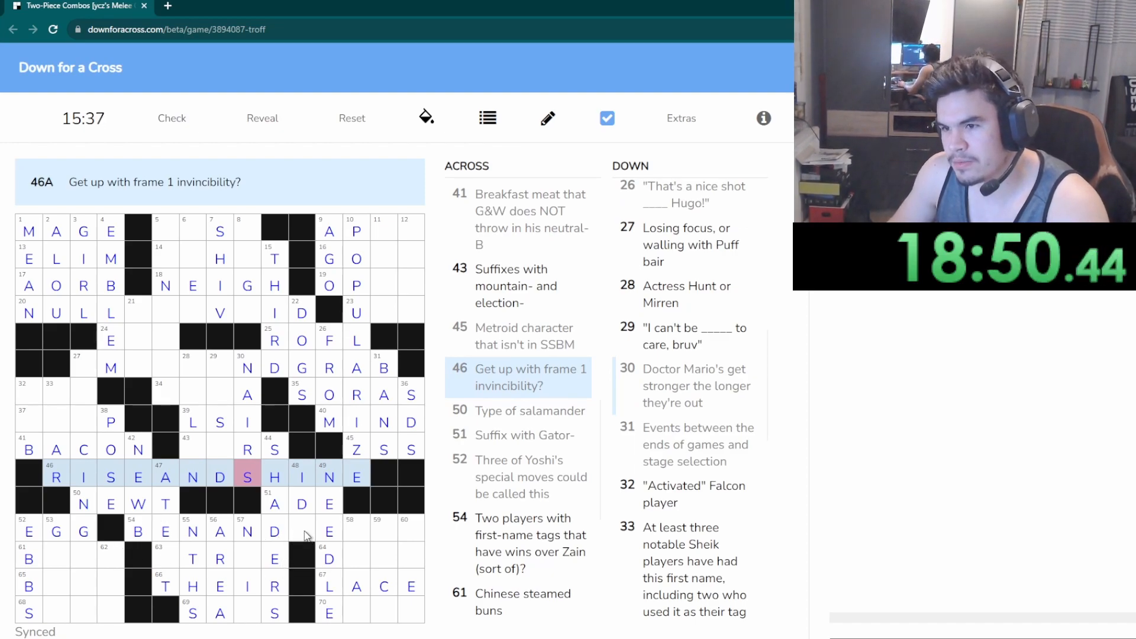
pyautogui.click(246, 557)
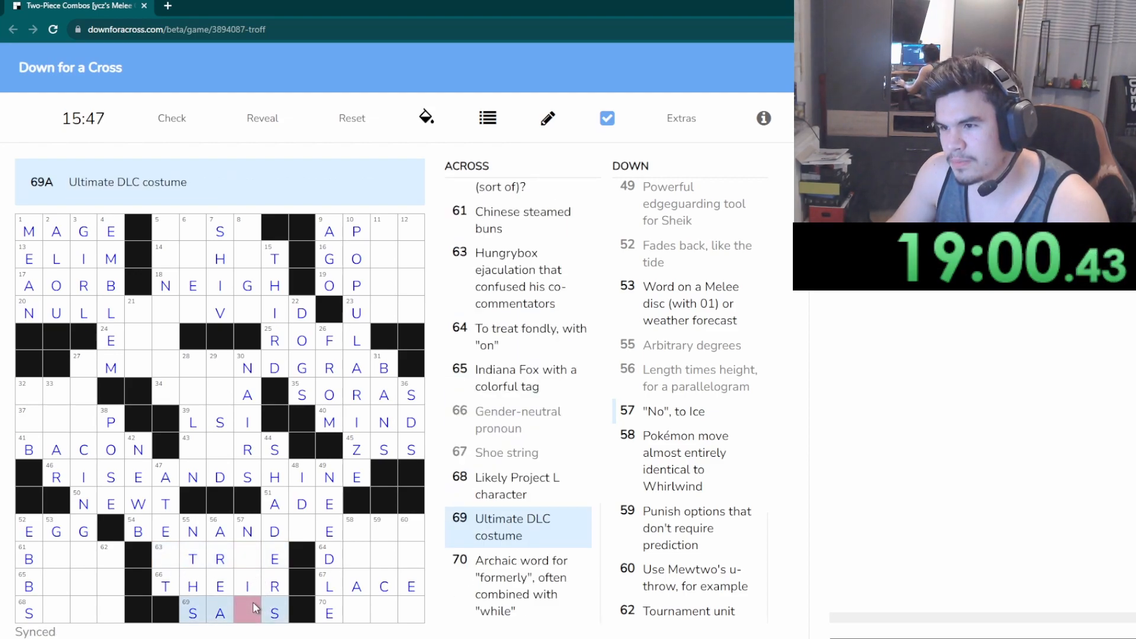
# Fill SANS at 69 Across and ATREE at 63 Across, completing ATEAT for 47 Down
pyautogui.write('N')
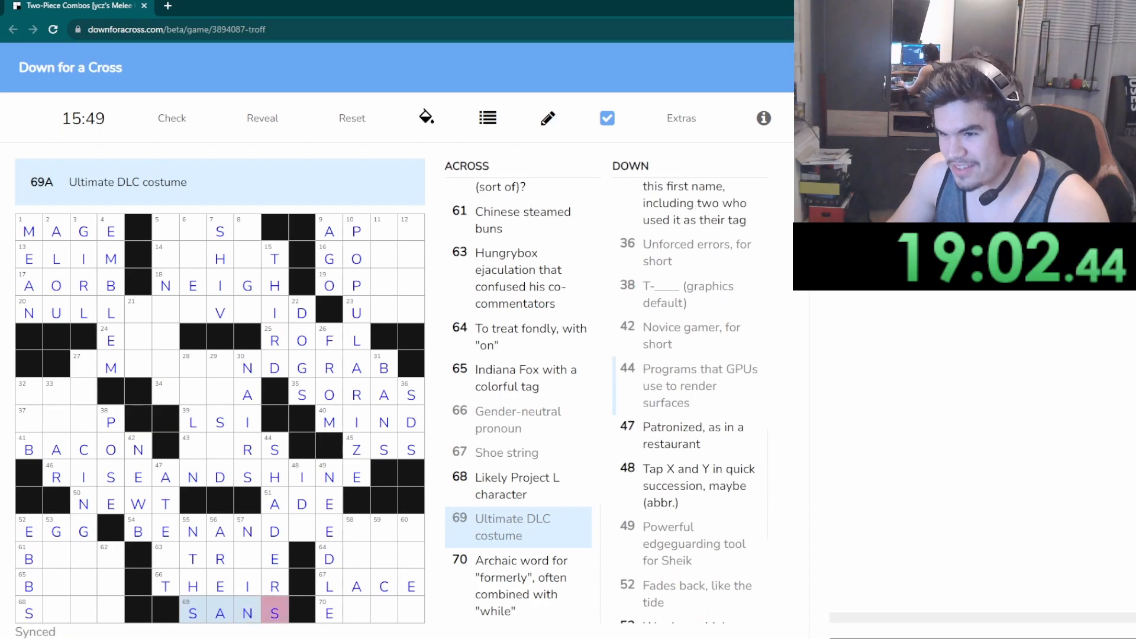
pyautogui.click(246, 557)
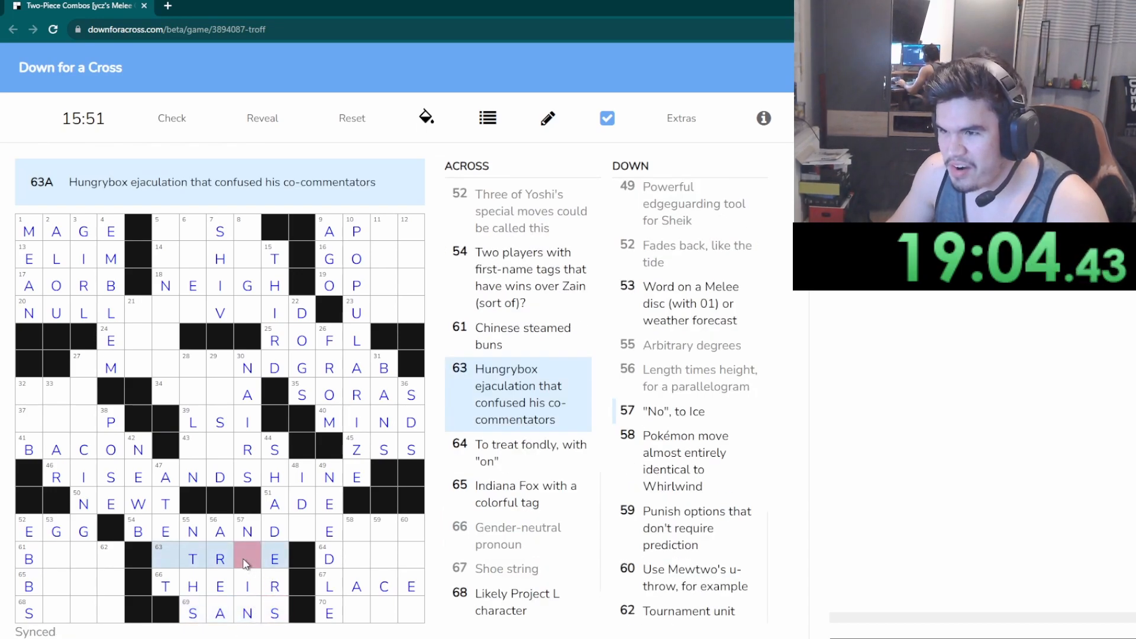
pyautogui.click(246, 557)
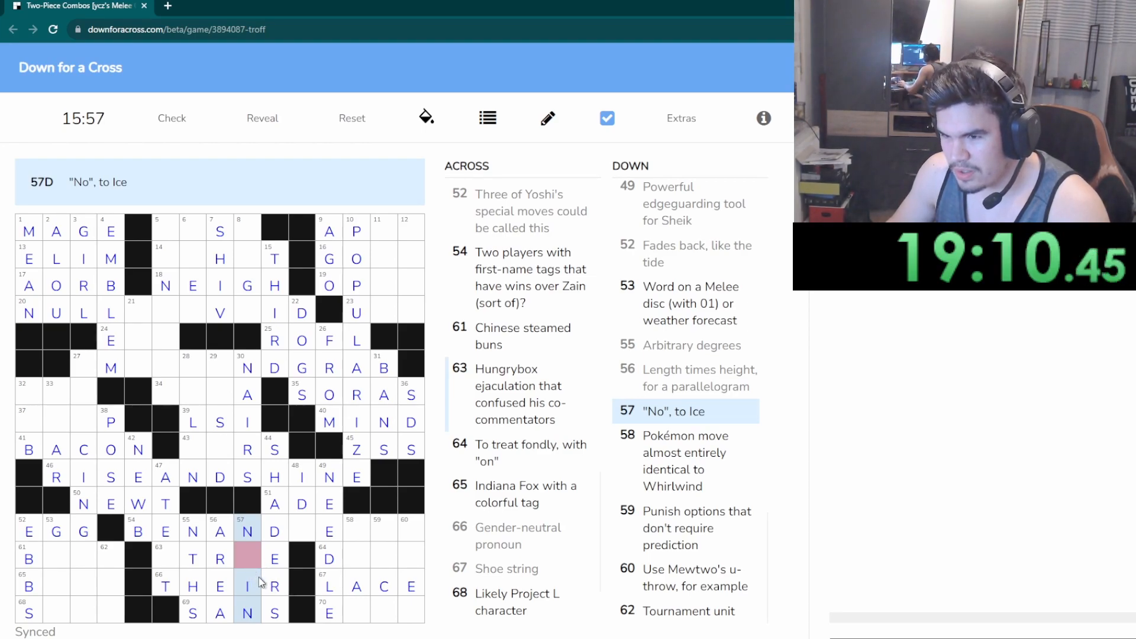
pyautogui.write('O')
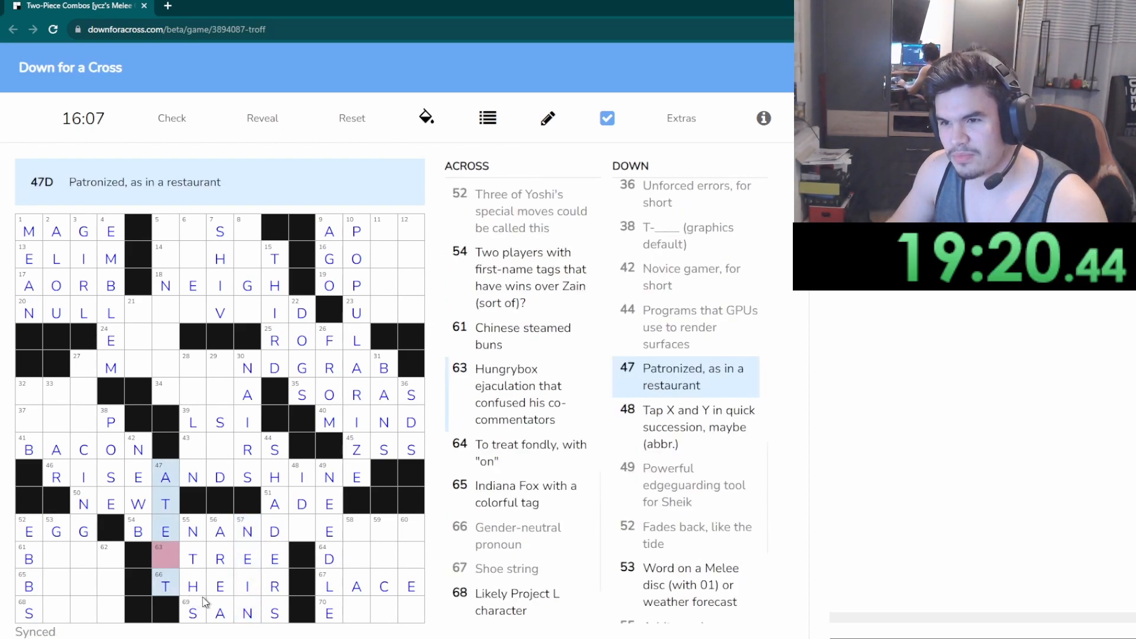
pyautogui.moveTo(307, 529)
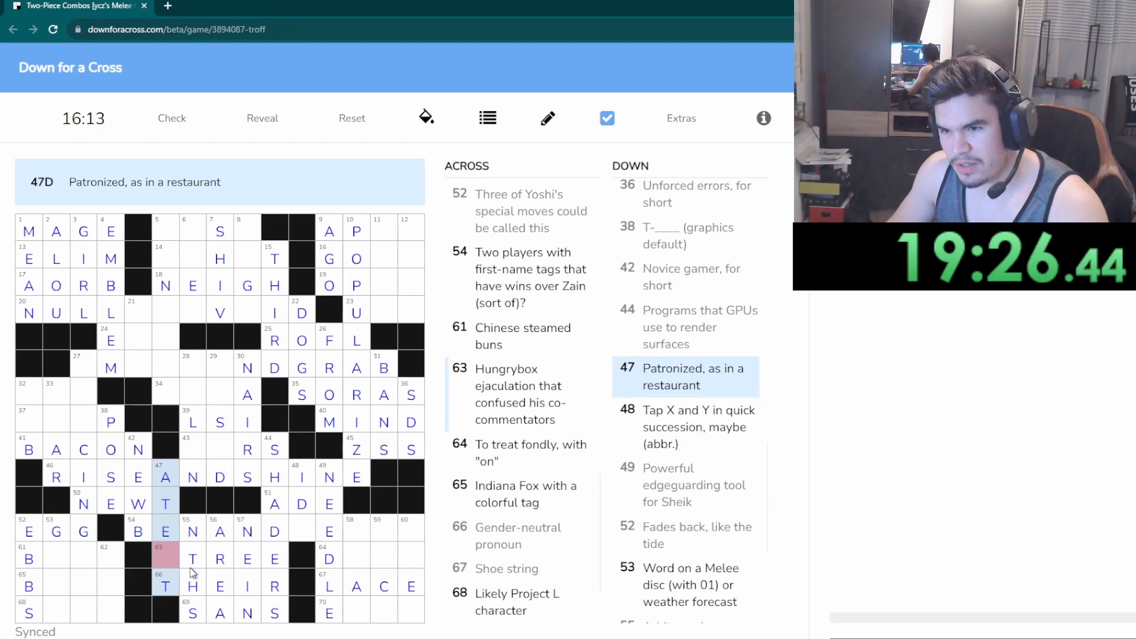
pyautogui.write('A')
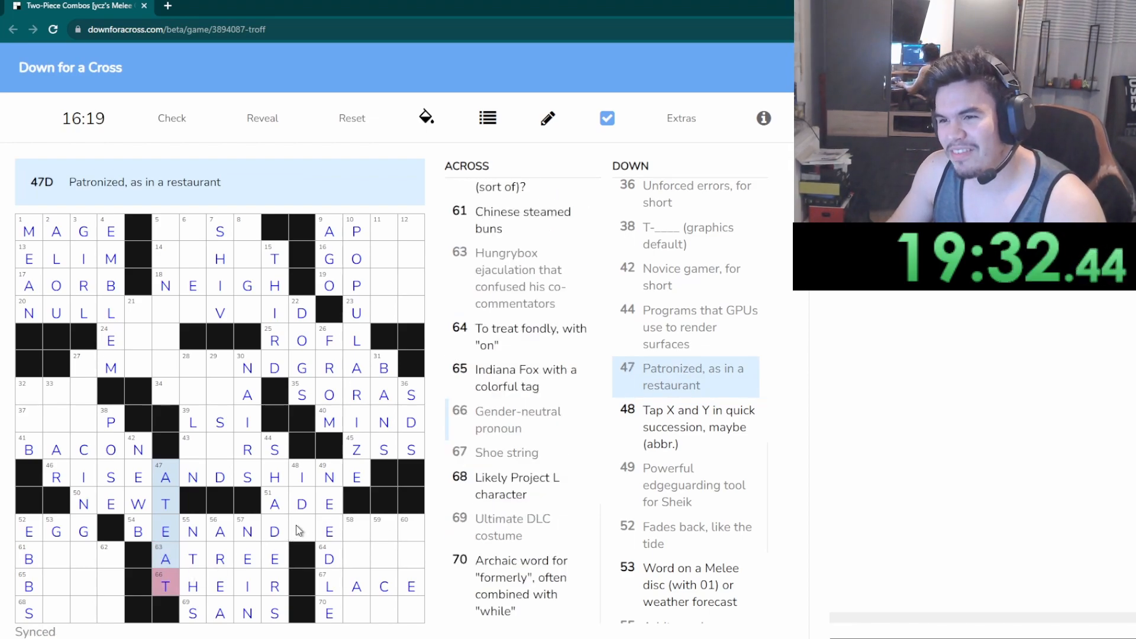
pyautogui.click(302, 503)
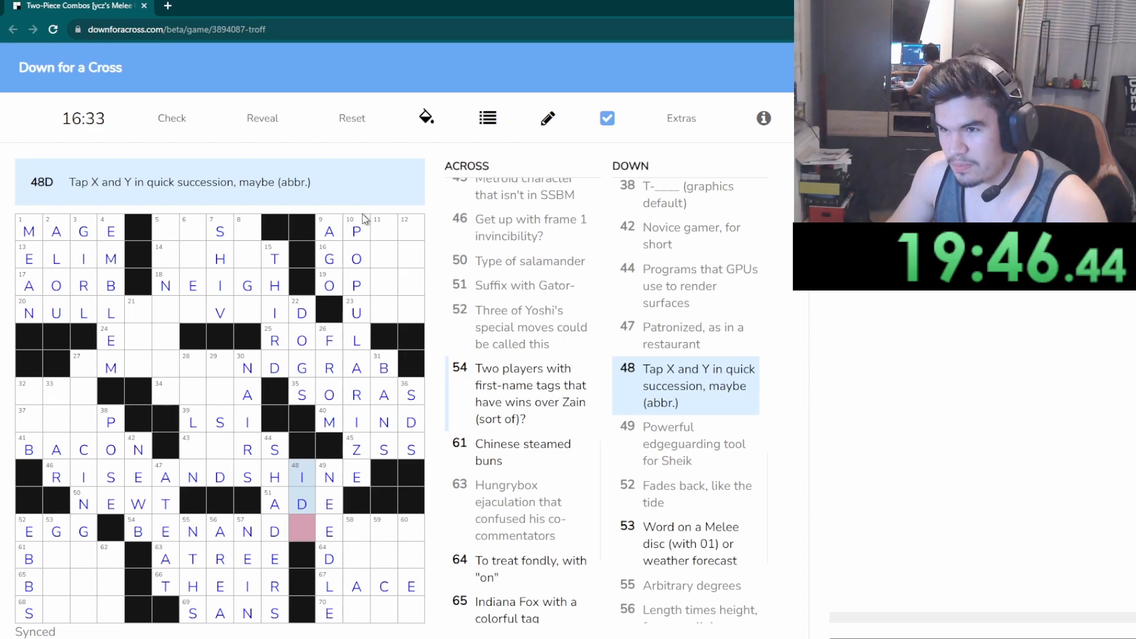
# Fill GOR at 16 Across and finish SMASHANDGRAB at 27 Across
pyautogui.click(384, 228)
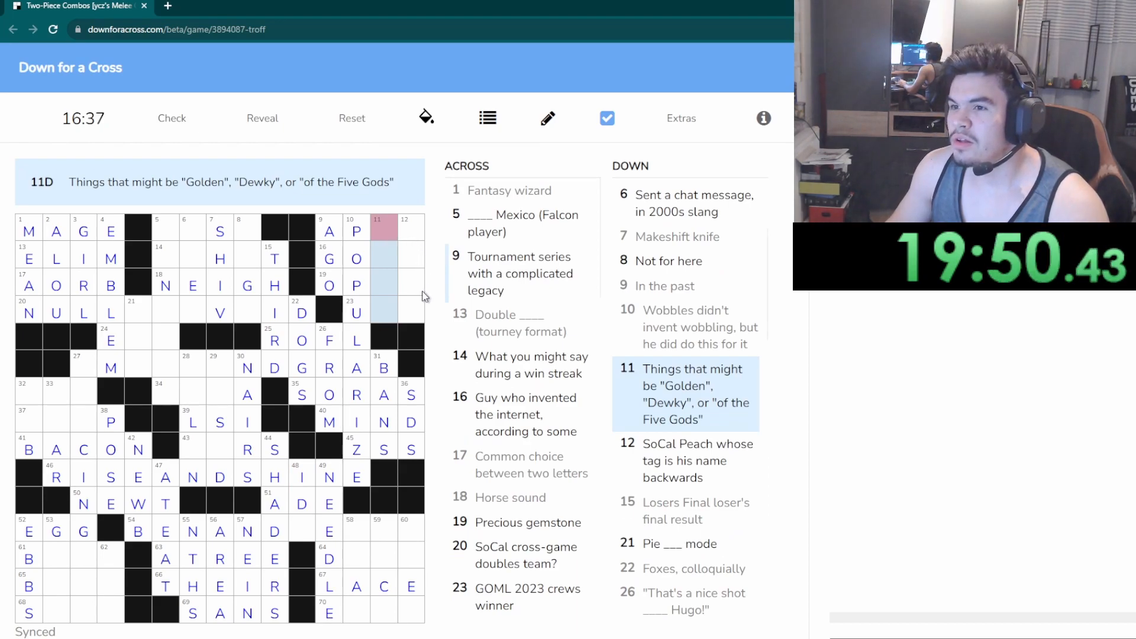
pyautogui.moveTo(511, 294)
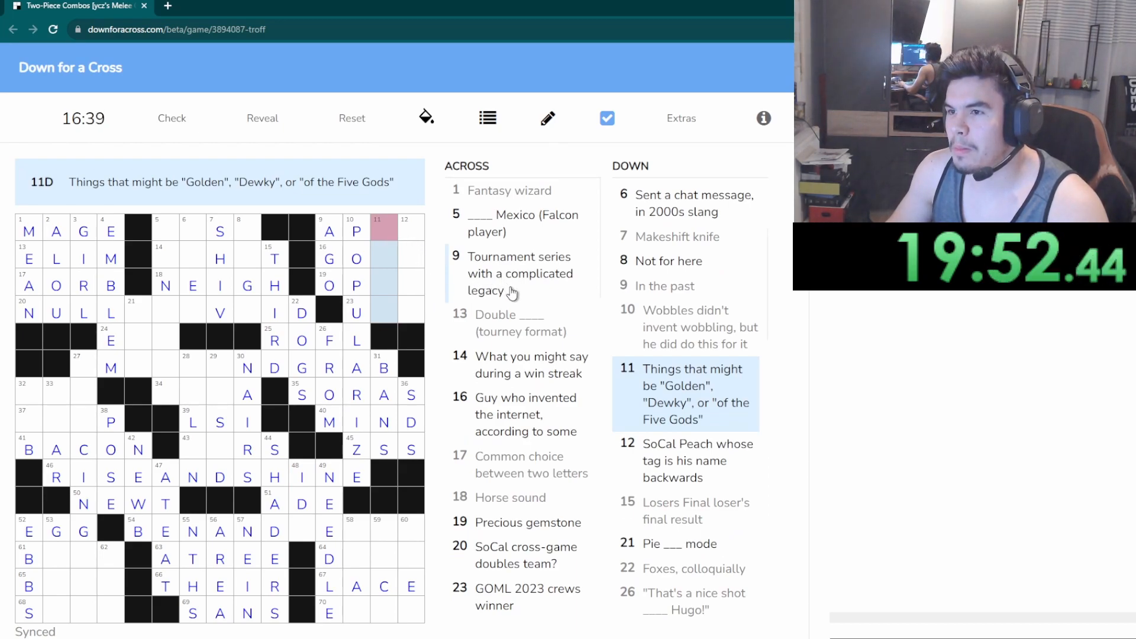
pyautogui.click(519, 274)
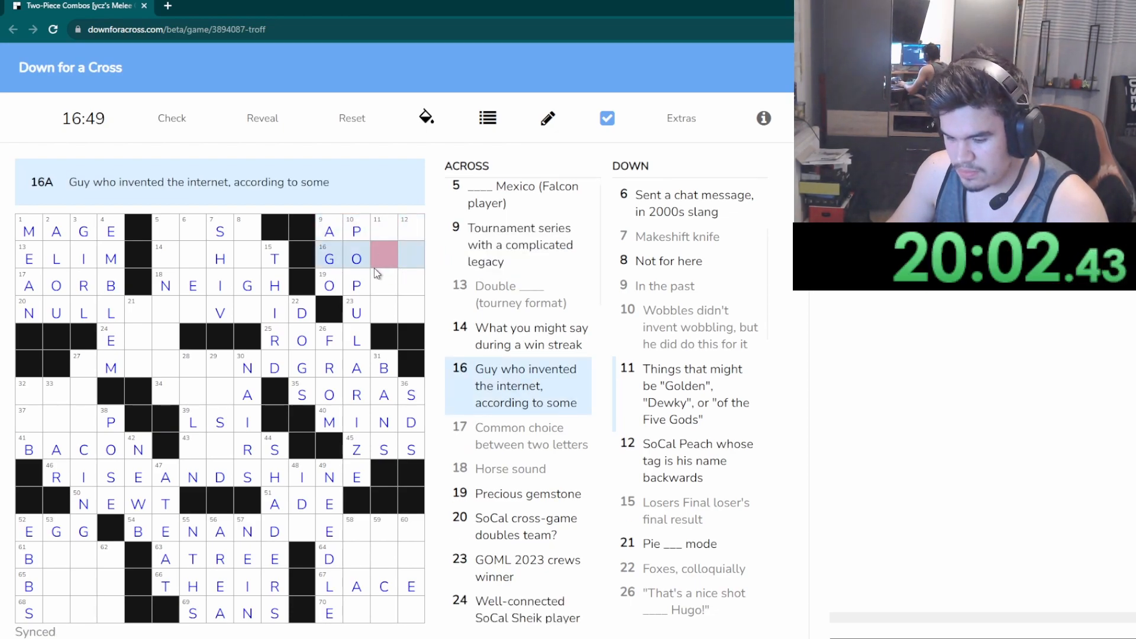
pyautogui.write('R')
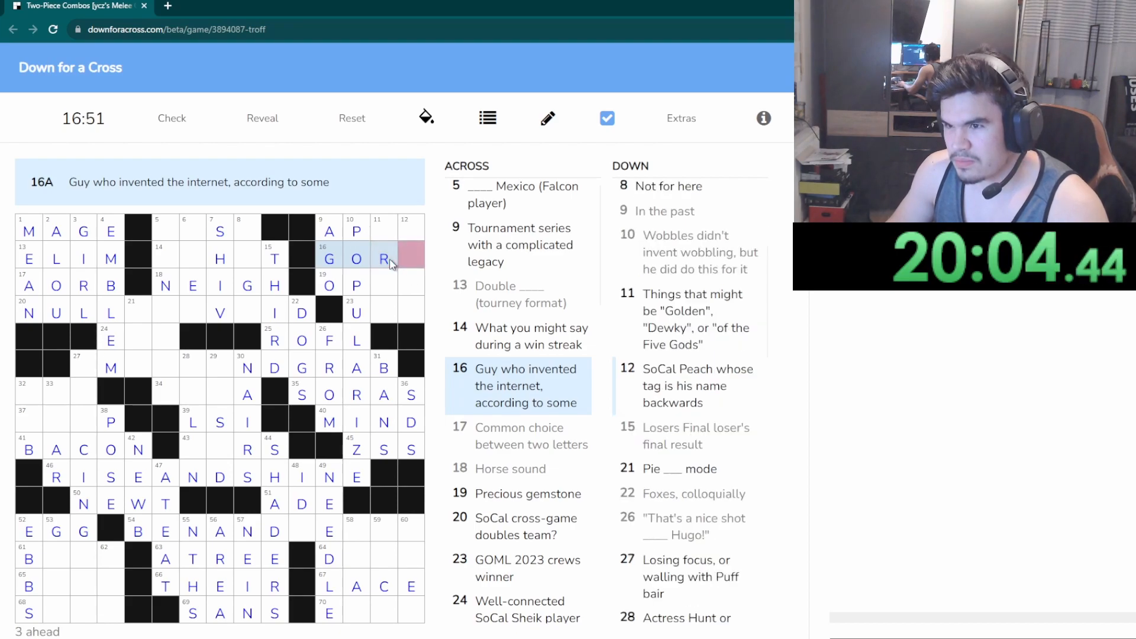
pyautogui.write('B')
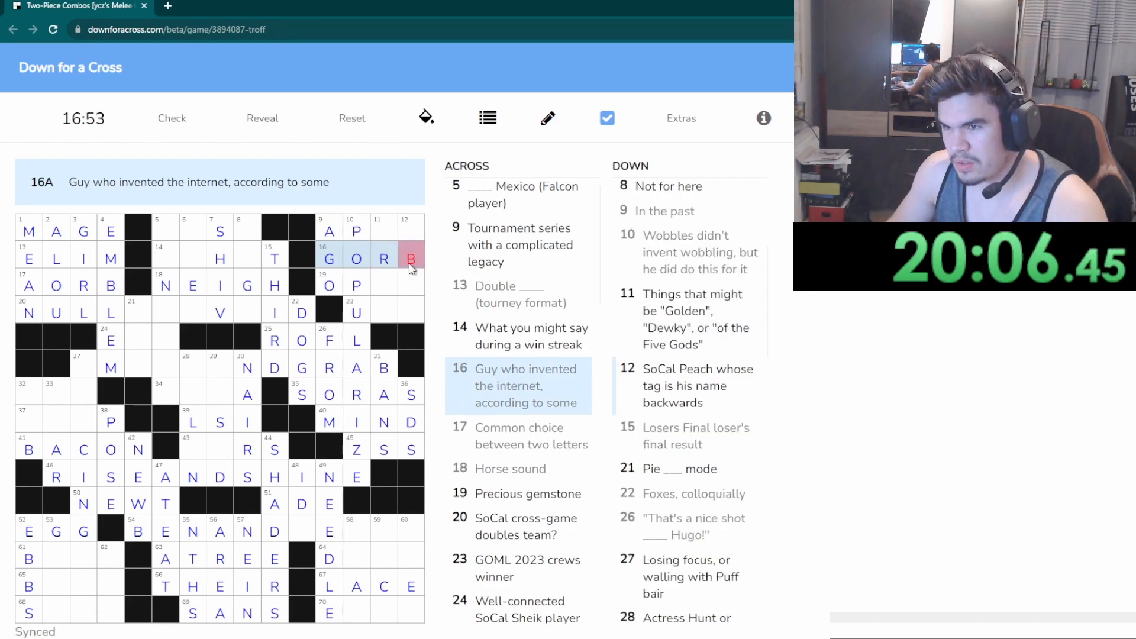
pyautogui.click(411, 259)
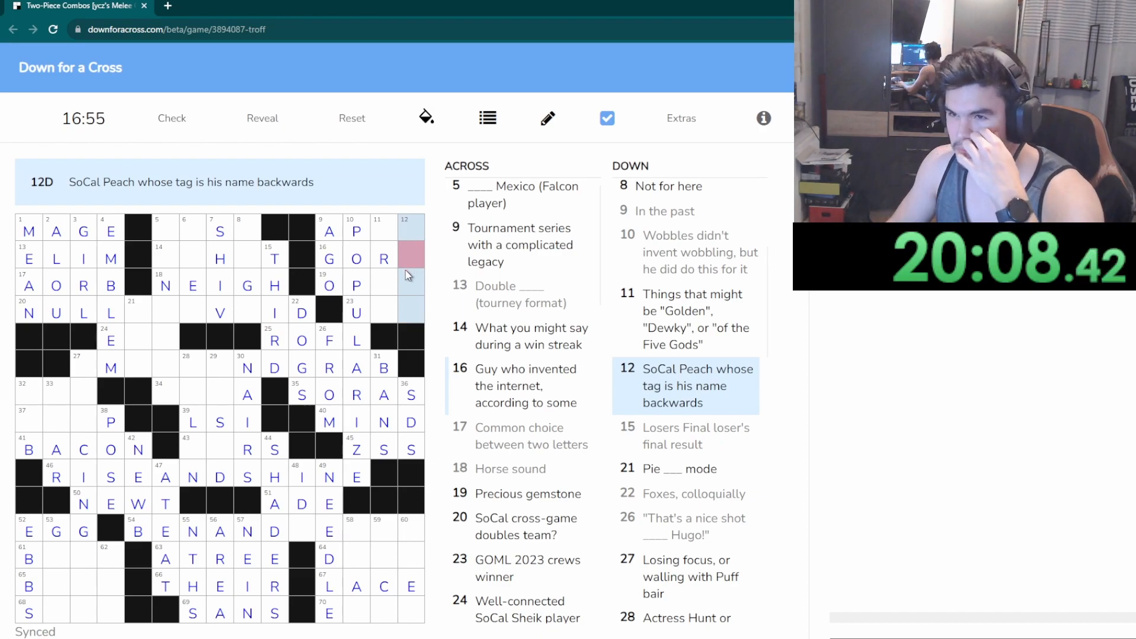
# Fill EERS at 43 Across and HERA at 34 Across via the crossing downs
pyautogui.click(219, 367)
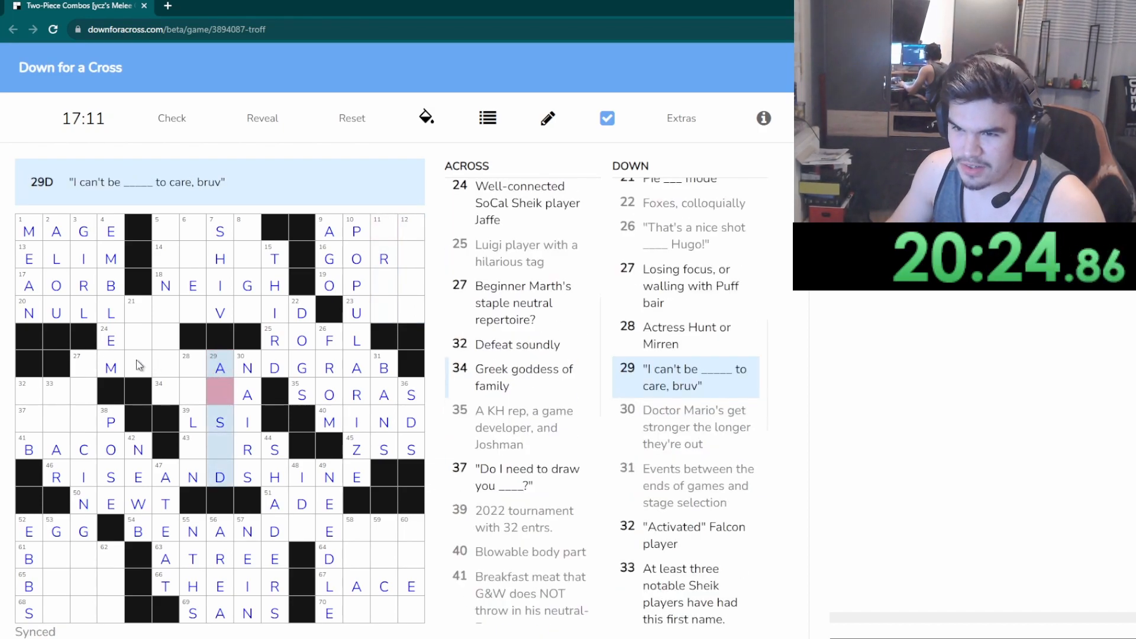
pyautogui.click(82, 362)
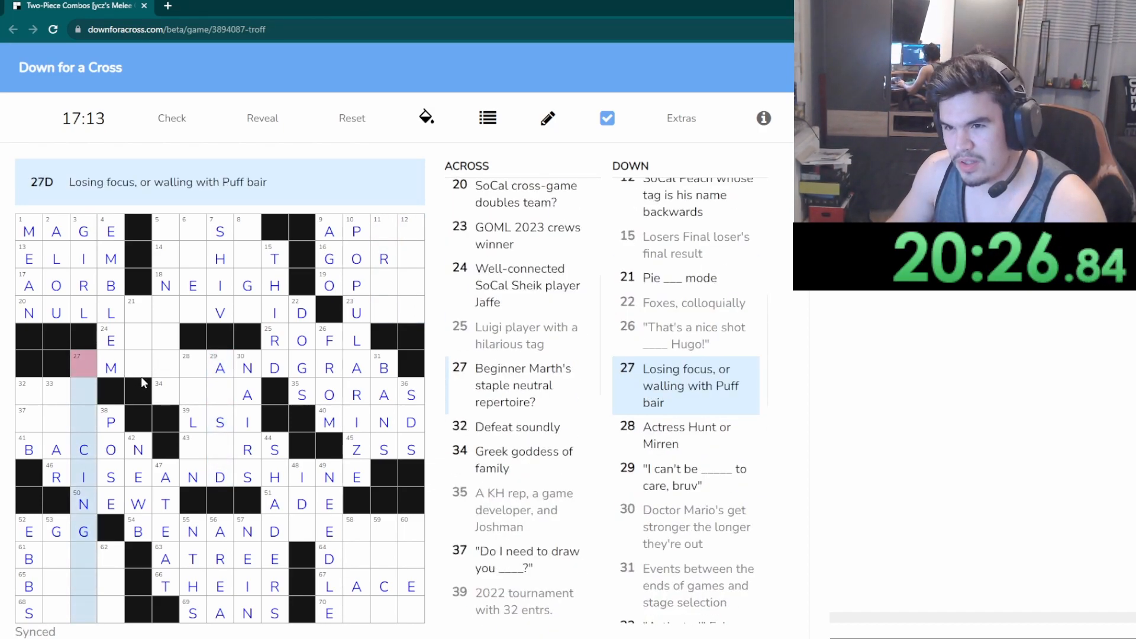
pyautogui.write('SMAS')
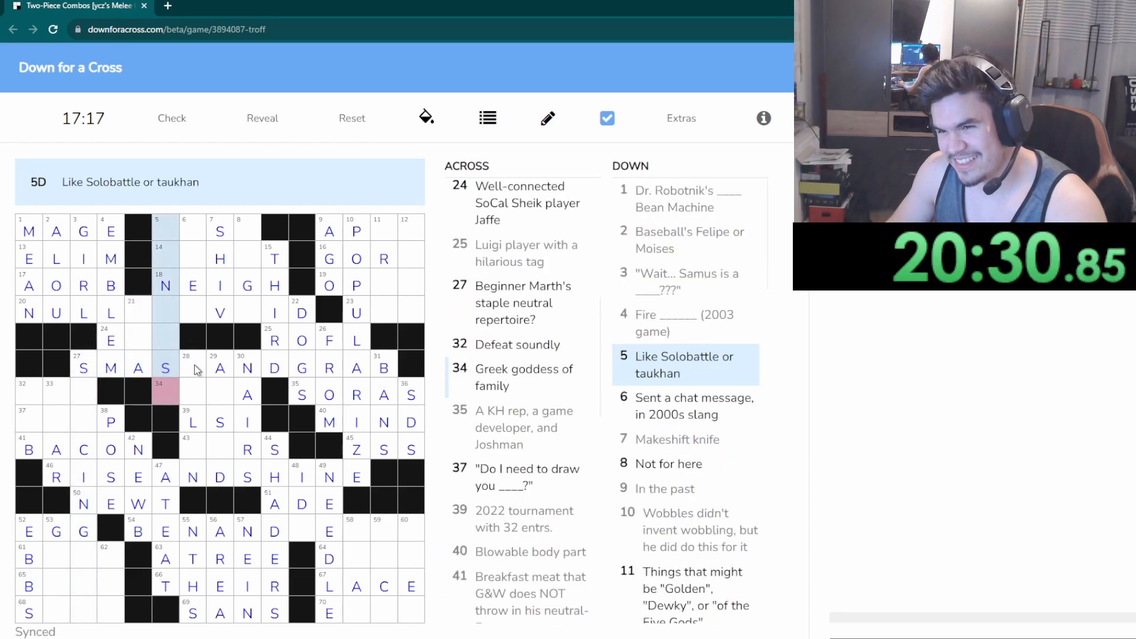
pyautogui.click(192, 367)
pyautogui.write('H')
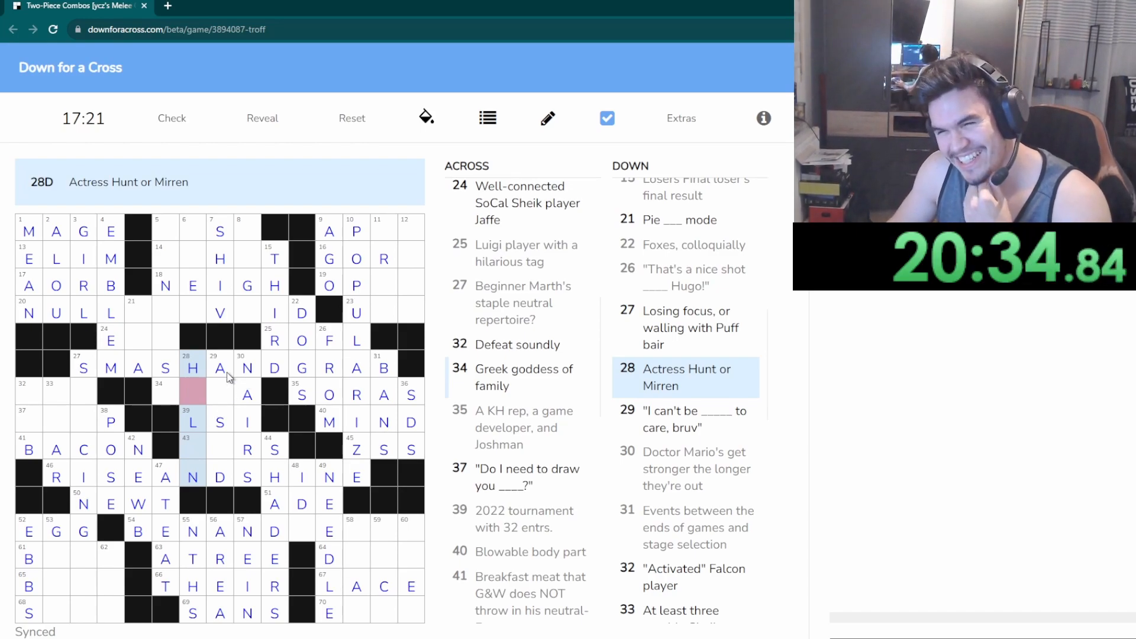
pyautogui.moveTo(247, 303)
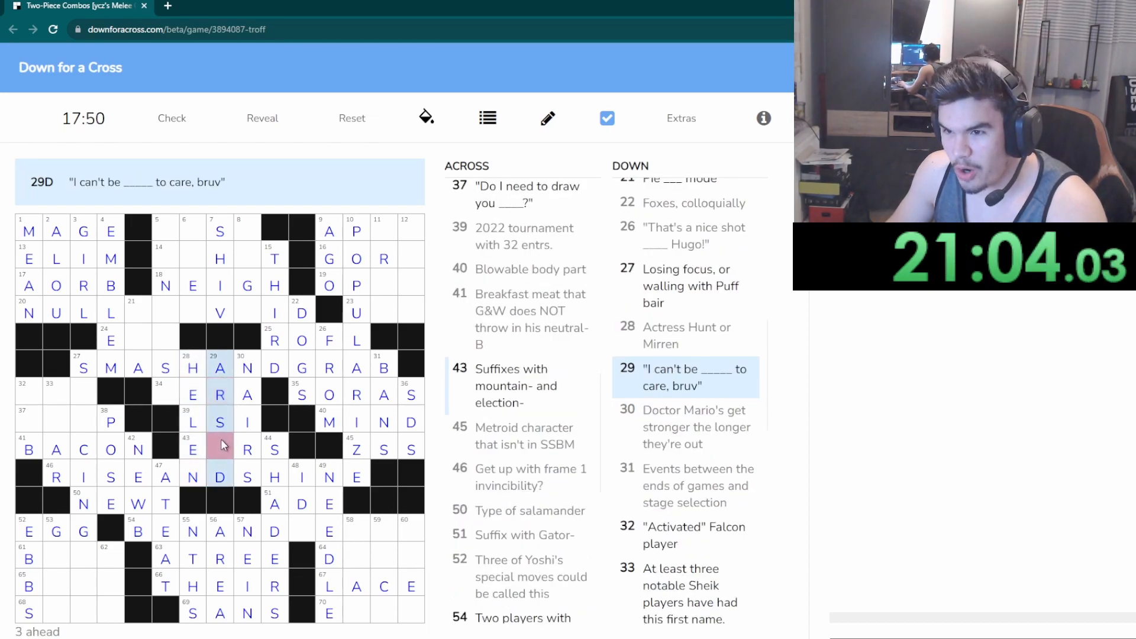
pyautogui.click(221, 448)
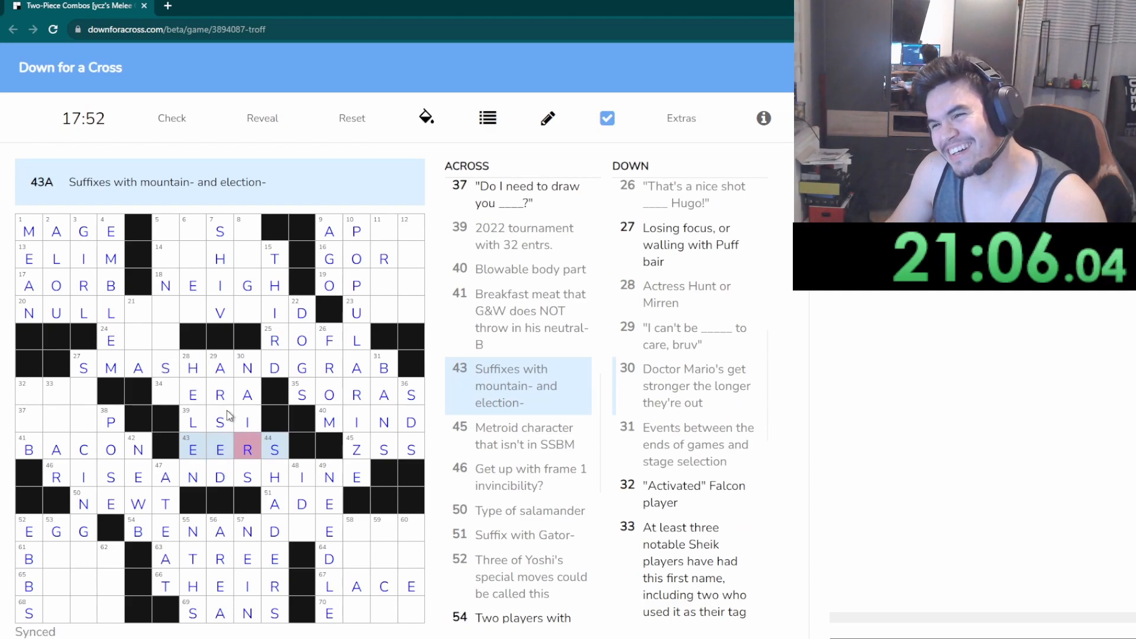
pyautogui.click(166, 394)
pyautogui.write('H')
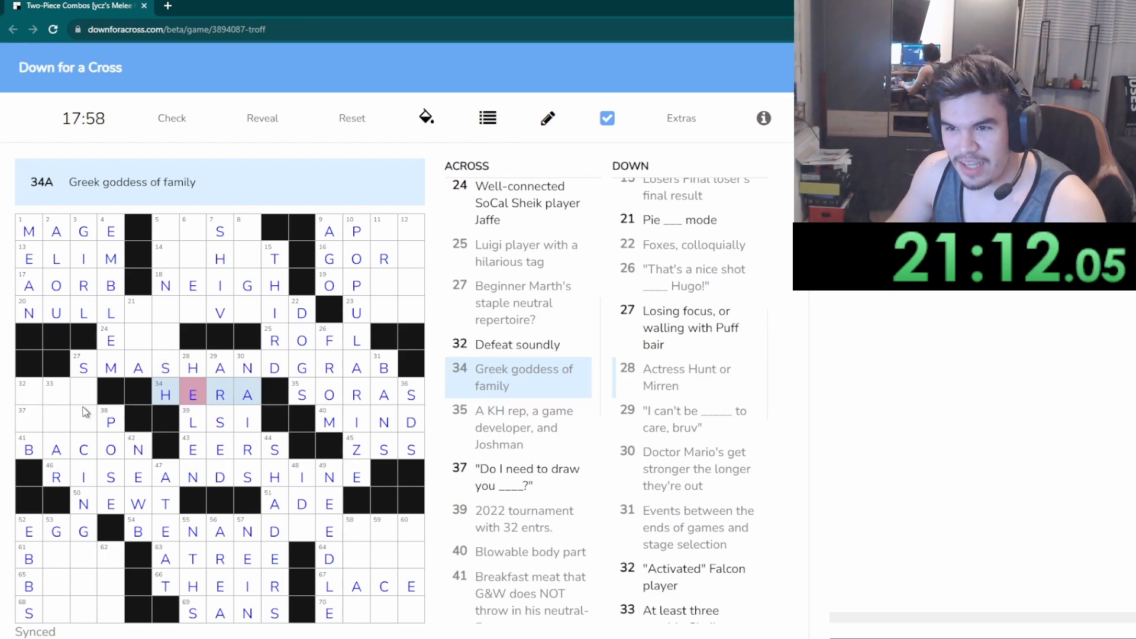
pyautogui.click(83, 393)
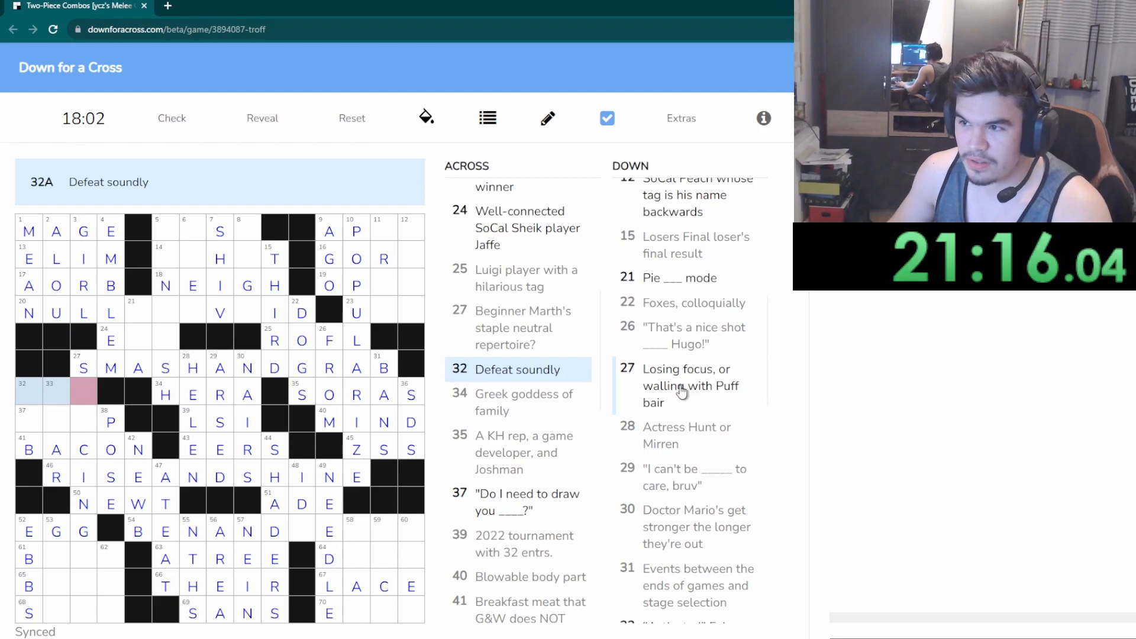
# Fill IMHOT at 14 Across, TOGO at 8 Down and complete NULLANDVOID at 20 Across
pyautogui.click(680, 384)
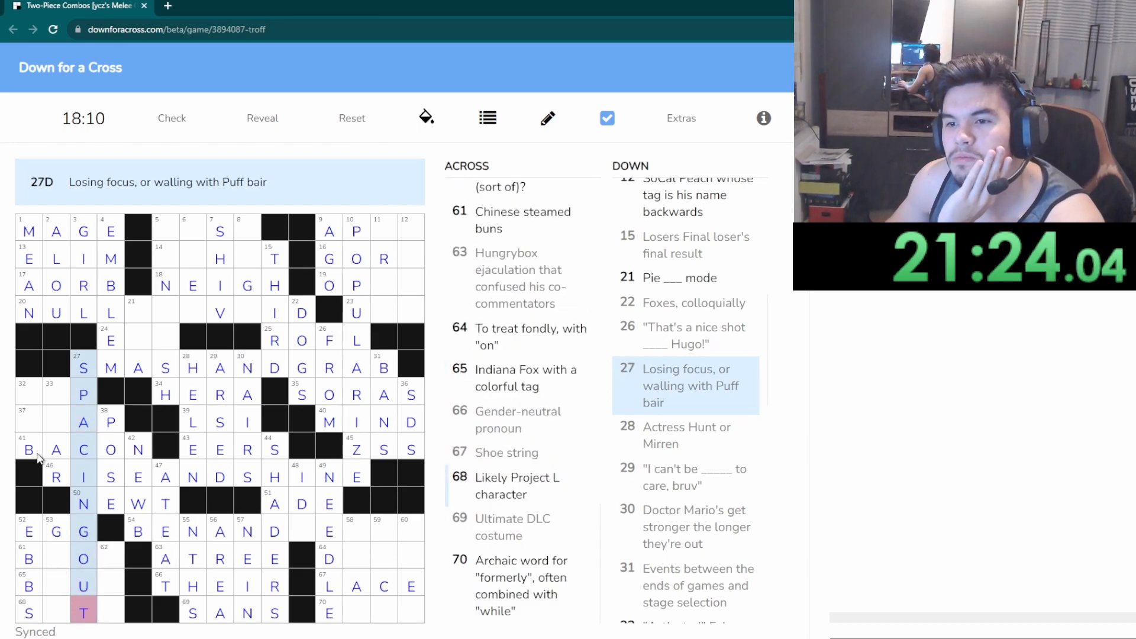
pyautogui.click(56, 421)
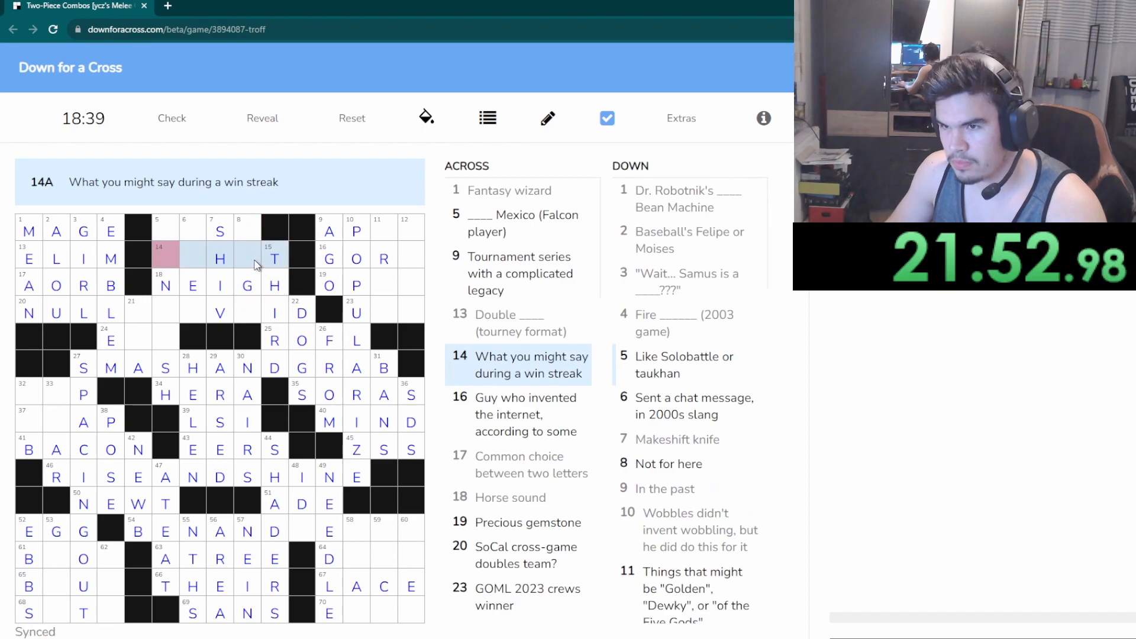
pyautogui.write('O')
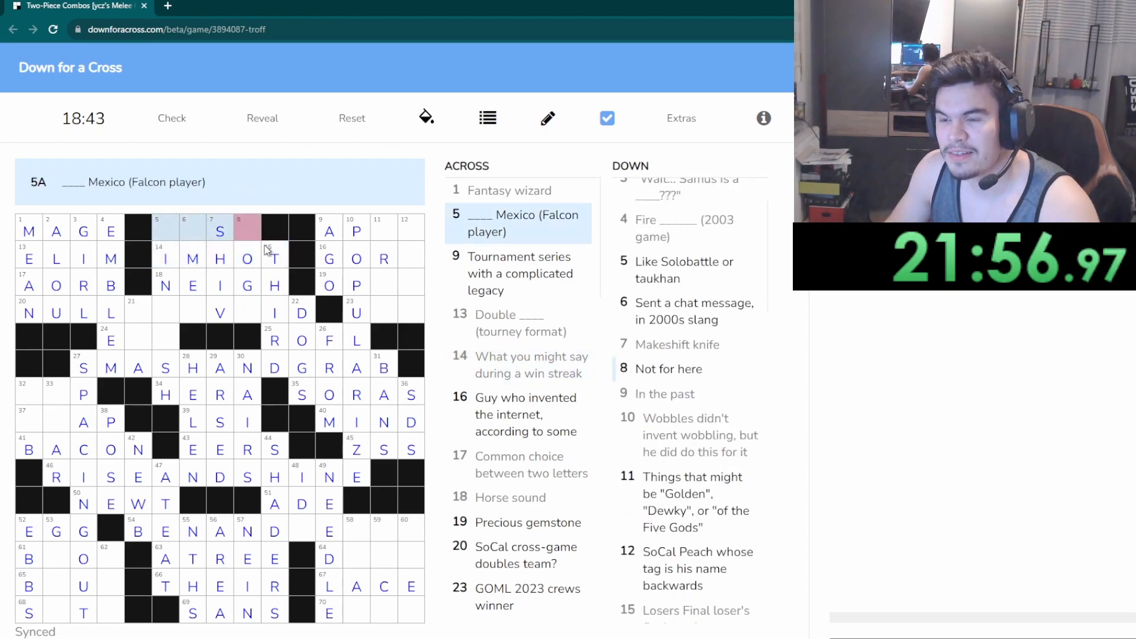
pyautogui.click(274, 285)
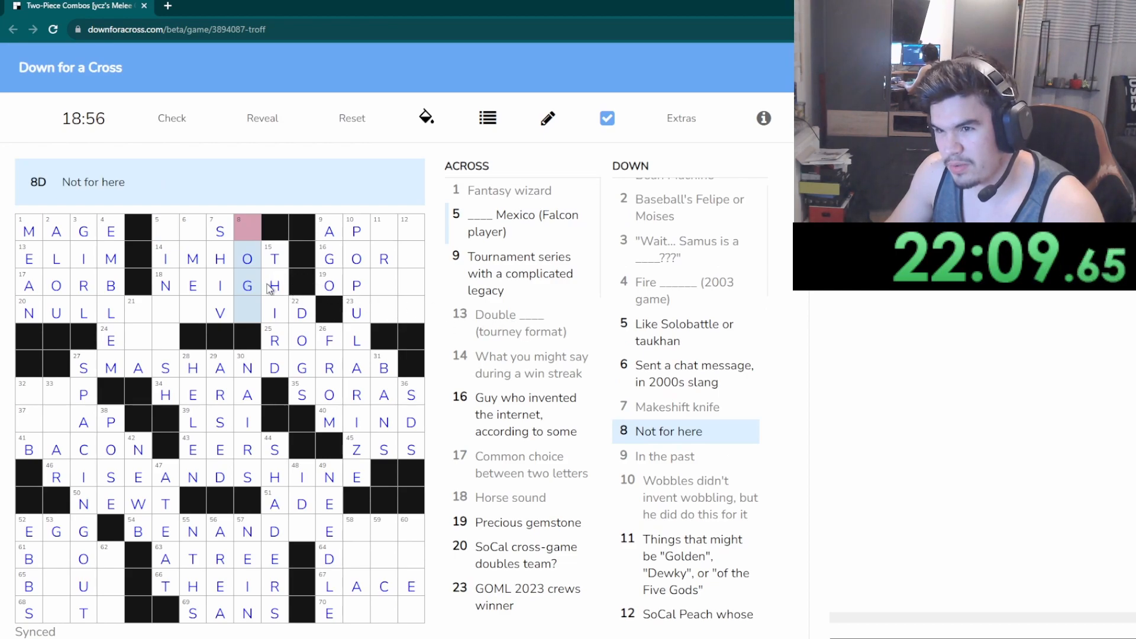
pyautogui.moveTo(242, 331)
pyautogui.write('TOGO')
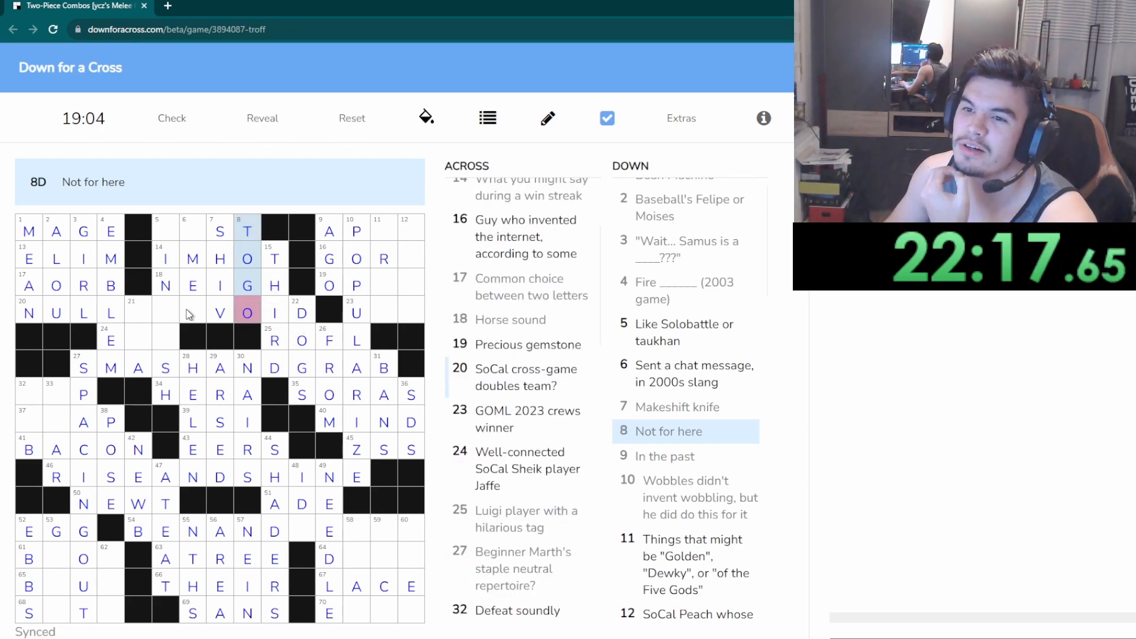
pyautogui.click(138, 311)
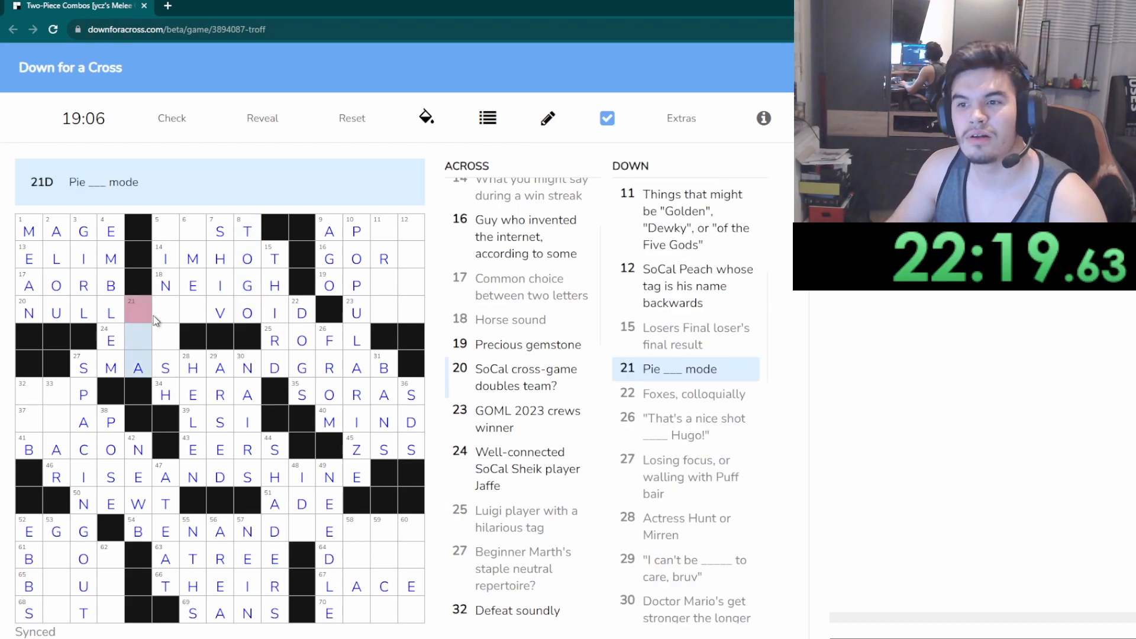
pyautogui.click(166, 311)
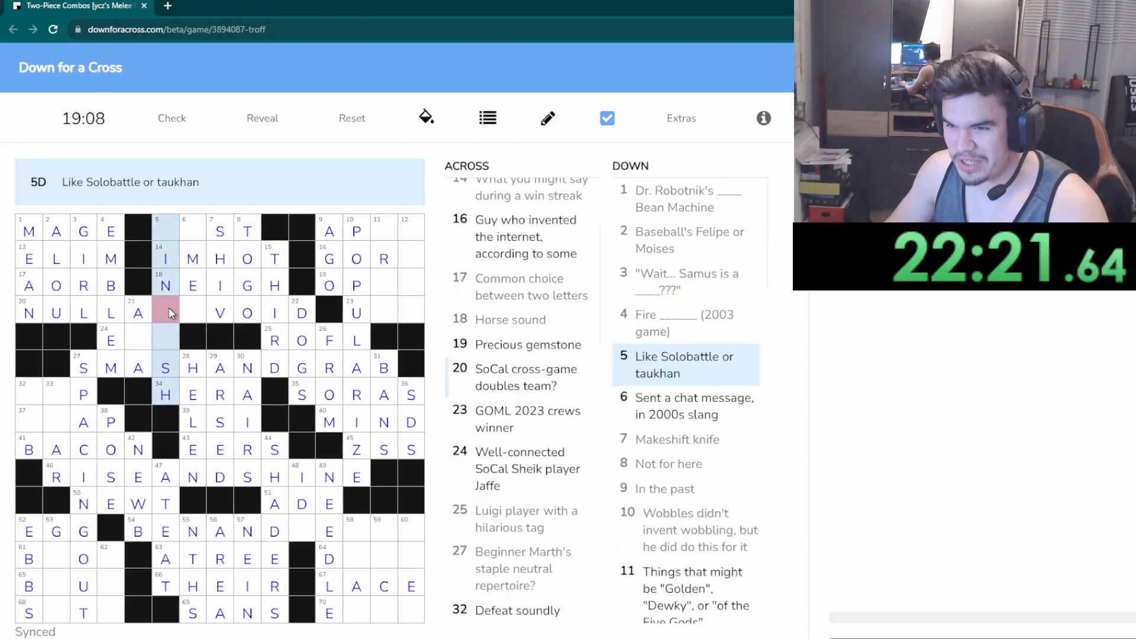
pyautogui.click(192, 312)
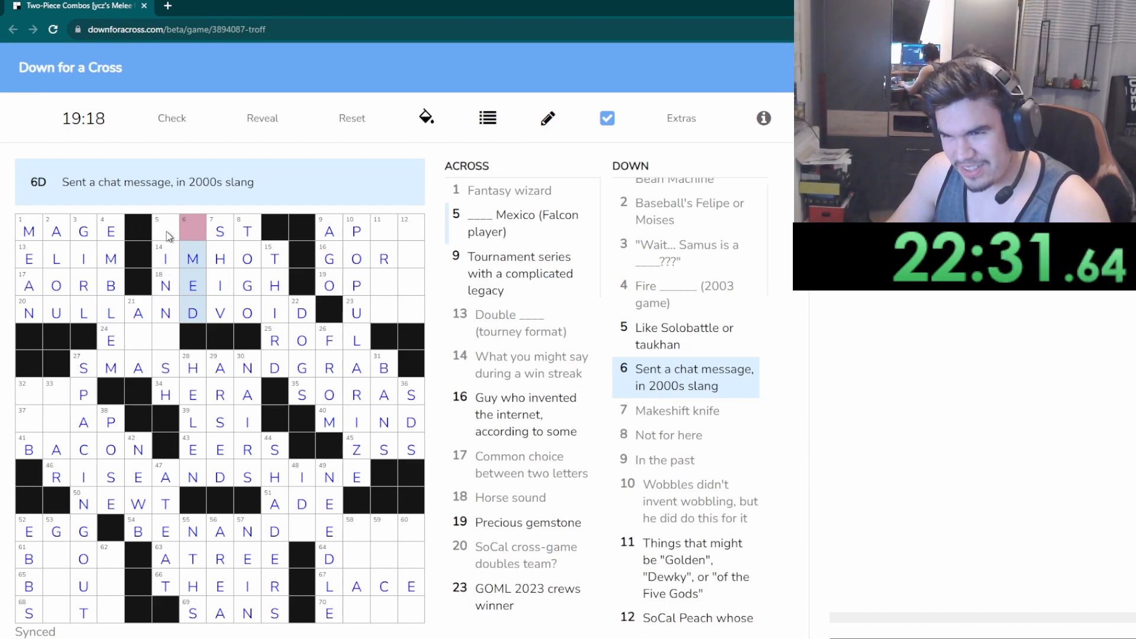
# Fill YEET down, completing BENANDJERRY, with ERST at 70 Across and DOTE at 64 Across
pyautogui.click(165, 230)
pyautogui.write('JERRY')
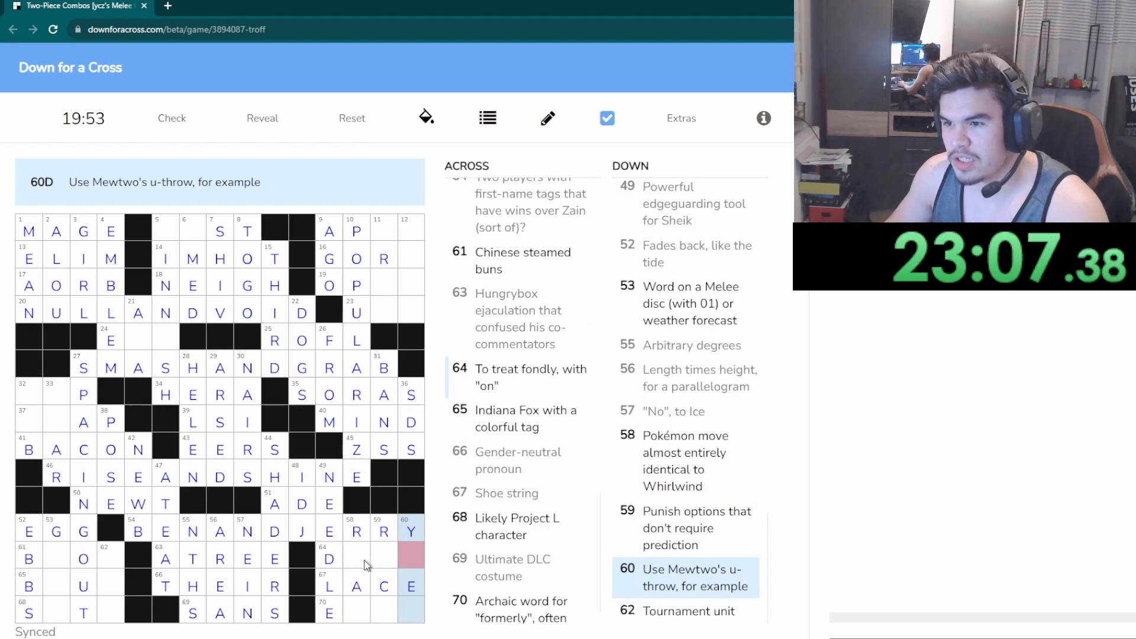
pyautogui.click(356, 556)
pyautogui.write('O')
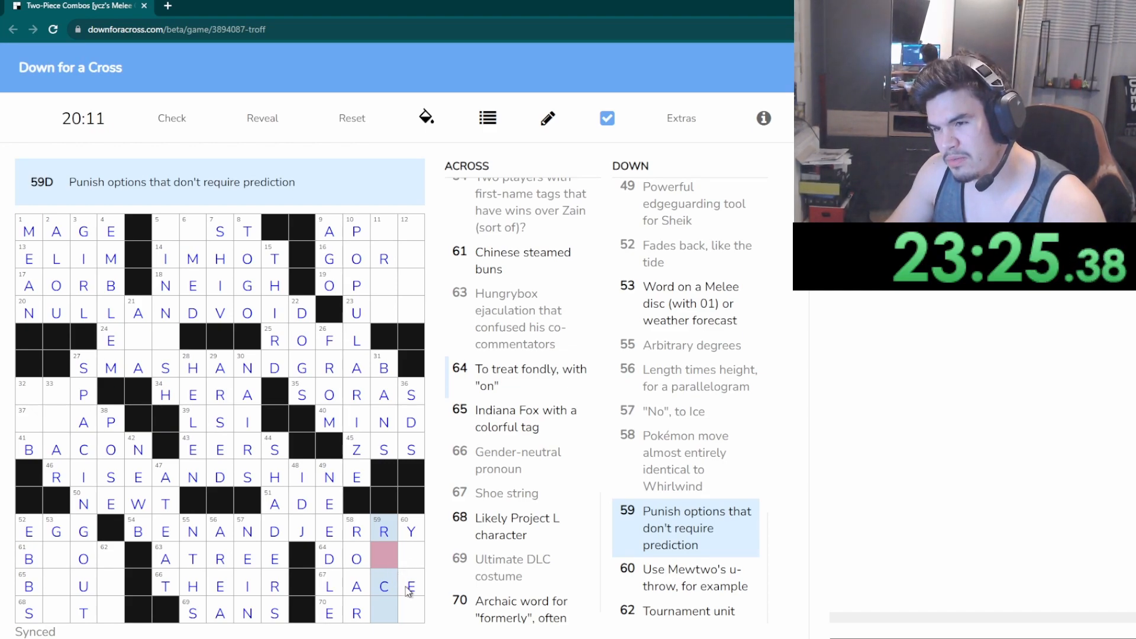
pyautogui.write('T')
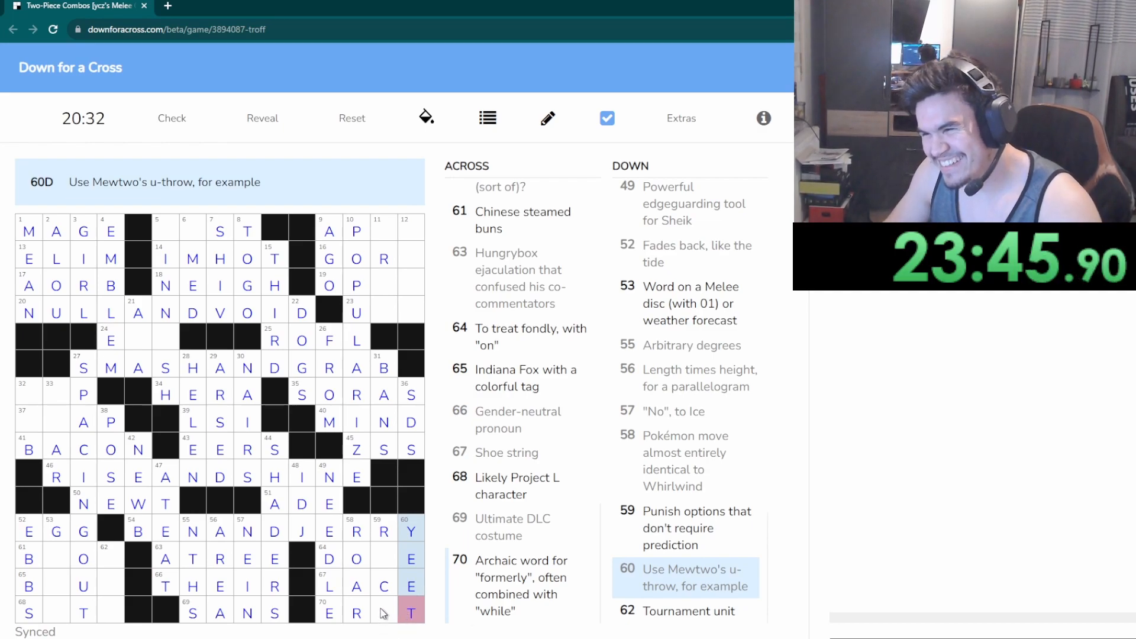
pyautogui.click(383, 612)
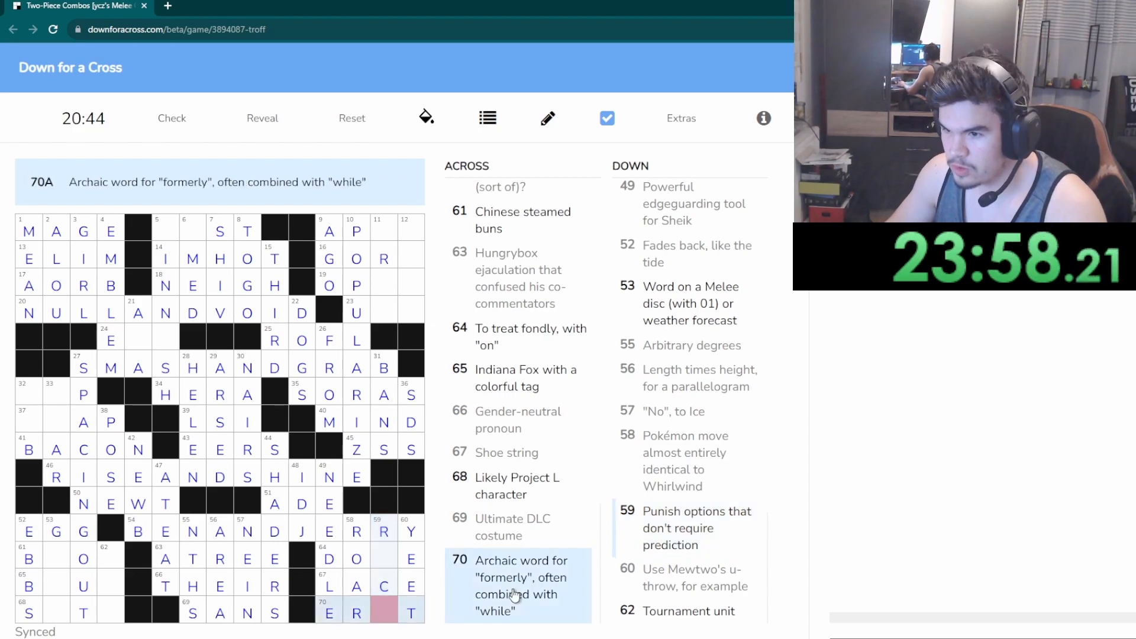
pyautogui.click(384, 614)
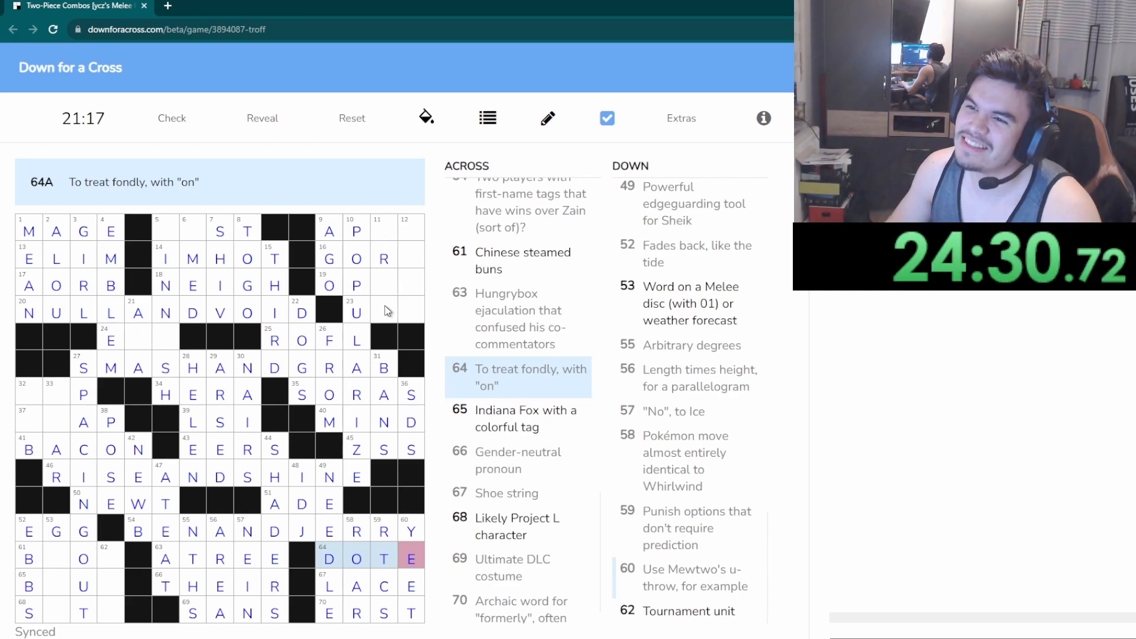
# Fill FIST, GORE and OPAL near the top, then AMAP at 37 Across and OP at 32 Across
pyautogui.click(384, 285)
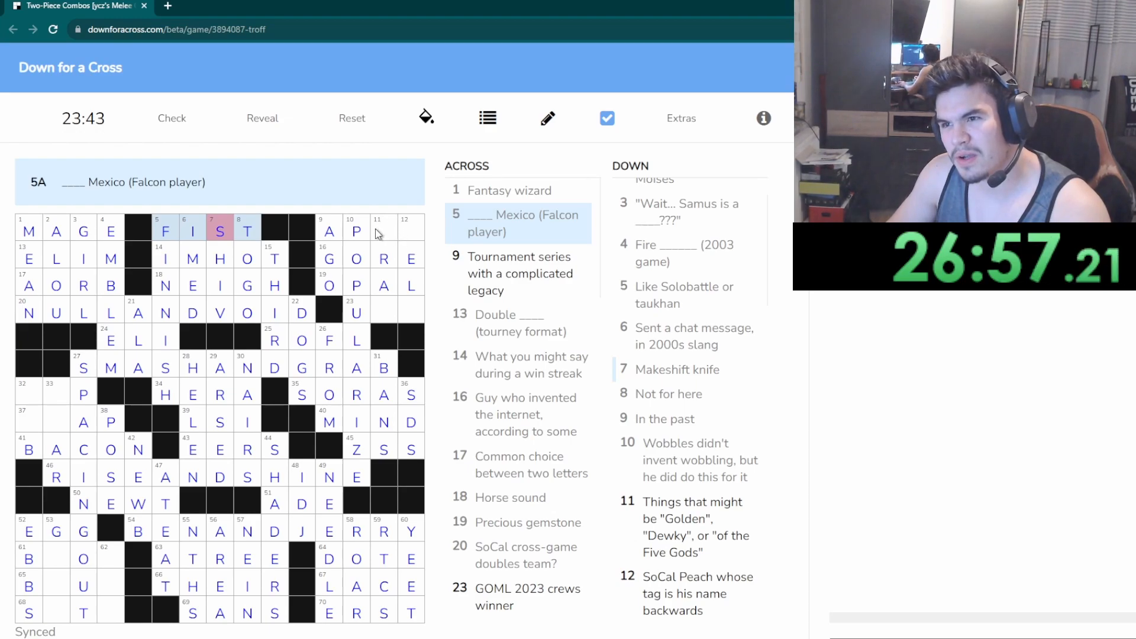
pyautogui.click(28, 419)
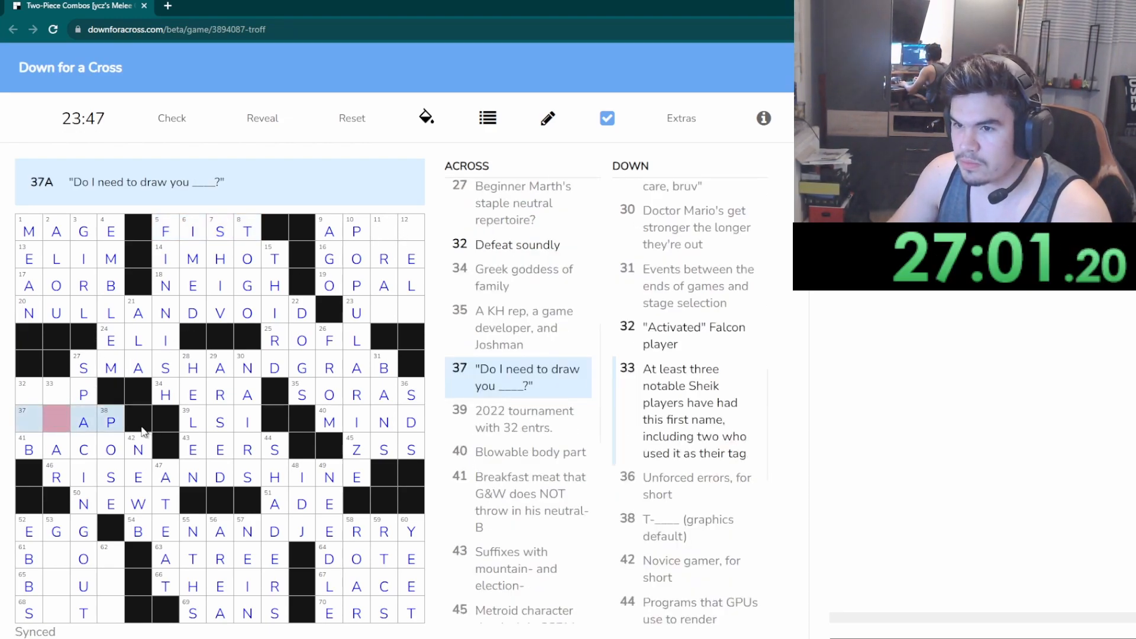
pyautogui.write('A')
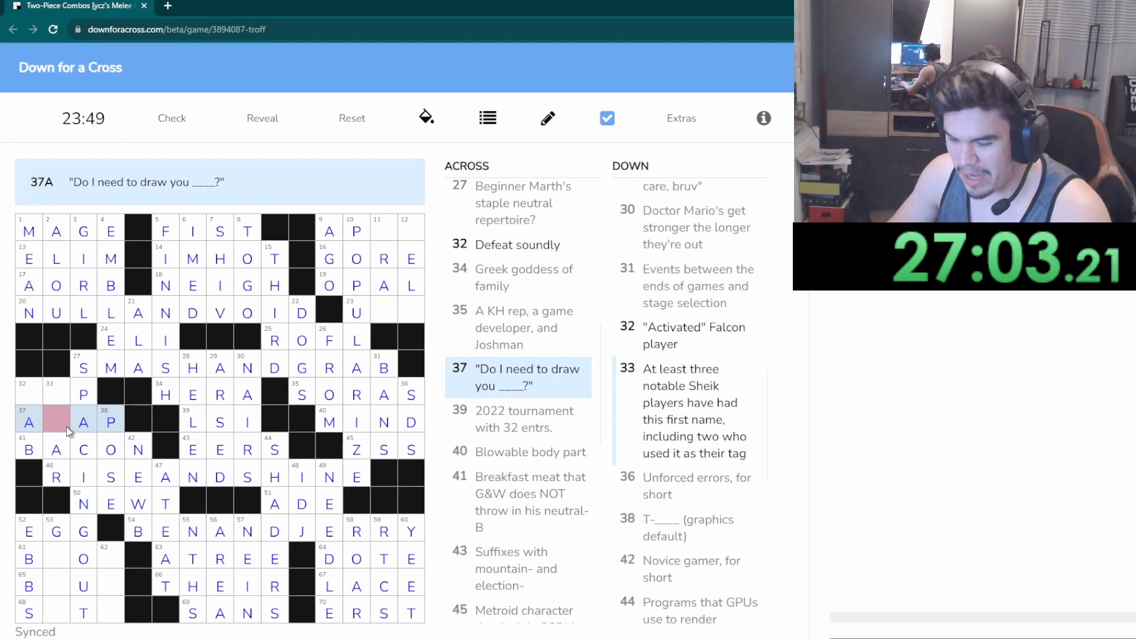
pyautogui.click(55, 392)
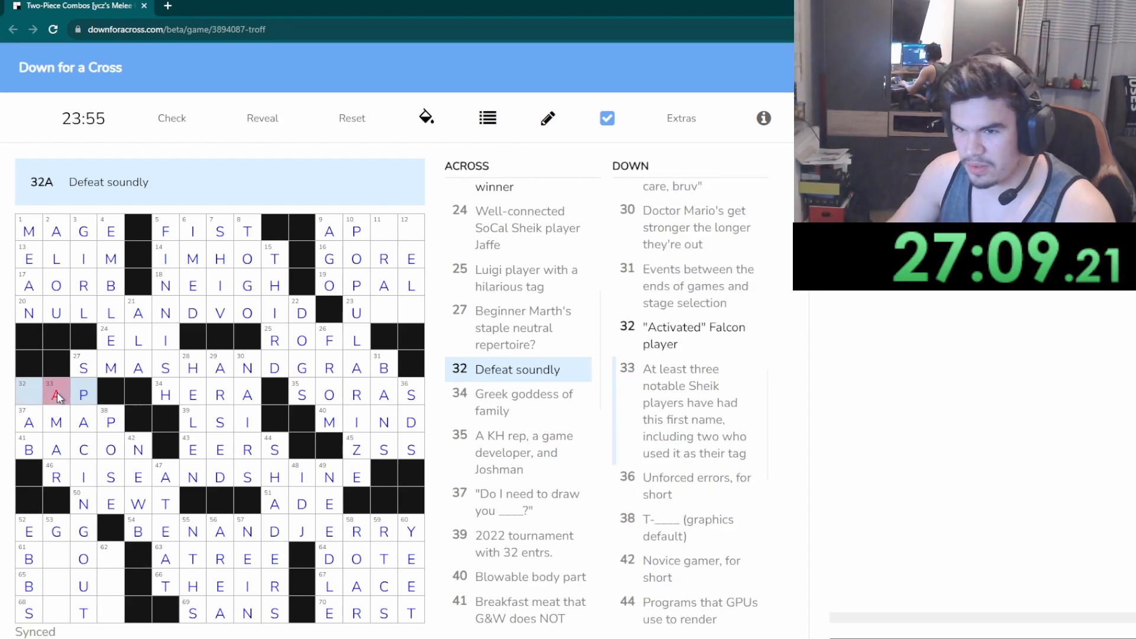
pyautogui.write('O')
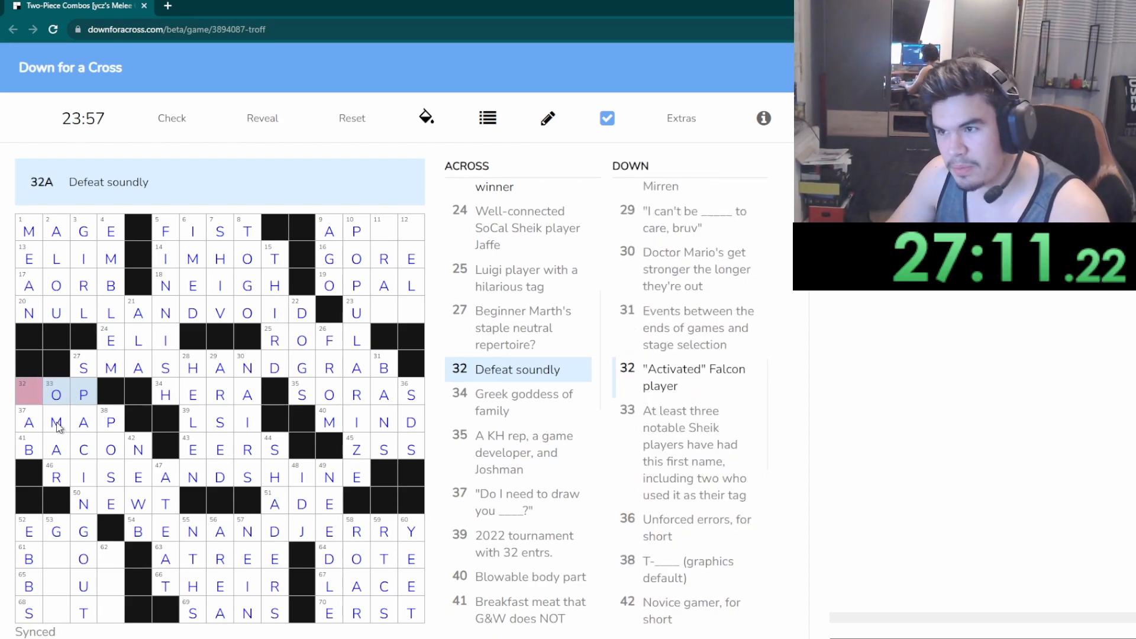
pyautogui.write('W')
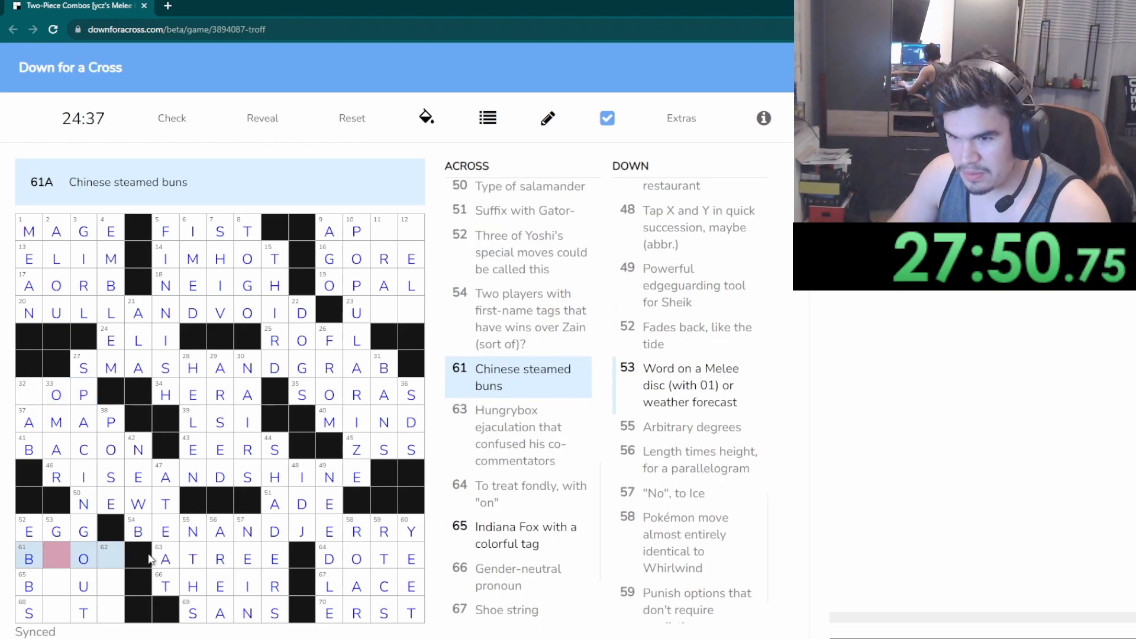
# Fill BAOS, BLUE and SETT in the bottom left and add B to make 32 Across BOP
pyautogui.write('A')
pyautogui.click(70, 585)
pyautogui.write('LU')
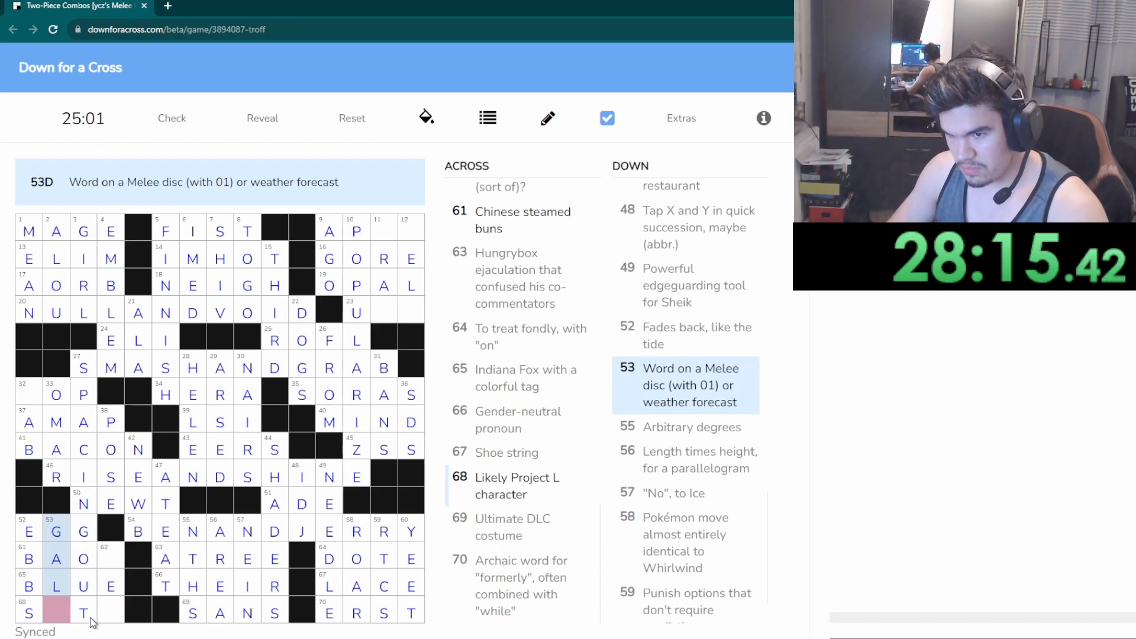
pyautogui.write('E')
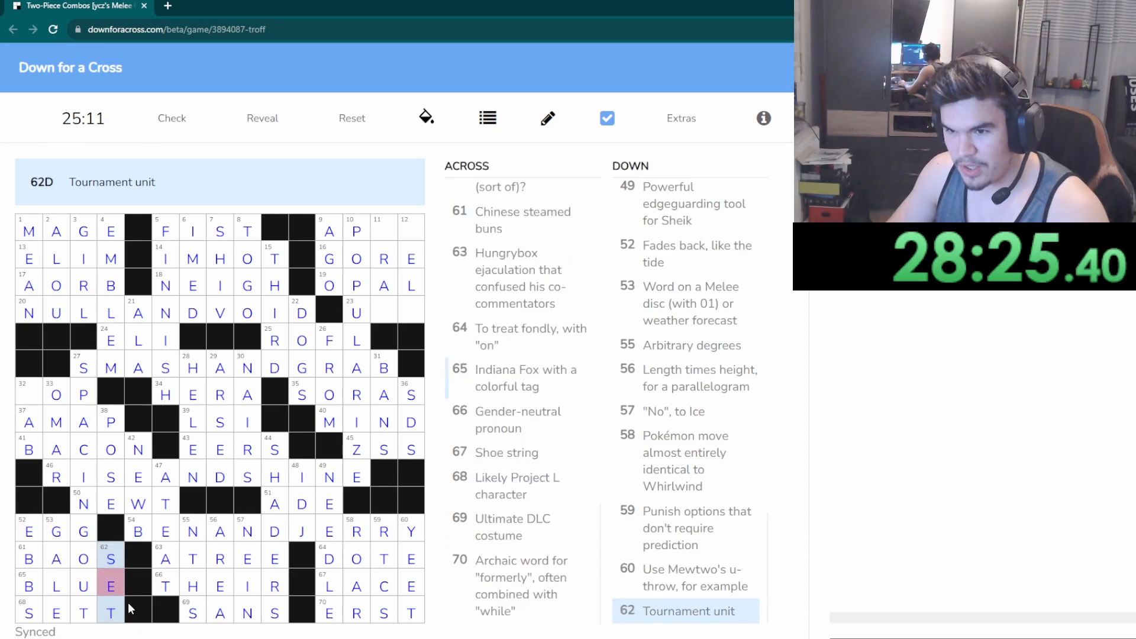
pyautogui.moveTo(266, 422)
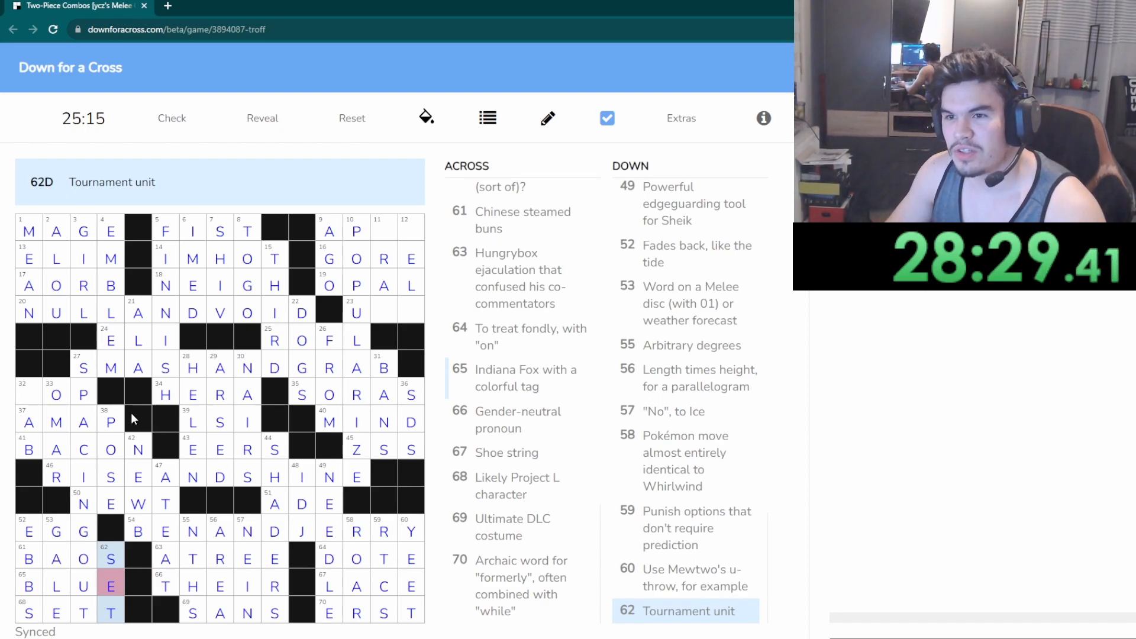
pyautogui.moveTo(328, 231)
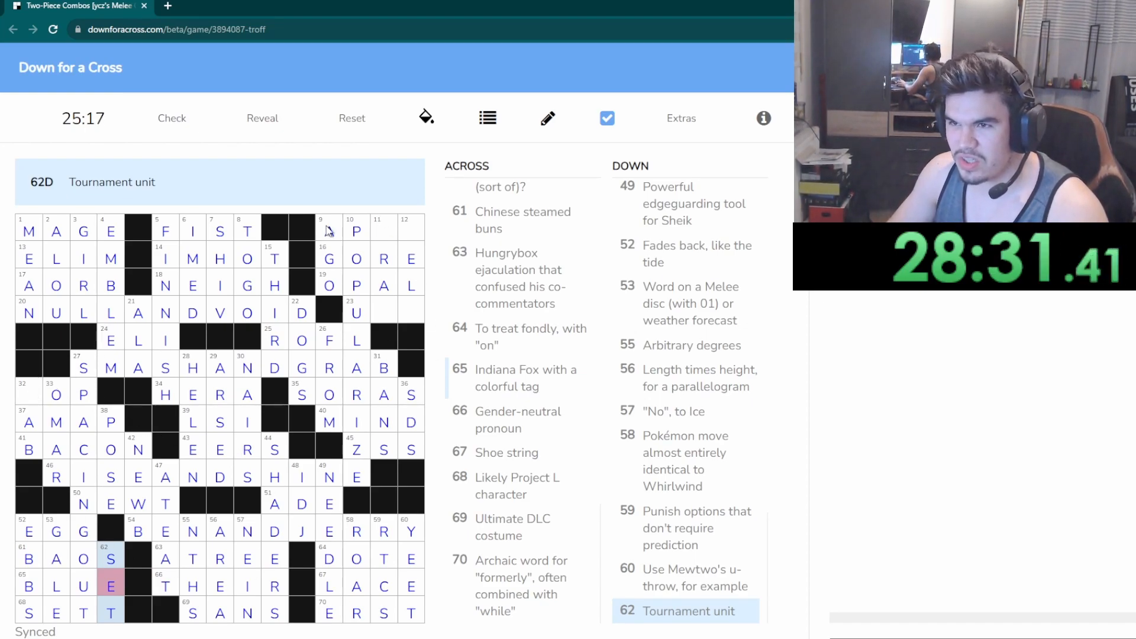
pyautogui.click(28, 395)
pyautogui.write('B')
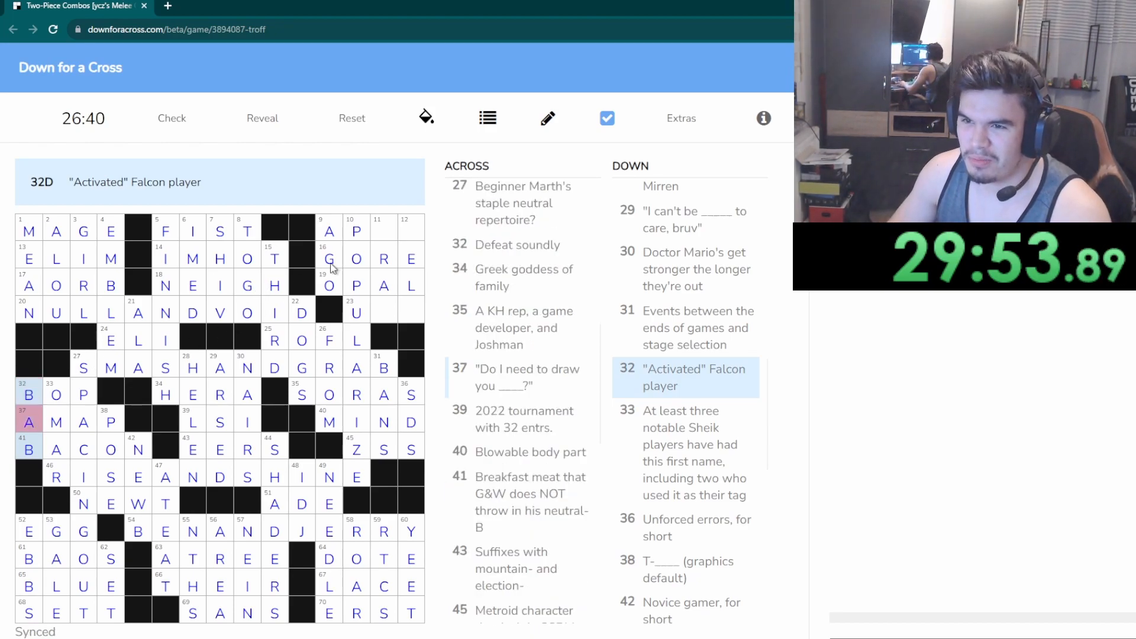
# Fill USA at 23 Across, giving 12 Down its lower letters ELA
pyautogui.click(383, 227)
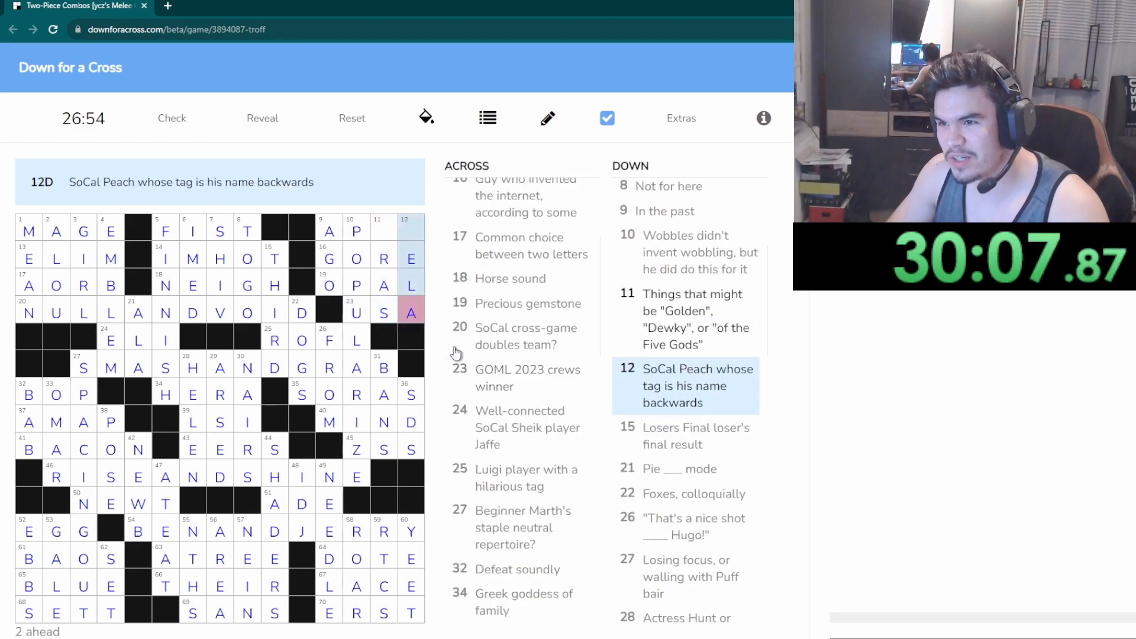
pyautogui.scroll(3)
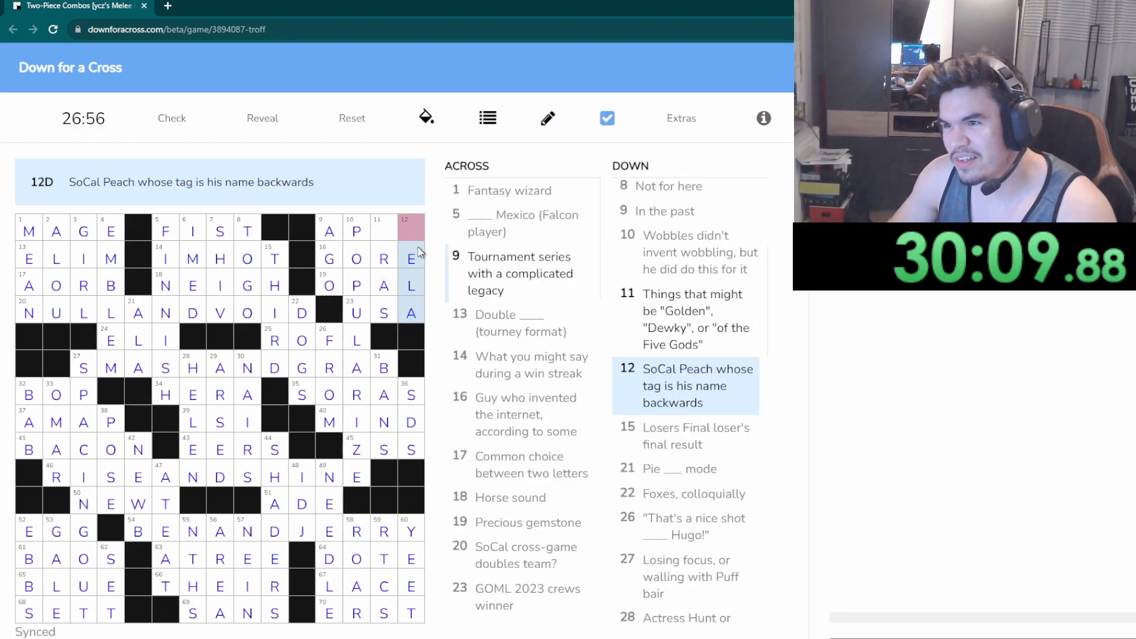